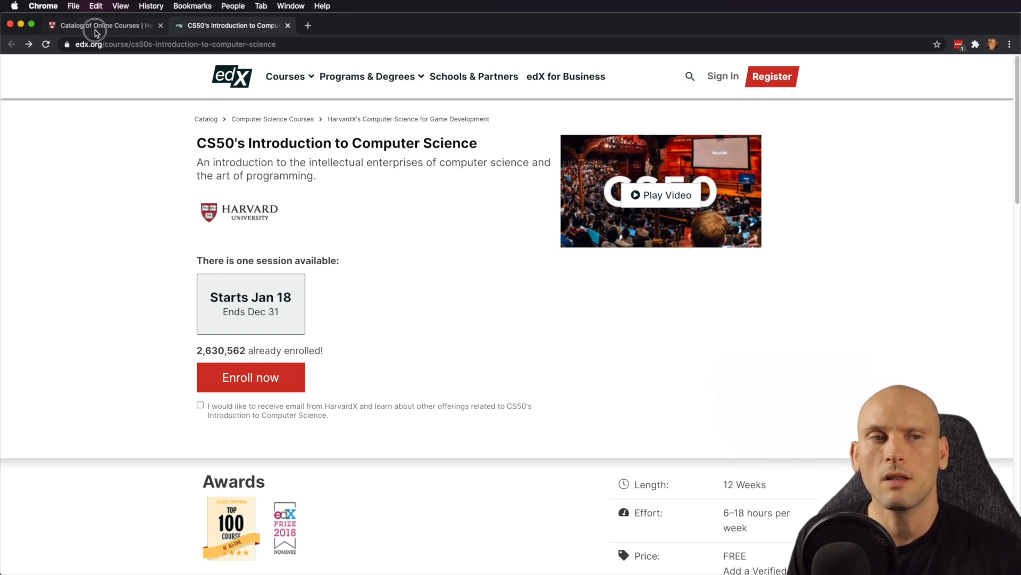
- Filter the Harvard online course catalog by the Programming subject area, giving 14 results
left_click(101, 25)
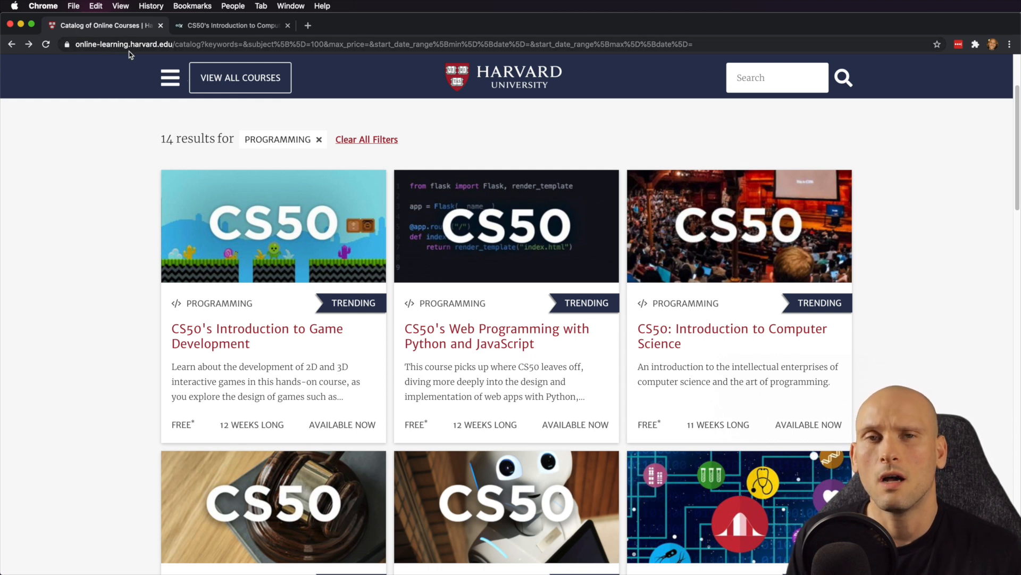
mouse_move(240, 91)
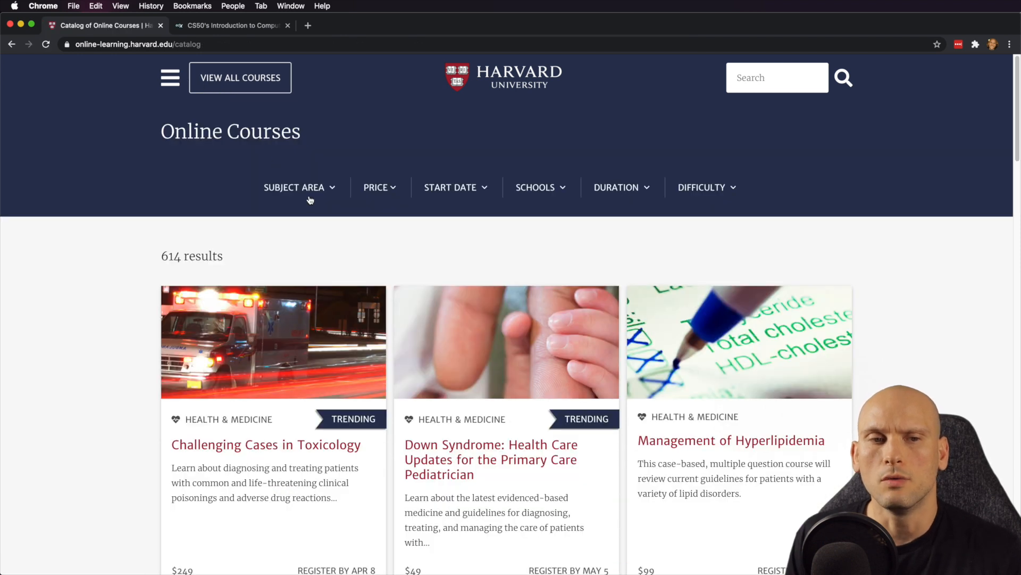
left_click(293, 187)
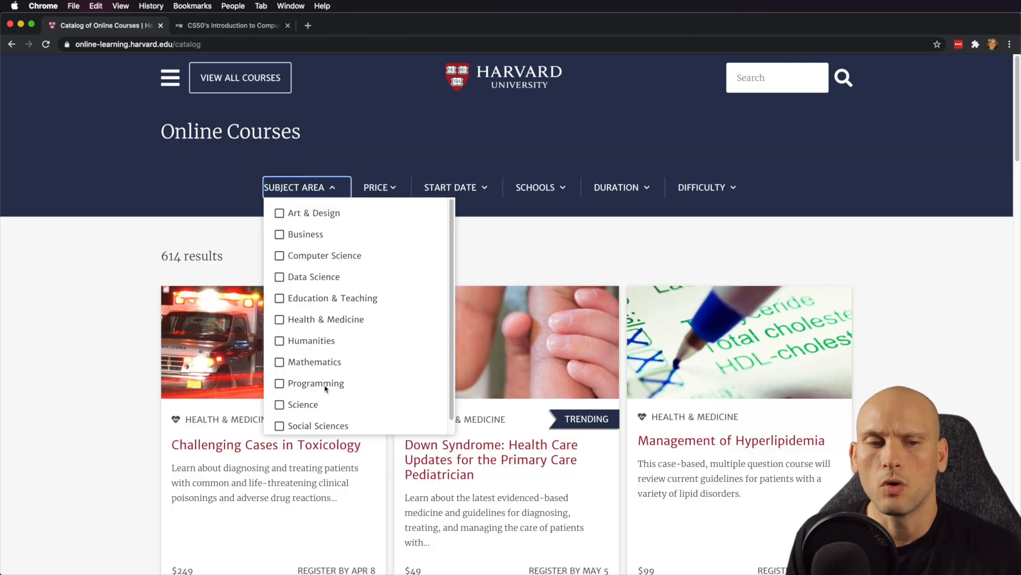
left_click(279, 382)
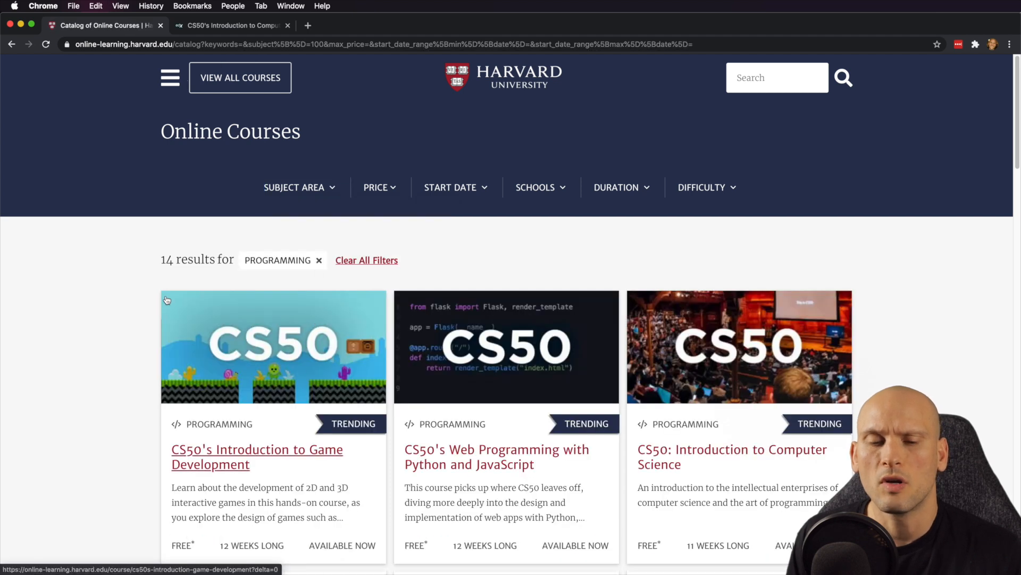
- Scroll through the Programming results, past the CS50 courses and paid web development courses
scroll("down", 3)
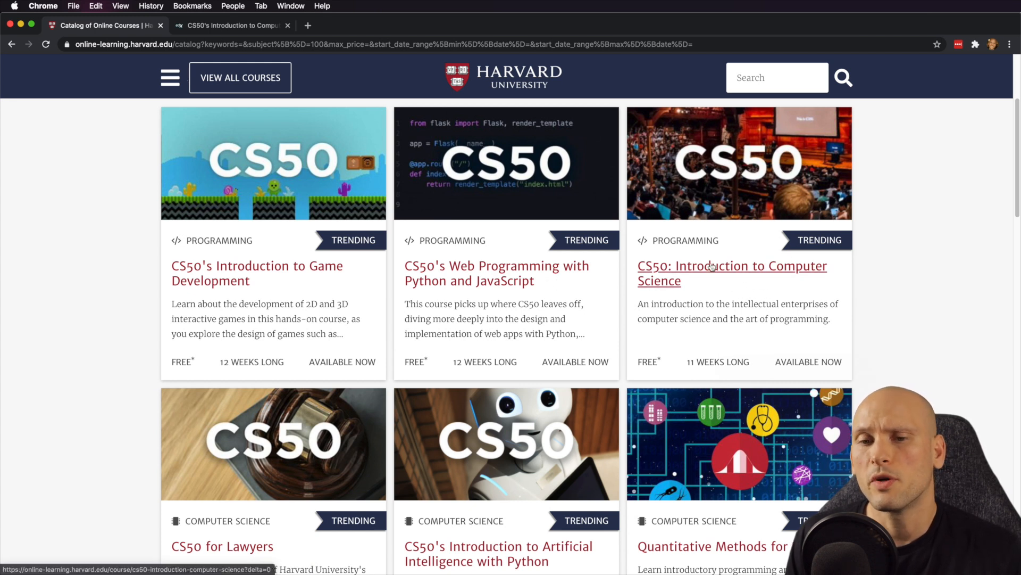
scroll("down", 3)
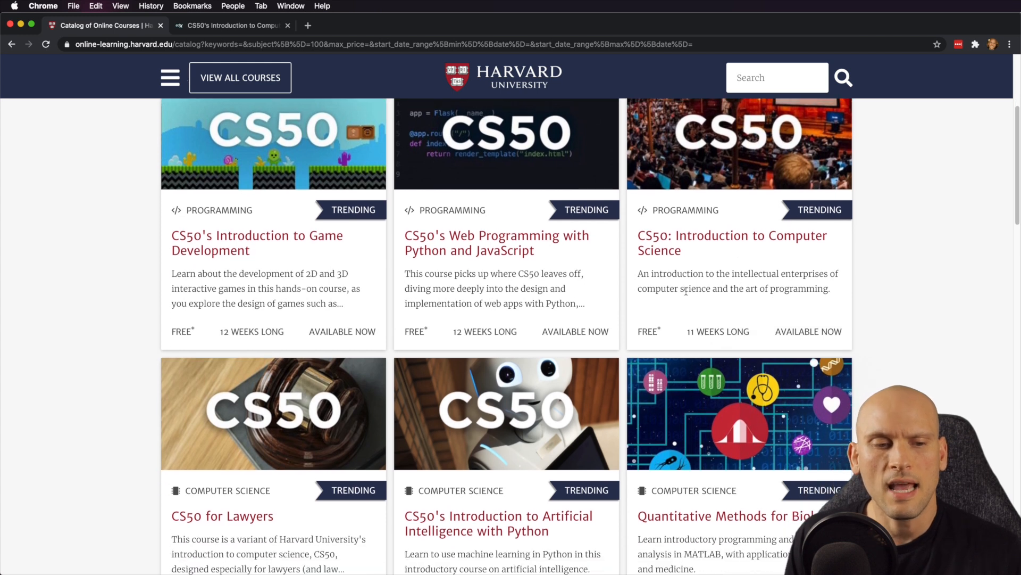
scroll("down", 3)
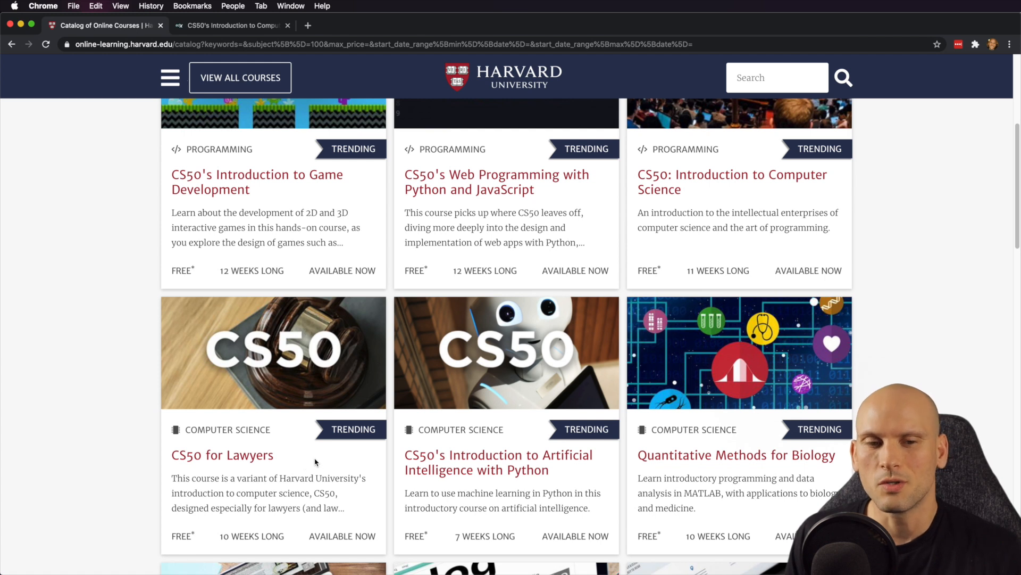
mouse_move(498, 462)
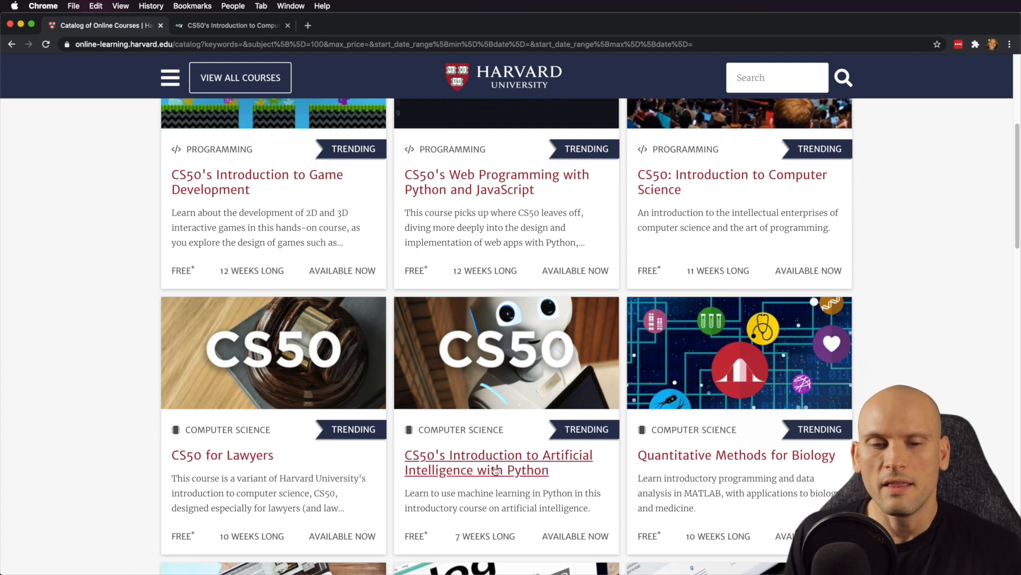
mouse_move(576, 478)
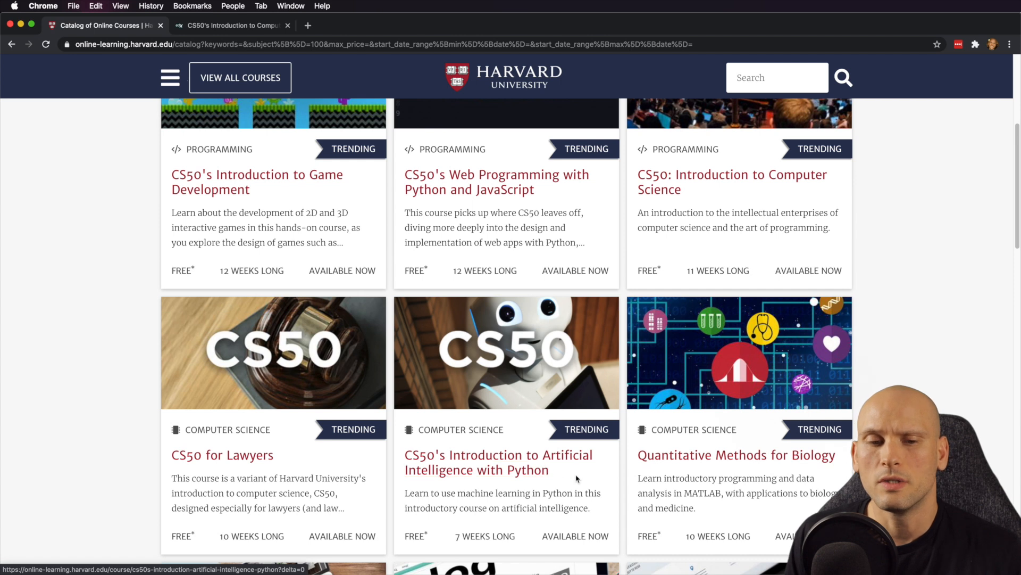
mouse_move(784, 474)
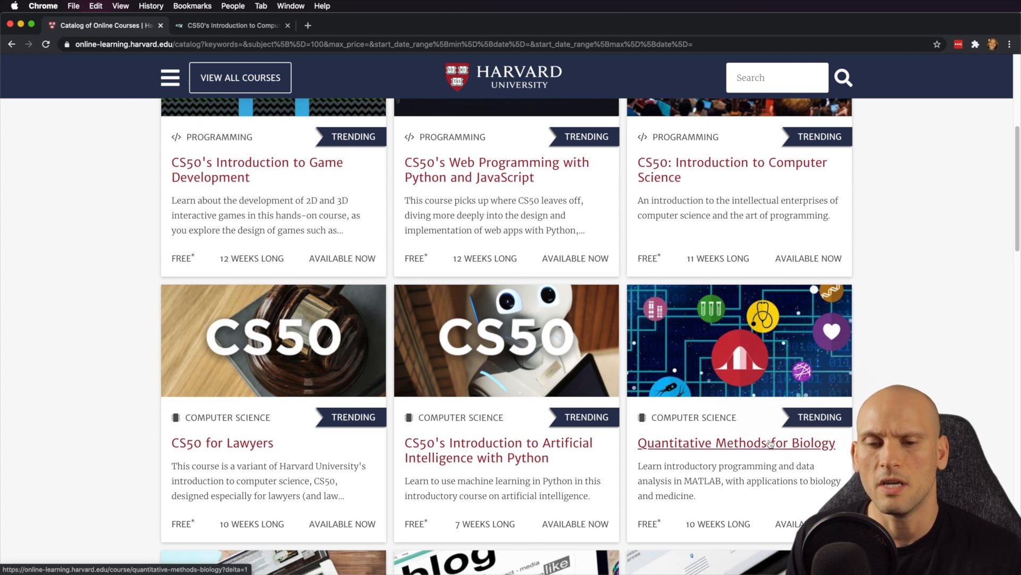
scroll("down", 3)
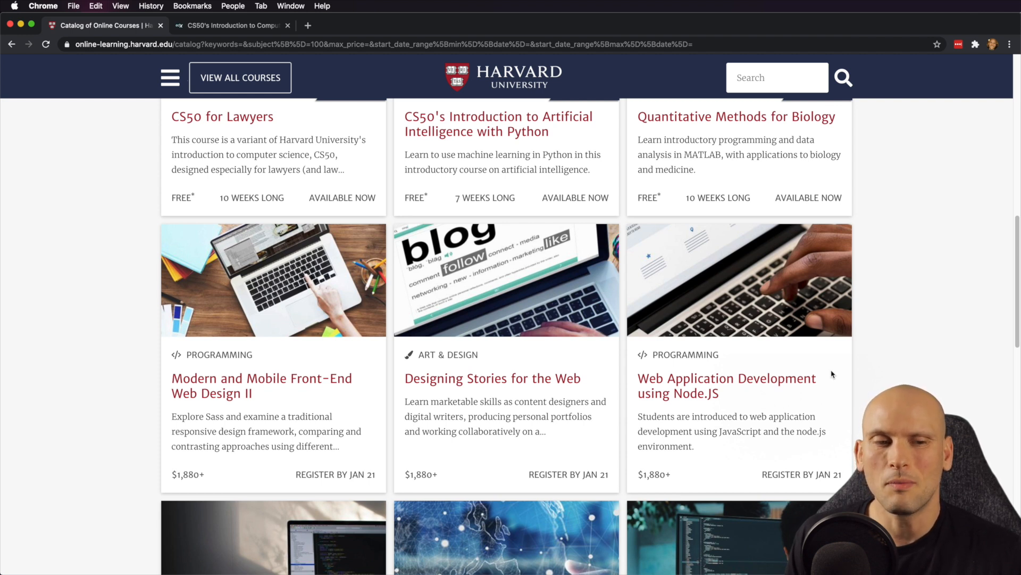
scroll("down", 3)
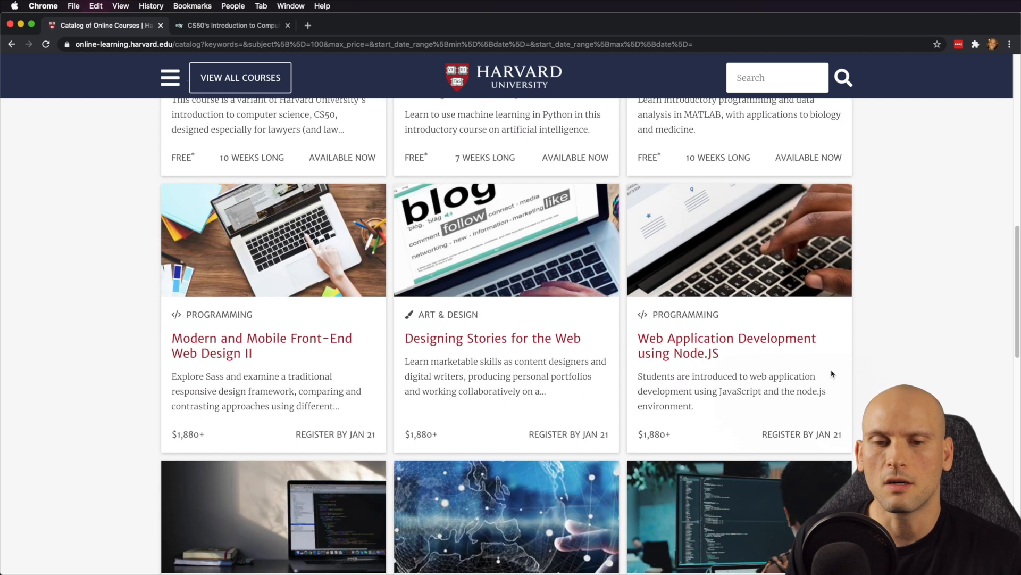
mouse_move(809, 358)
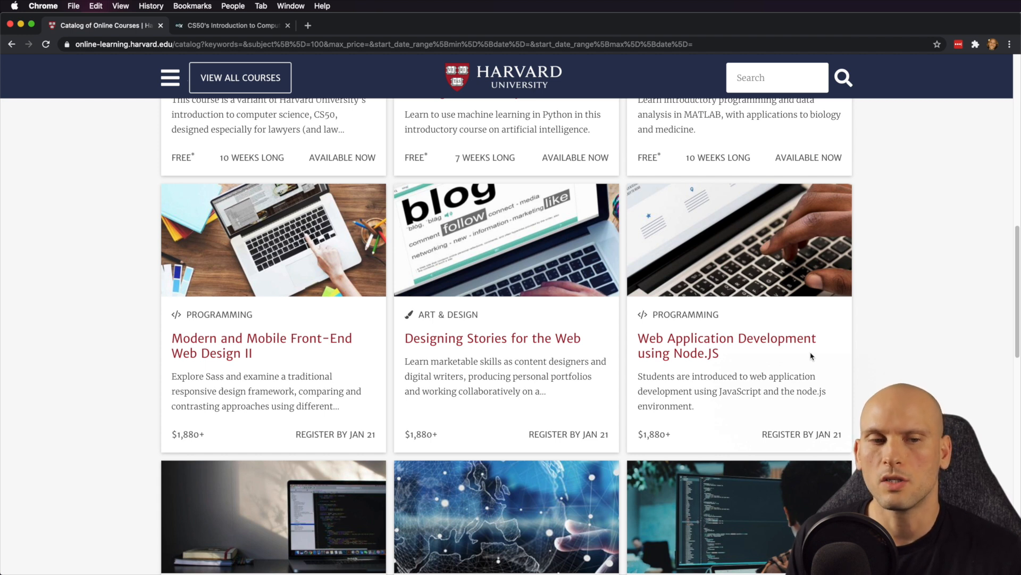
scroll("down", 3)
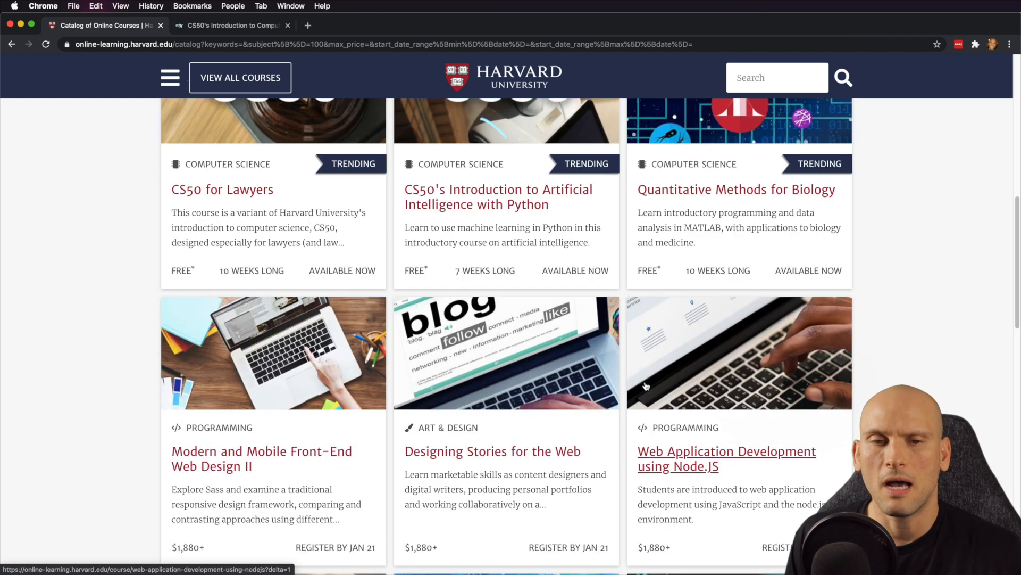
scroll("down", 3)
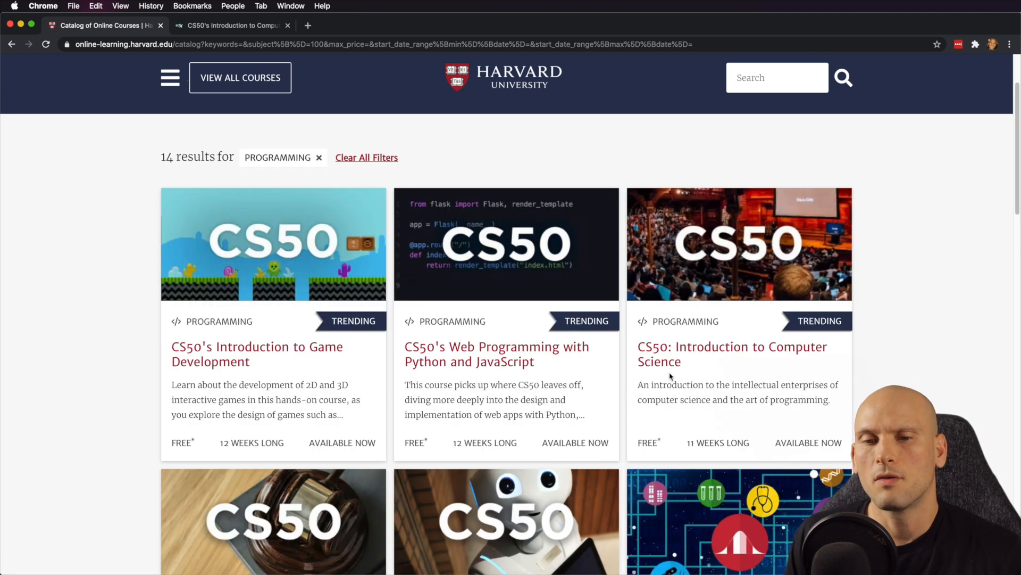
mouse_move(697, 368)
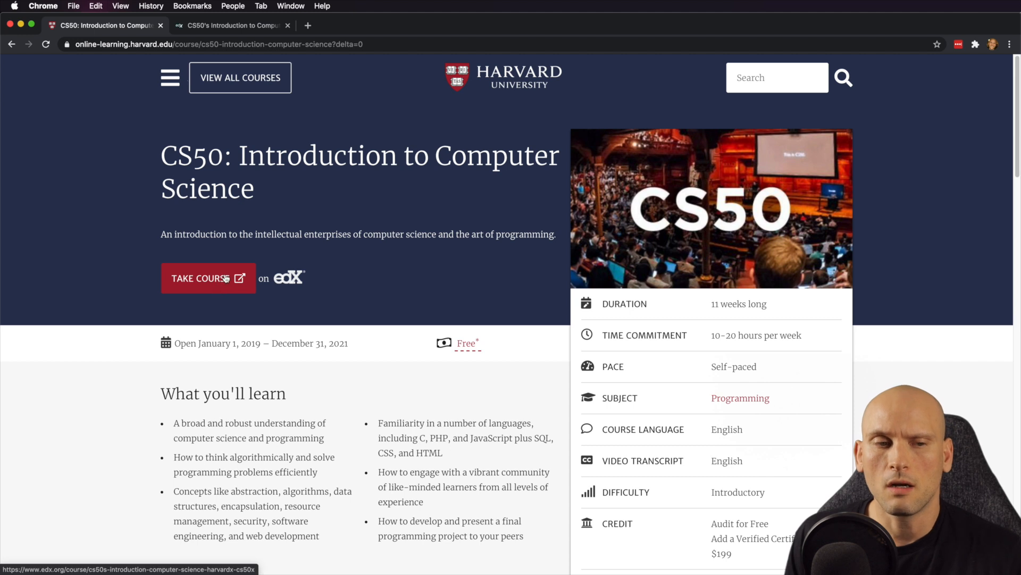
- Open CS50's Introduction to Computer Science on edX and close the duplicate edX tab
left_click(203, 278)
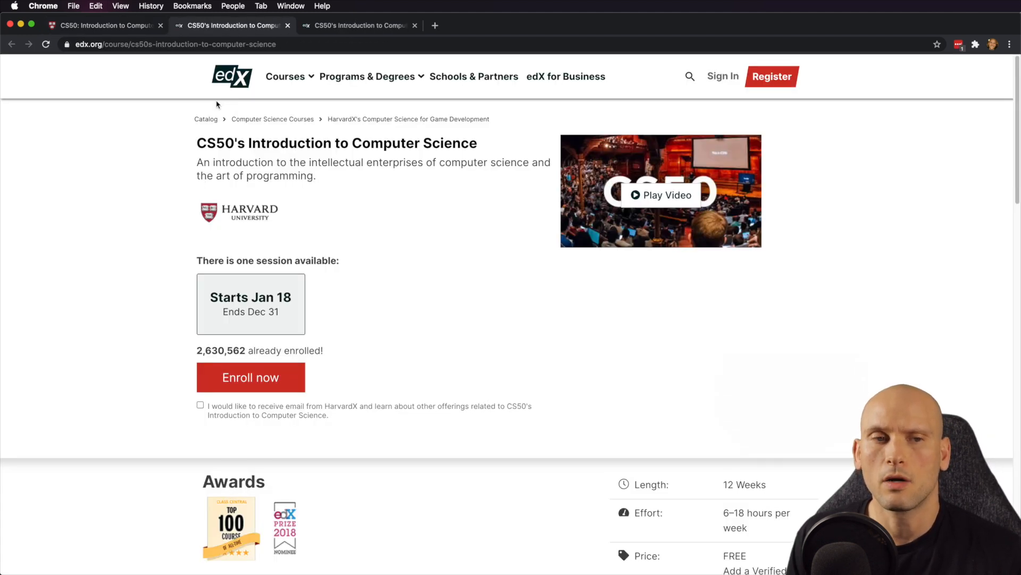
mouse_move(155, 116)
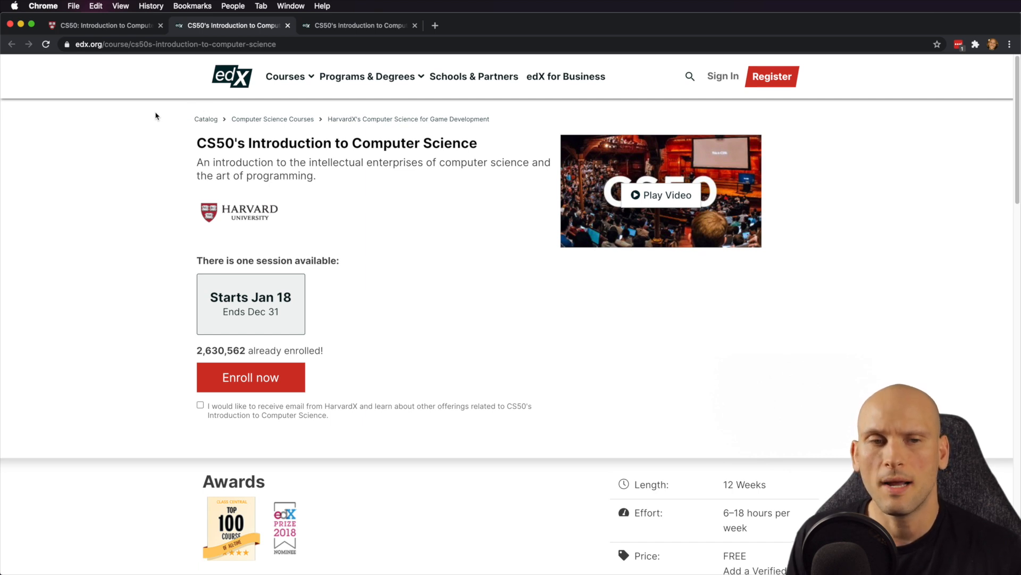
mouse_move(292, 108)
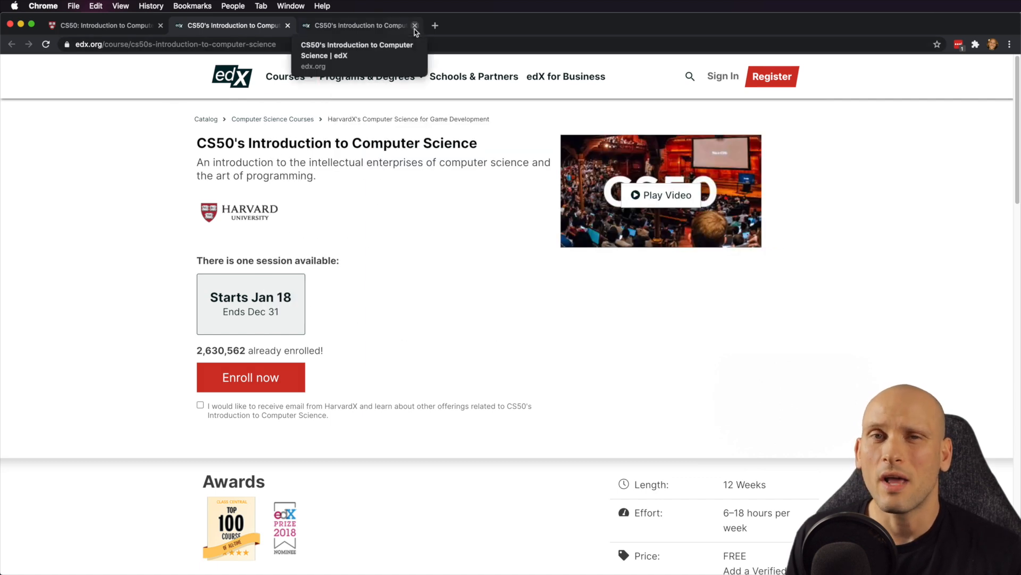
left_click(414, 26)
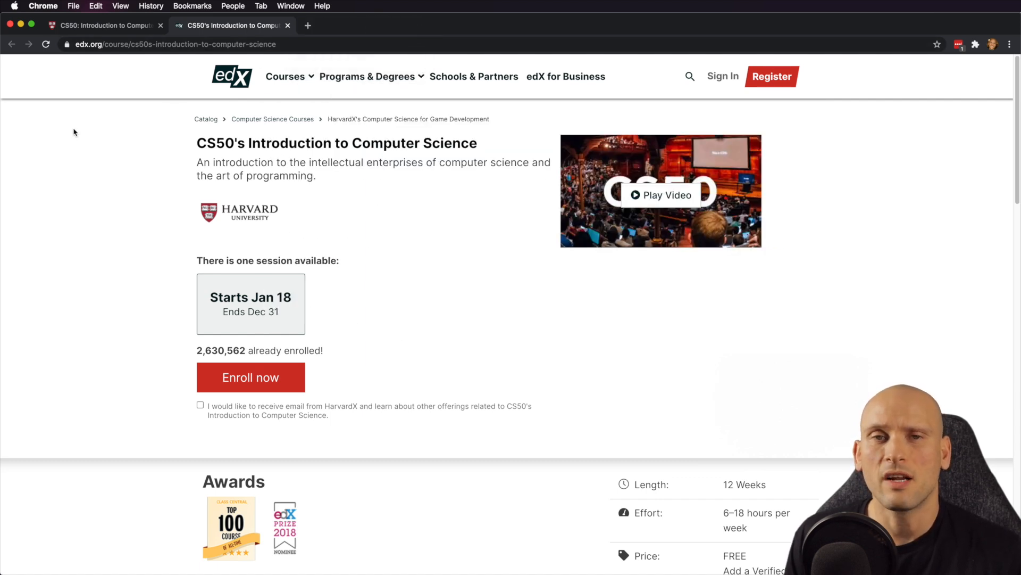
mouse_move(183, 102)
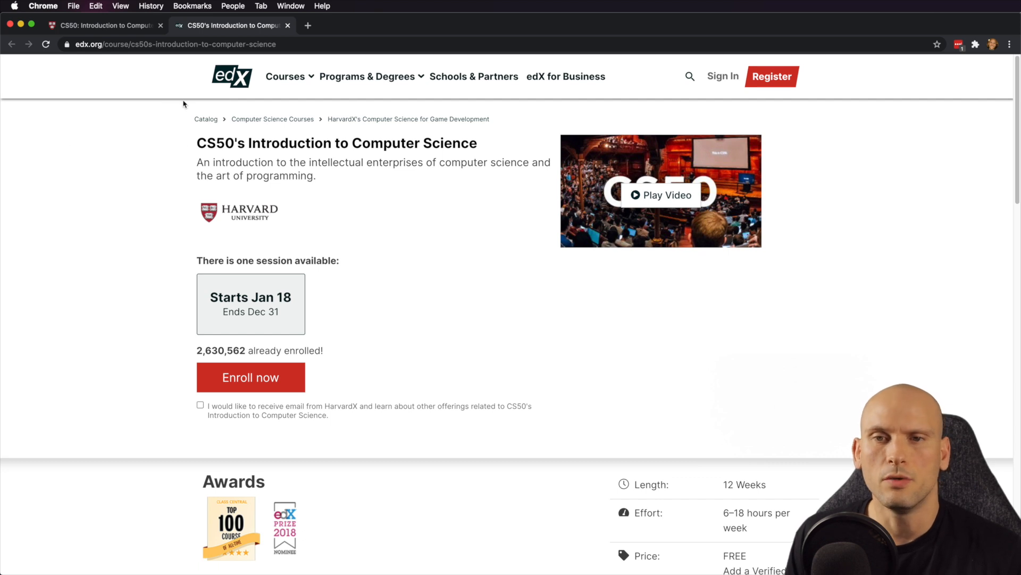
- Enroll in CS50's Introduction to Computer Science and scroll to the certificate and audit options
left_click(250, 376)
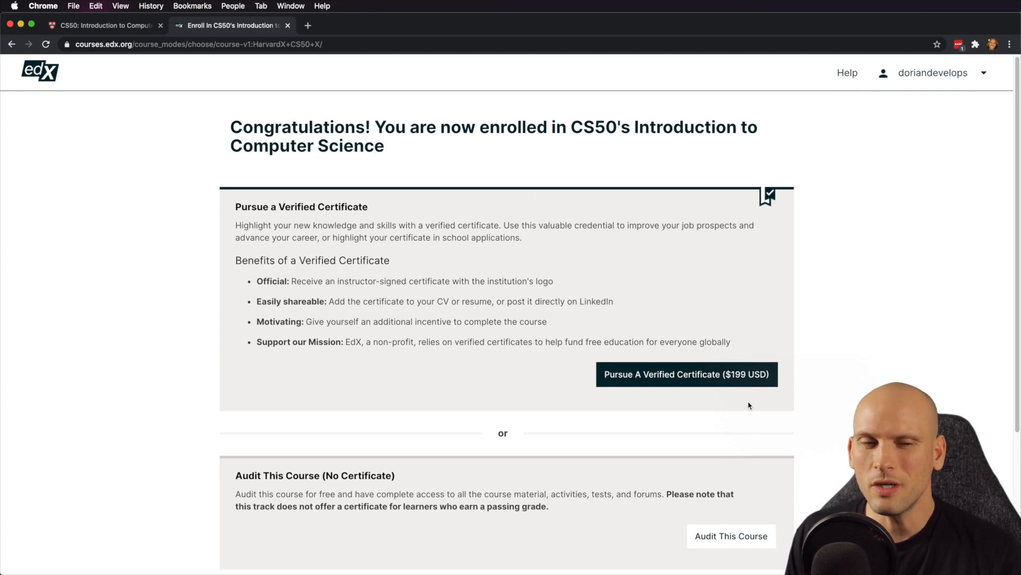
mouse_move(747, 410)
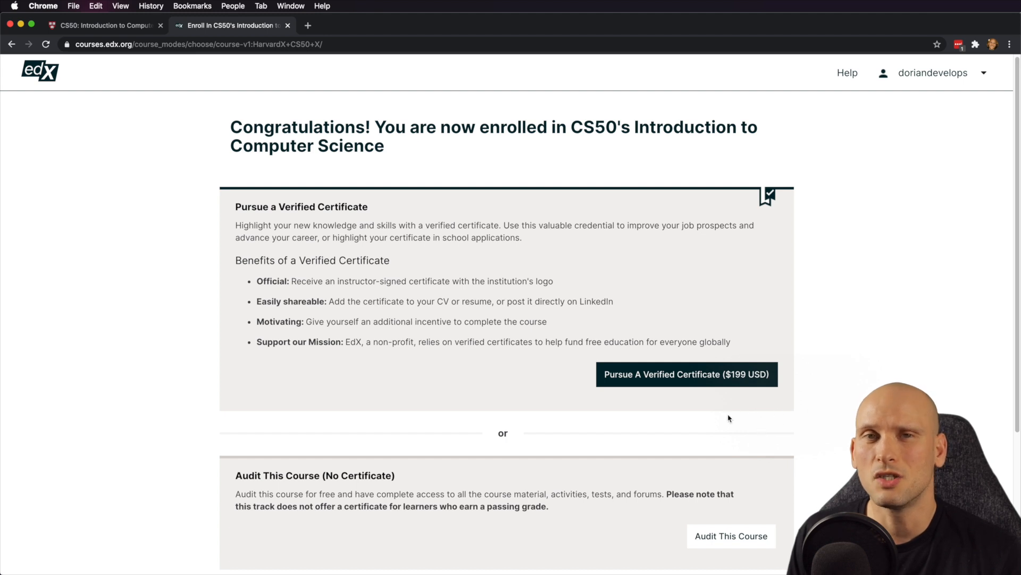
mouse_move(763, 421)
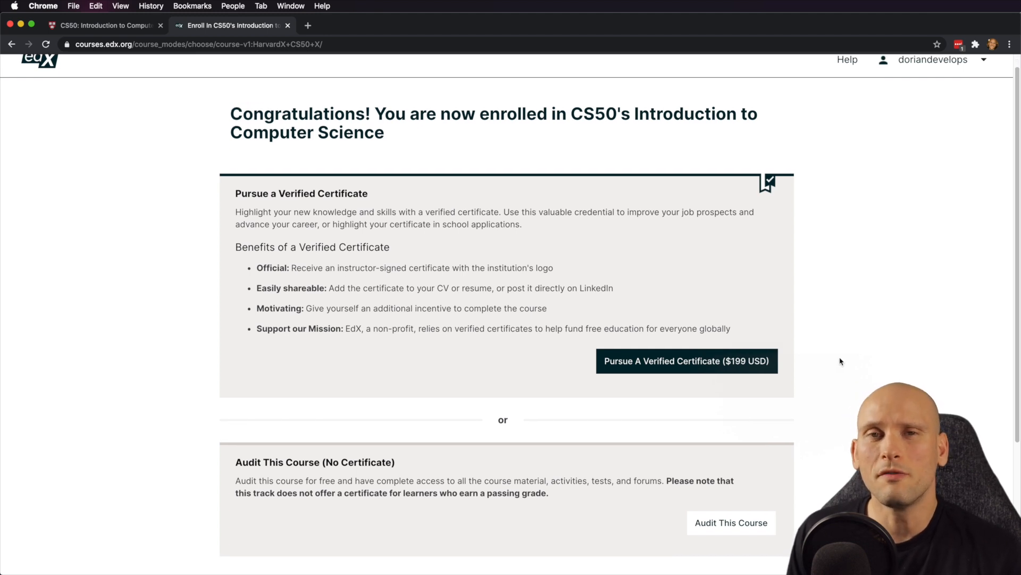
scroll("down", 3)
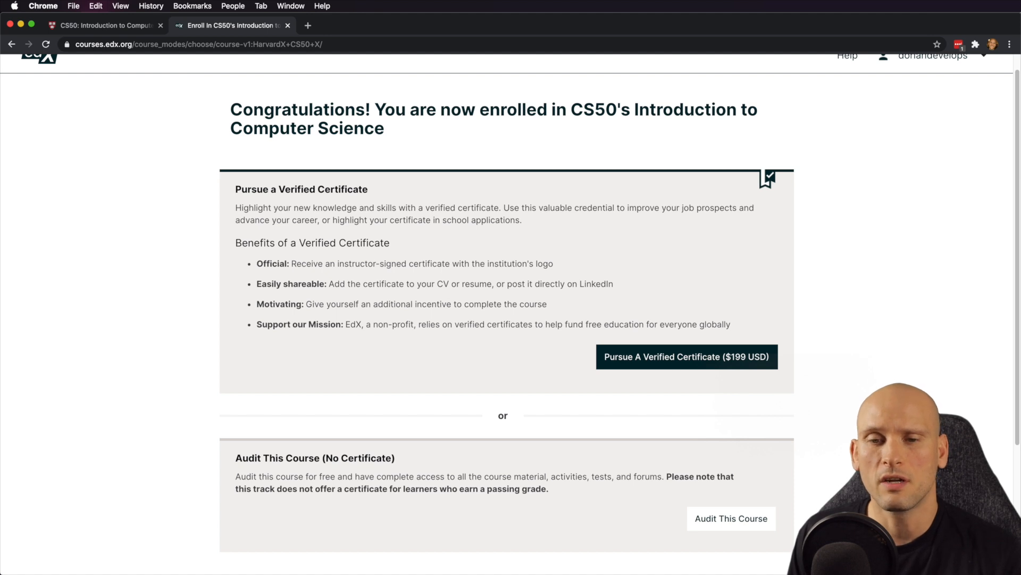
mouse_move(744, 435)
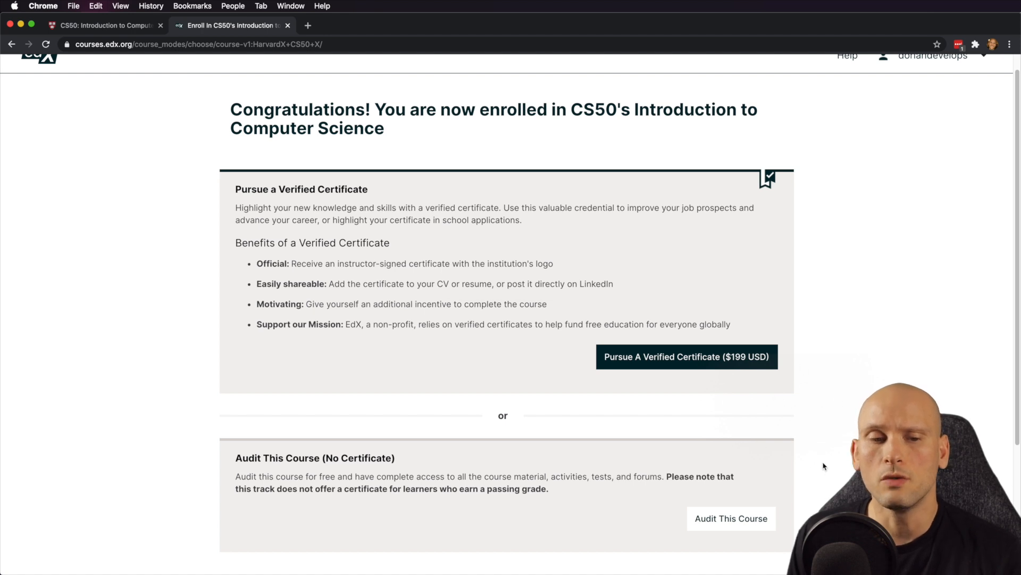
scroll("down", 3)
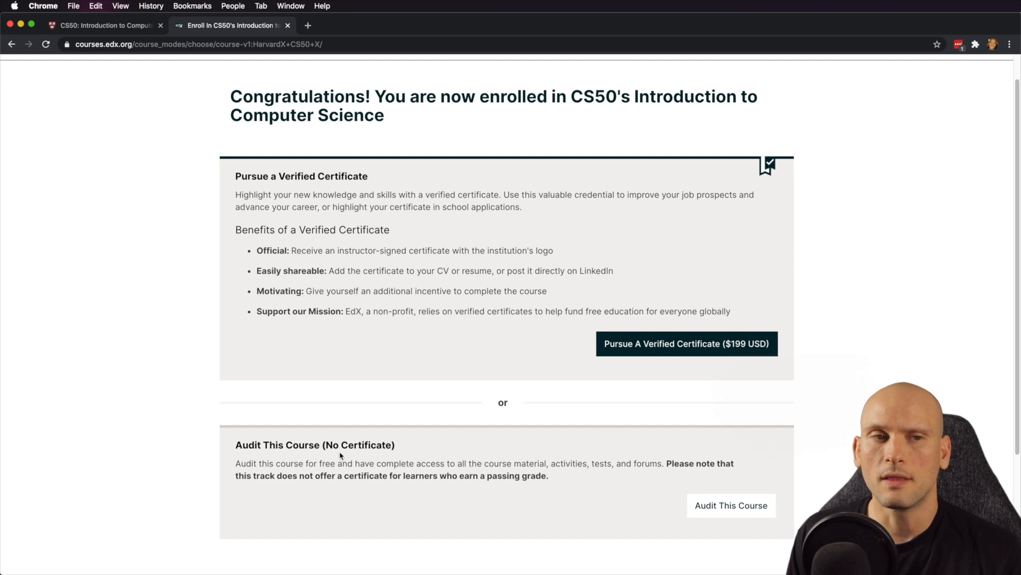
mouse_move(201, 160)
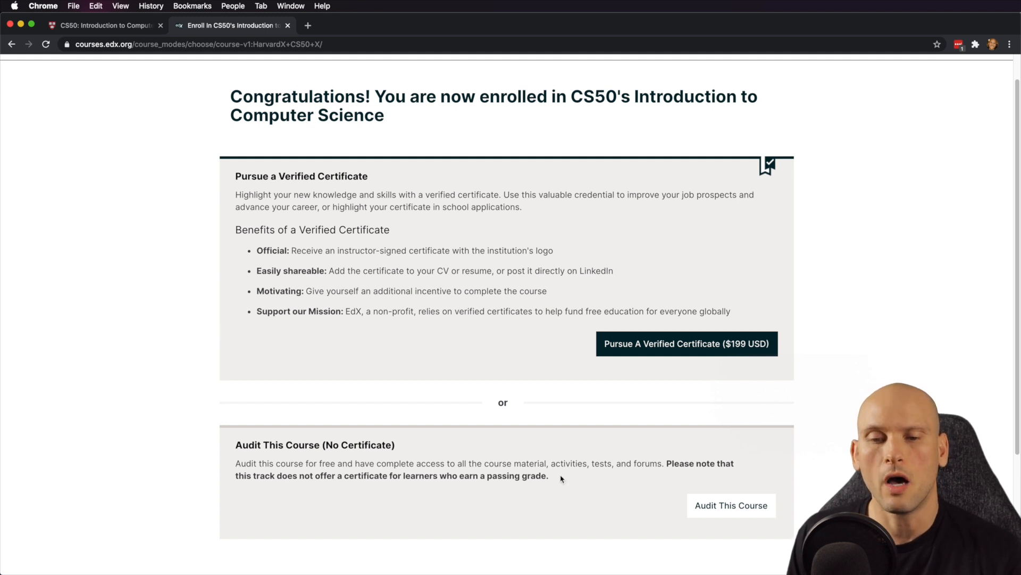
mouse_move(413, 520)
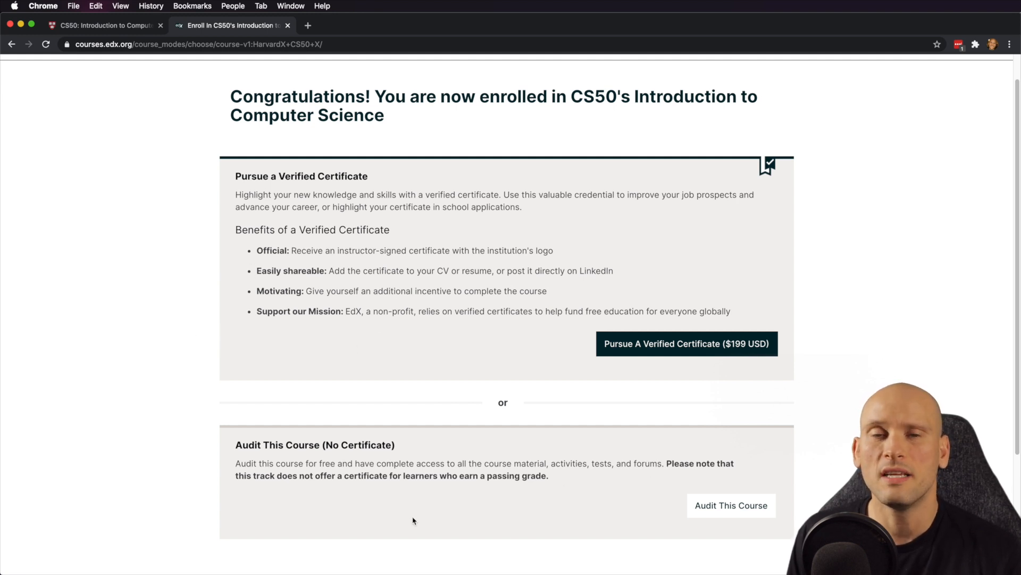
mouse_move(522, 499)
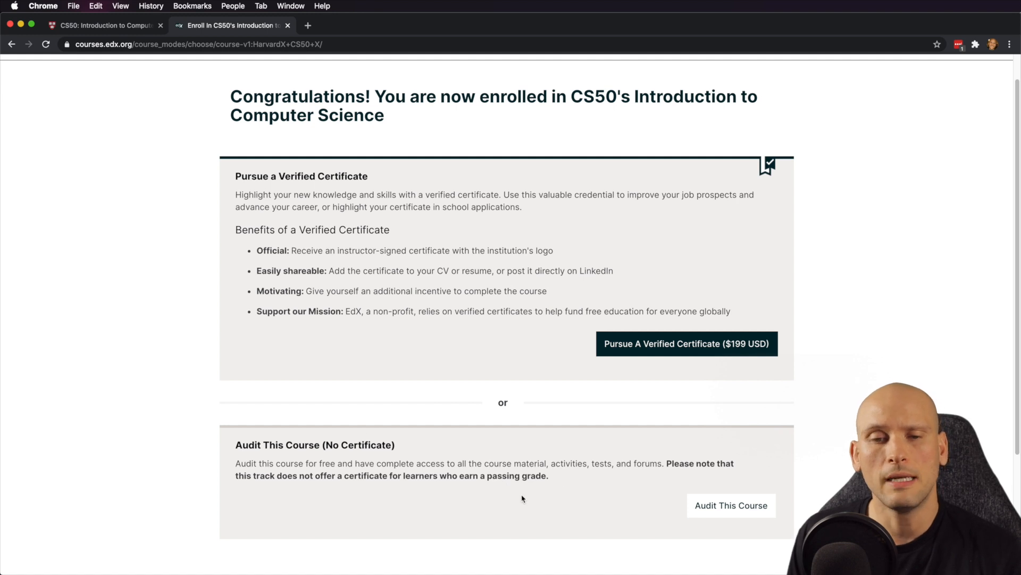
mouse_move(442, 470)
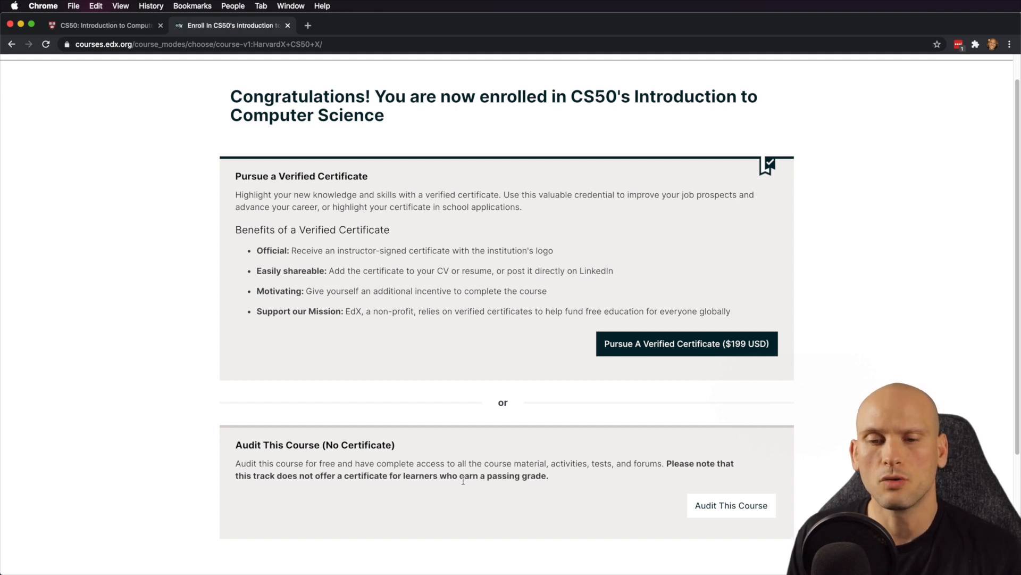
mouse_move(618, 496)
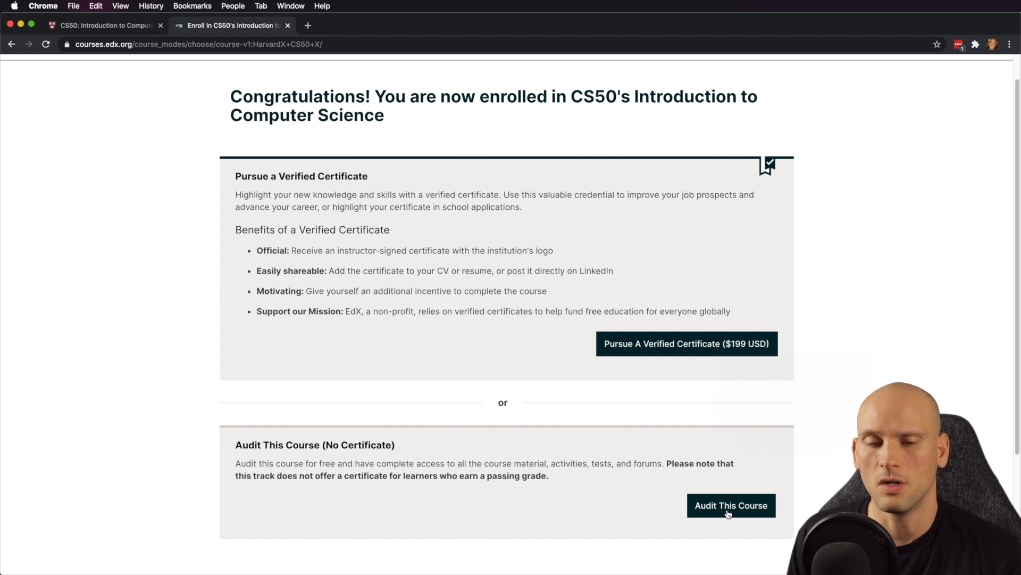
- Audit the course for free and scroll through the announcements, upgrade offer and community links
left_click(731, 505)
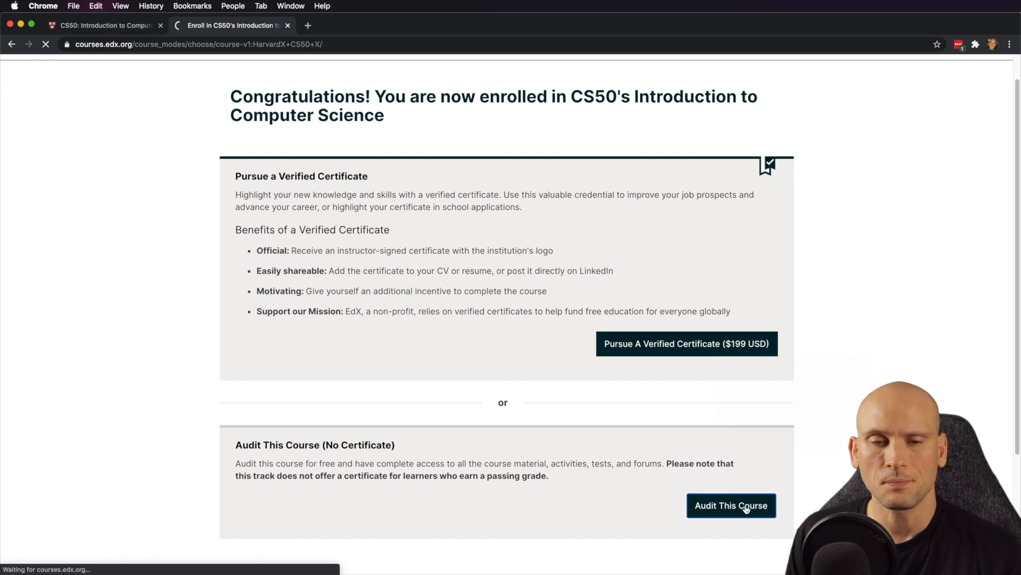
left_click(731, 504)
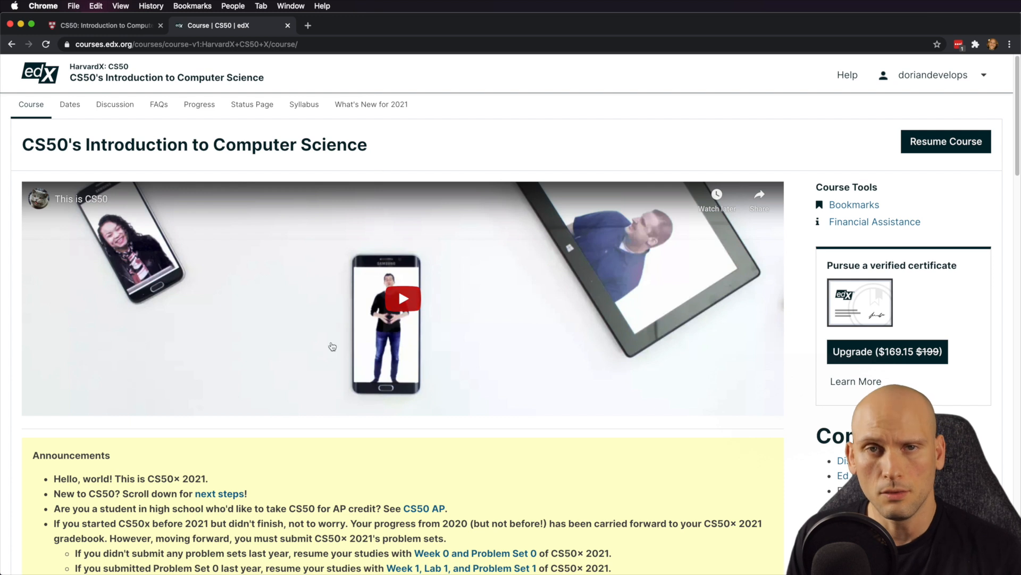
scroll("down", 3)
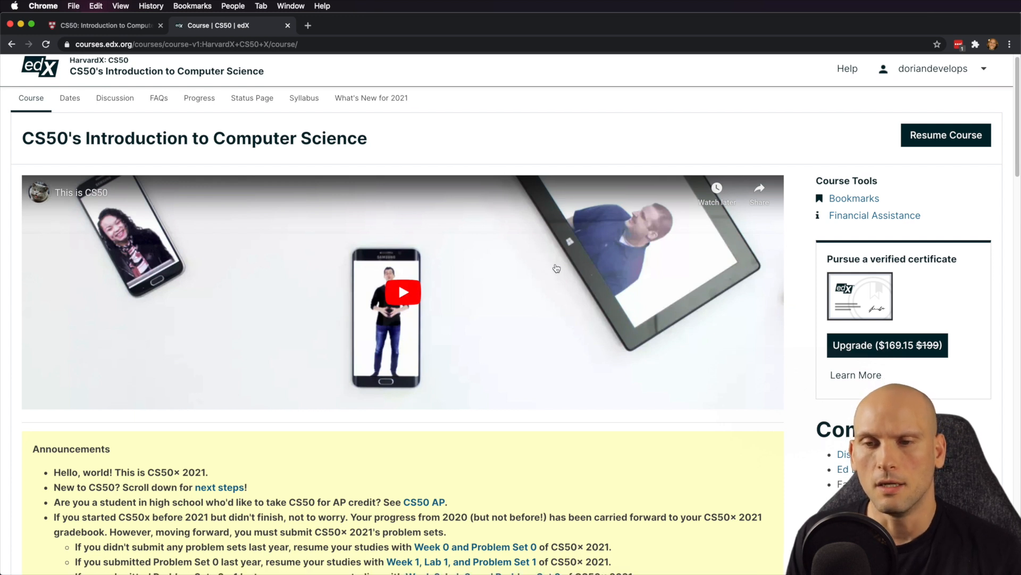
scroll("down", 3)
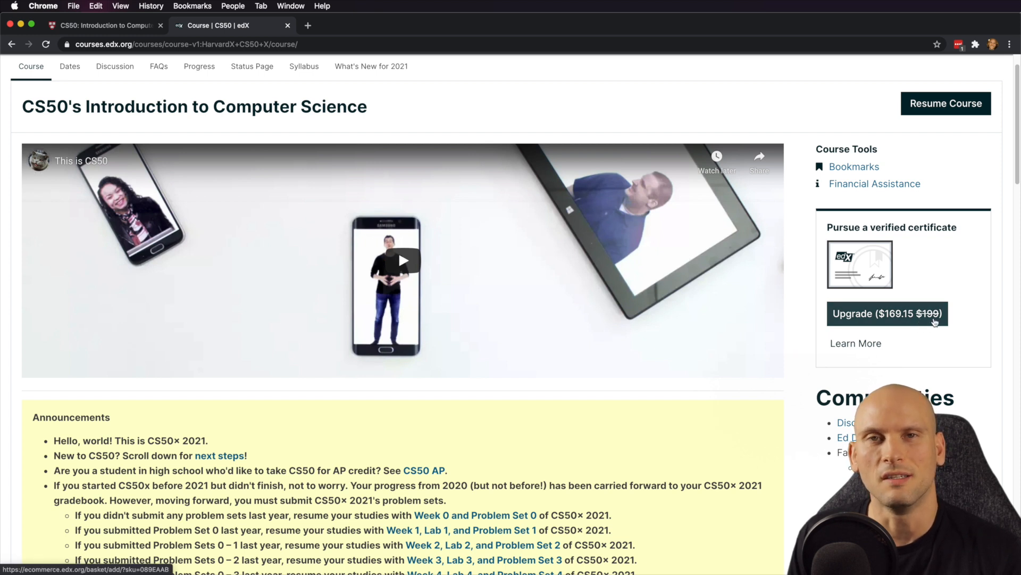
mouse_move(403, 260)
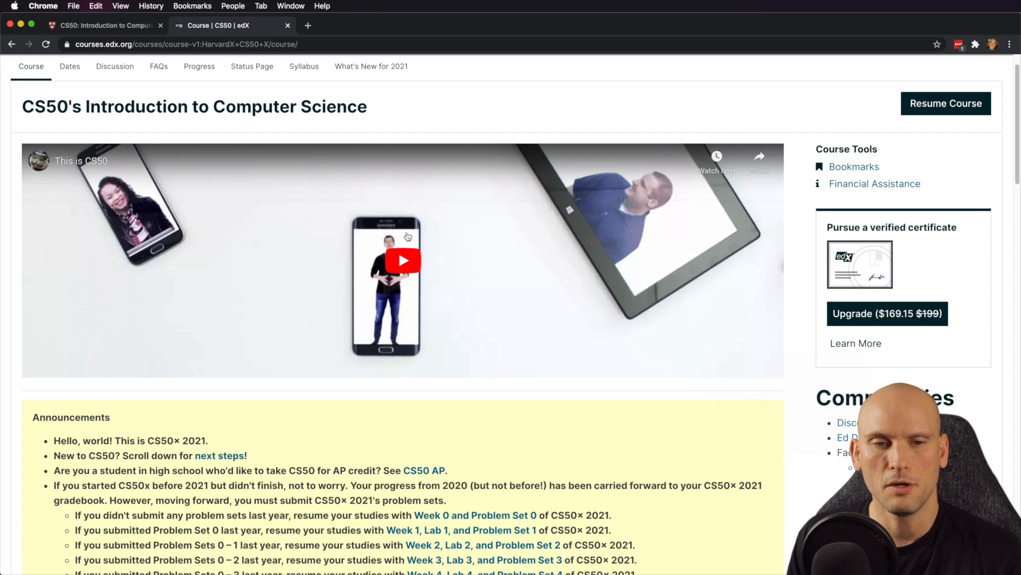
scroll("down", 3)
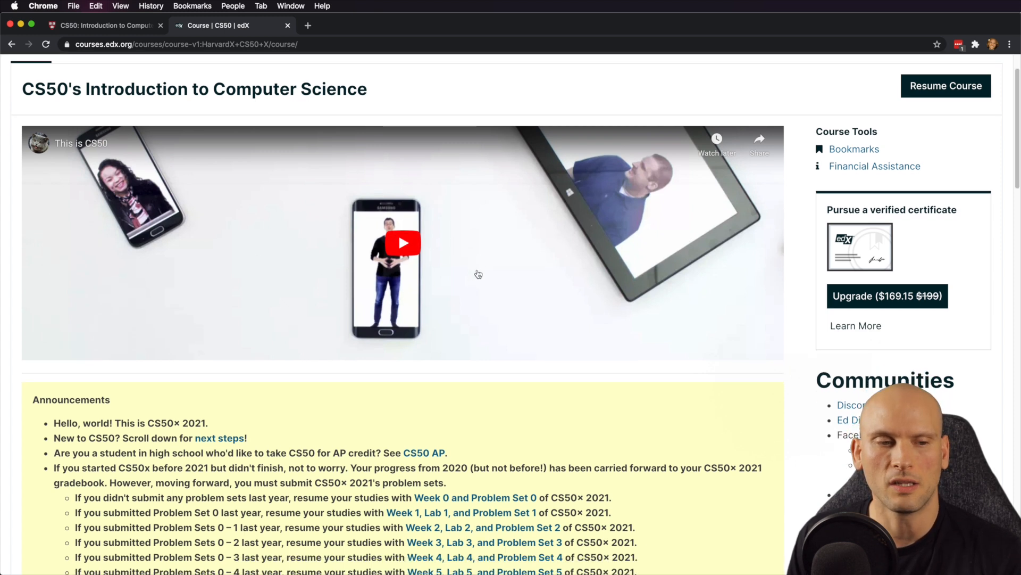
scroll("down", 3)
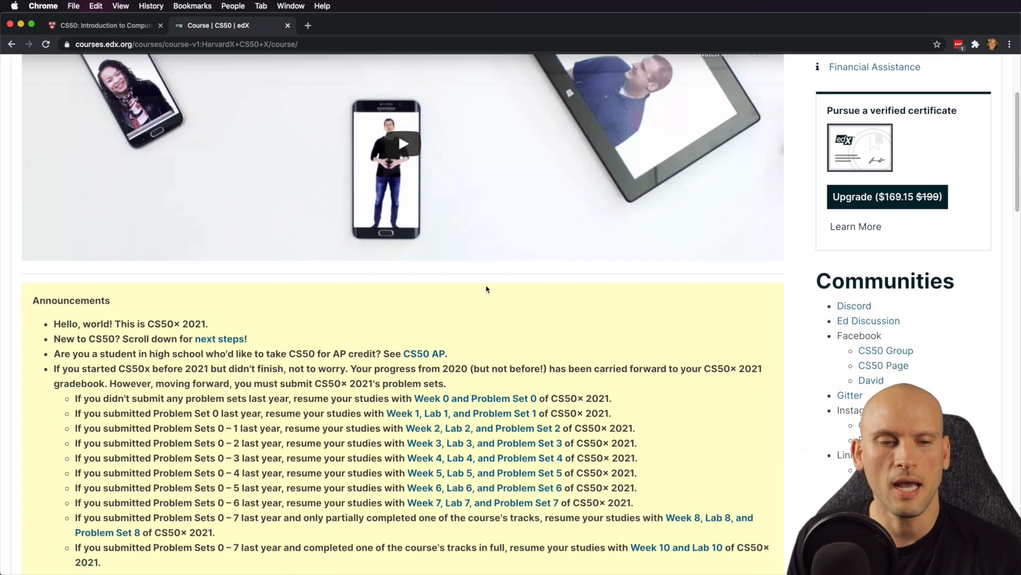
scroll("down", 3)
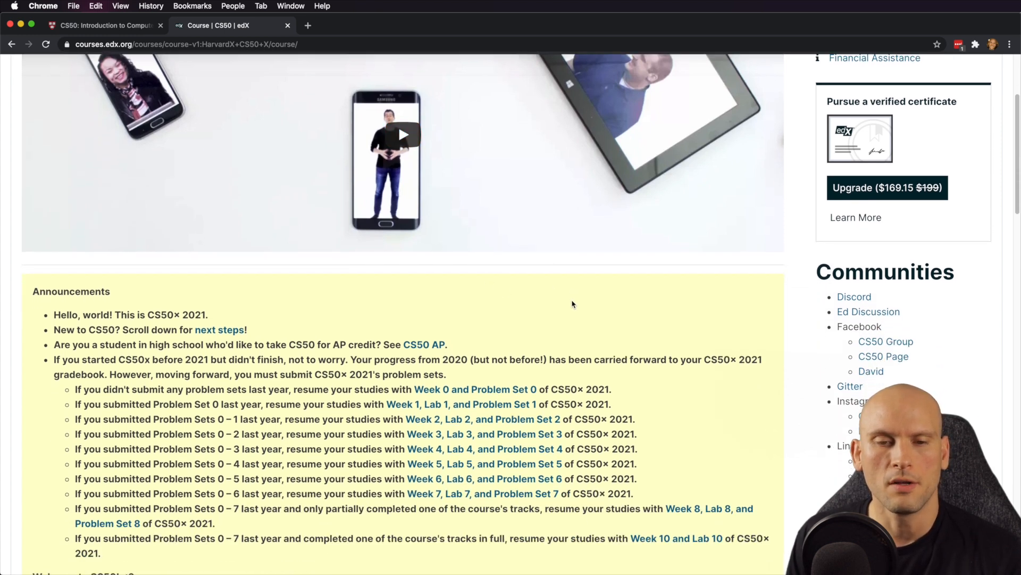
scroll("down", 3)
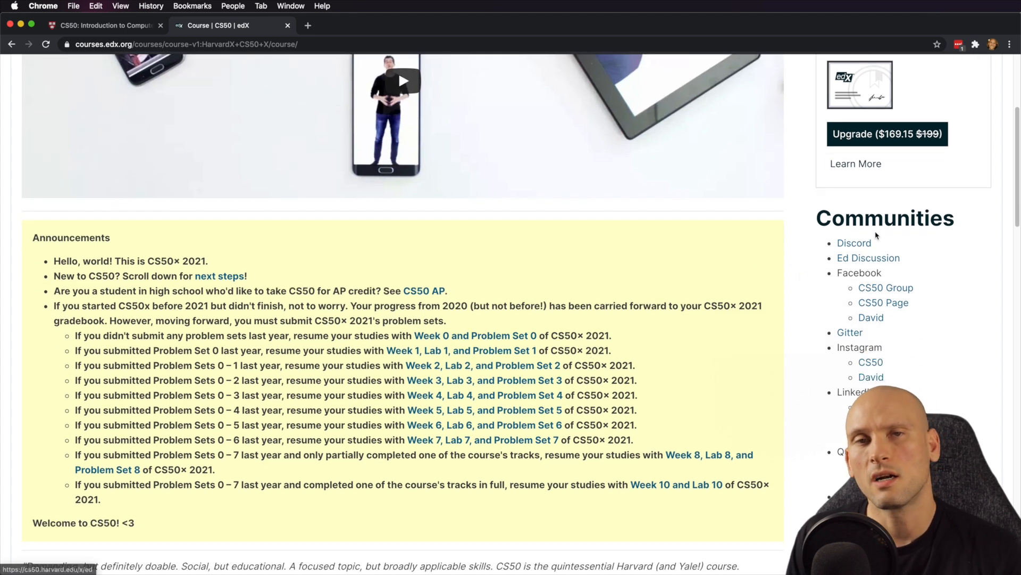
mouse_move(854, 243)
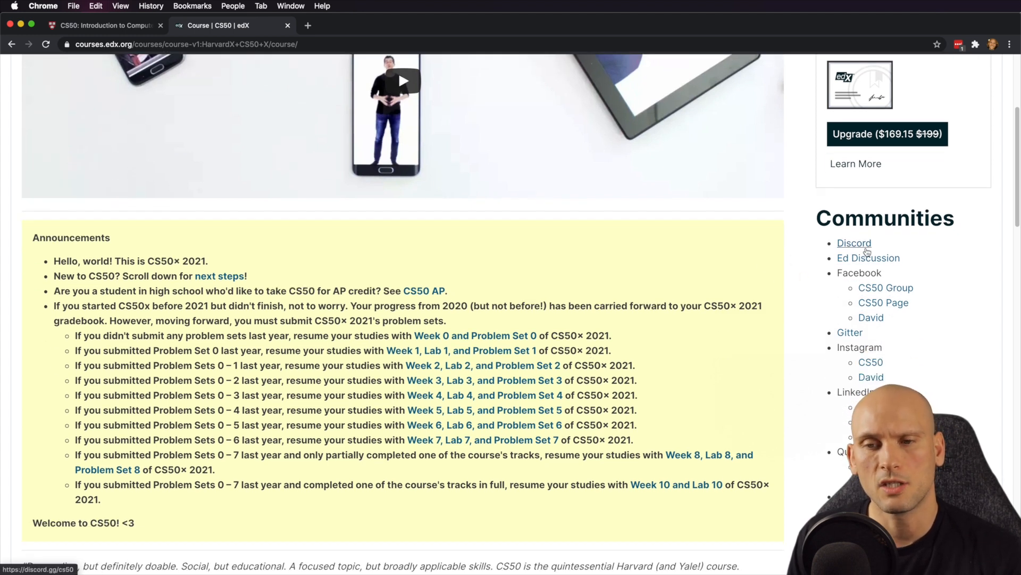
scroll("down", 3)
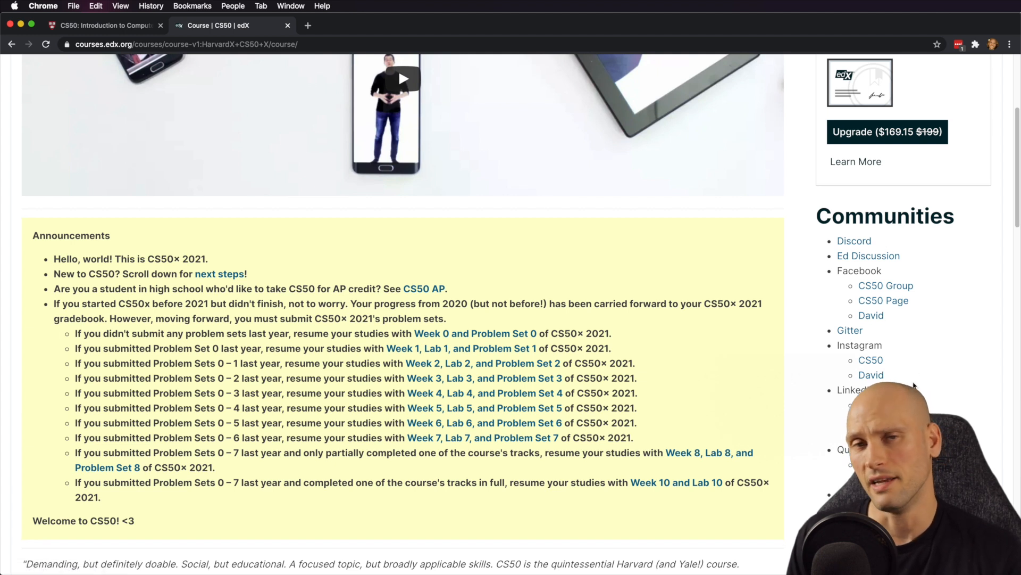
- Scroll to the CS50x 2021 outline and expand all sections, Week 0 through Final Project
scroll("down", 3)
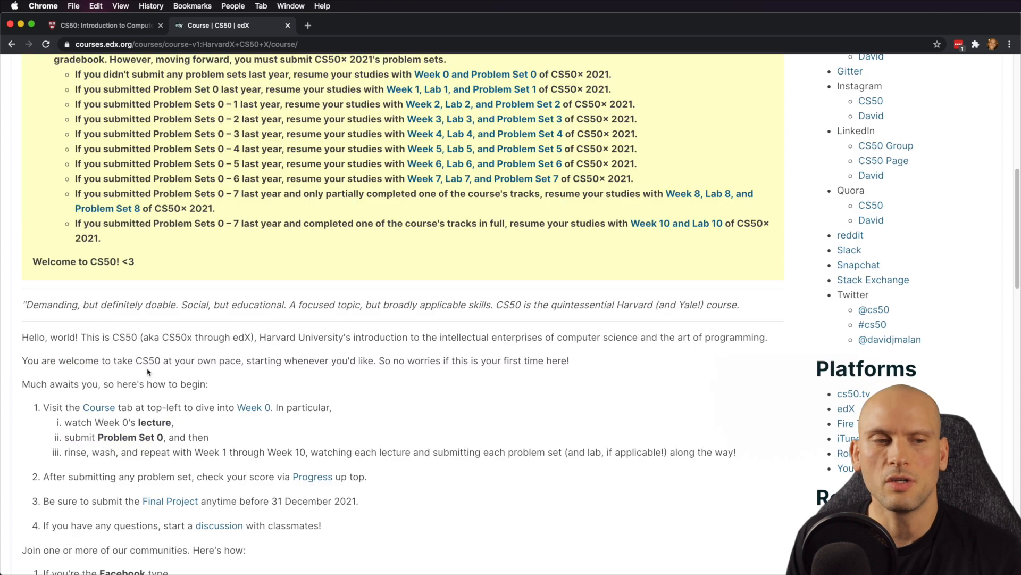
scroll("down", 3)
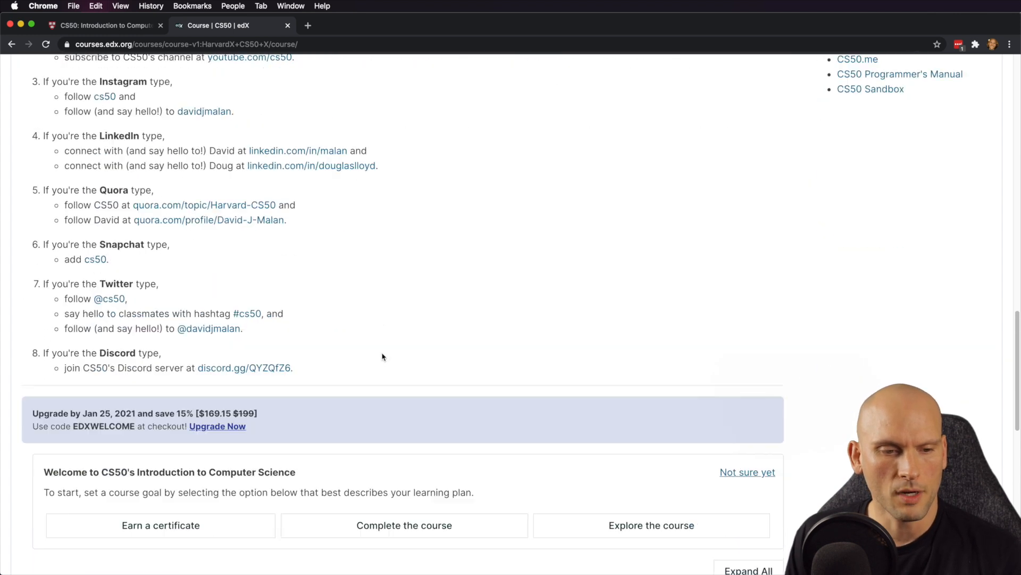
left_click(404, 525)
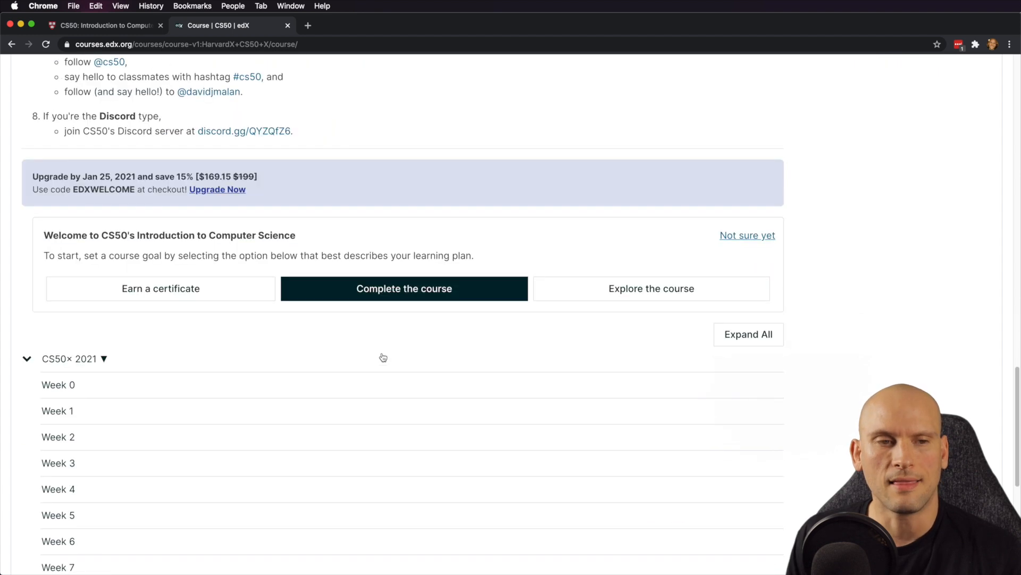
scroll("down", 3)
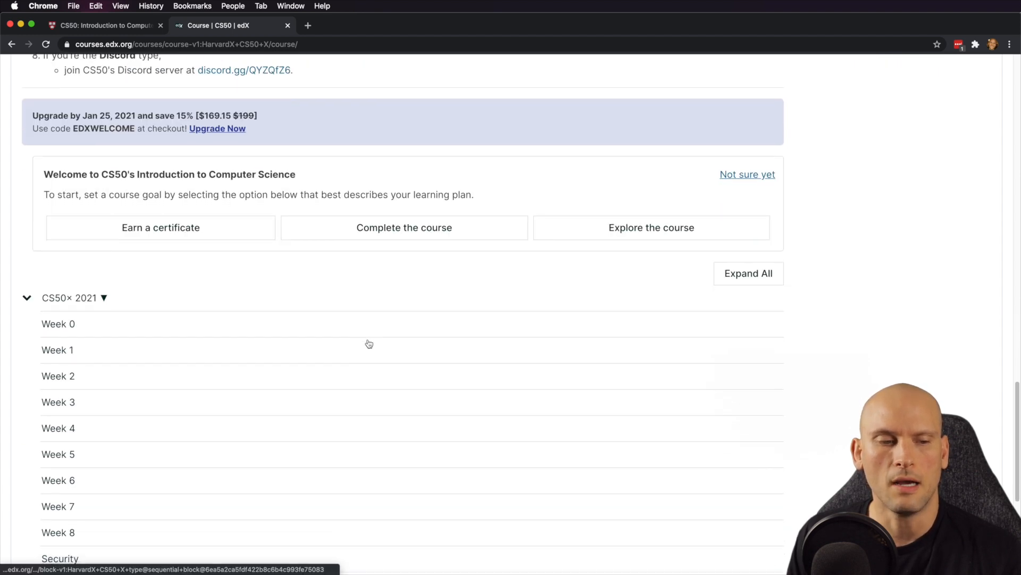
scroll("down", 3)
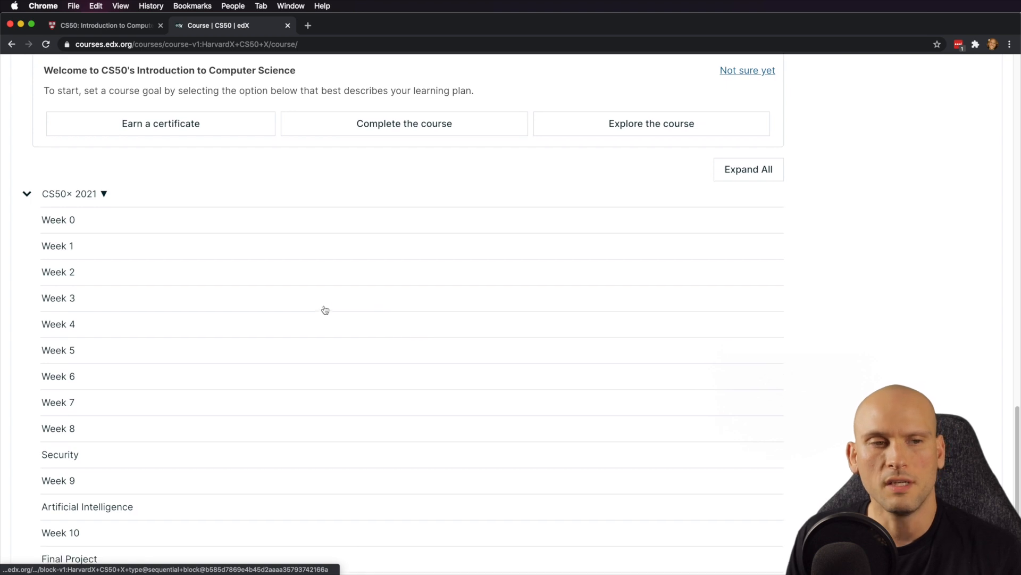
scroll("down", 3)
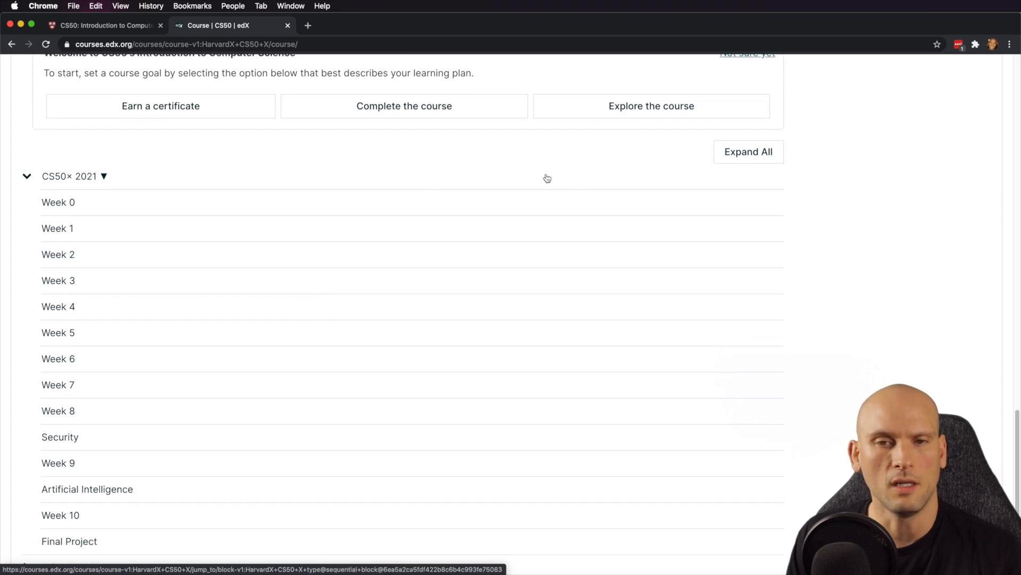
left_click(748, 152)
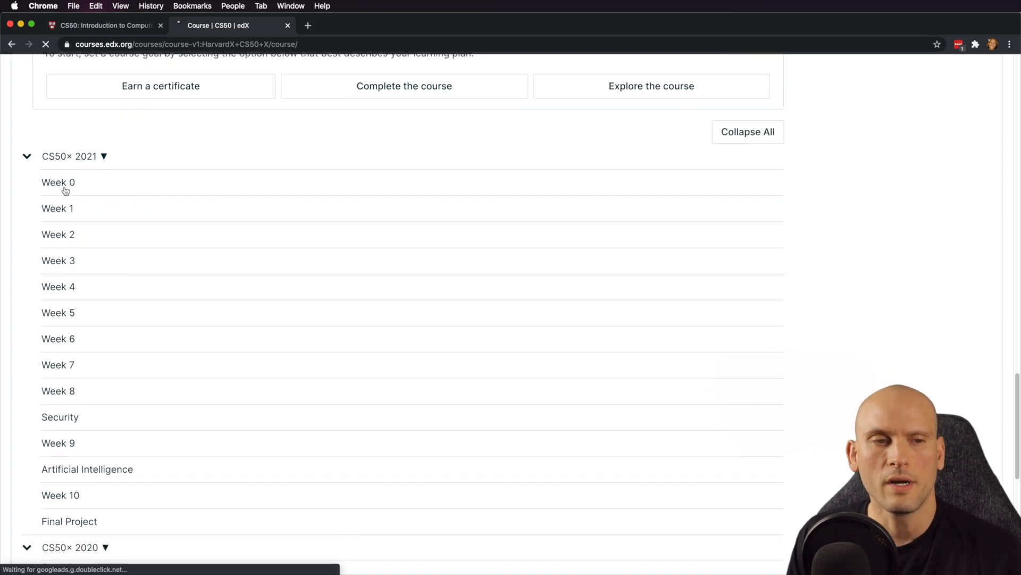
- Open Week 0 and scroll past the Lecture 0 video to Problem Set 0
left_click(58, 183)
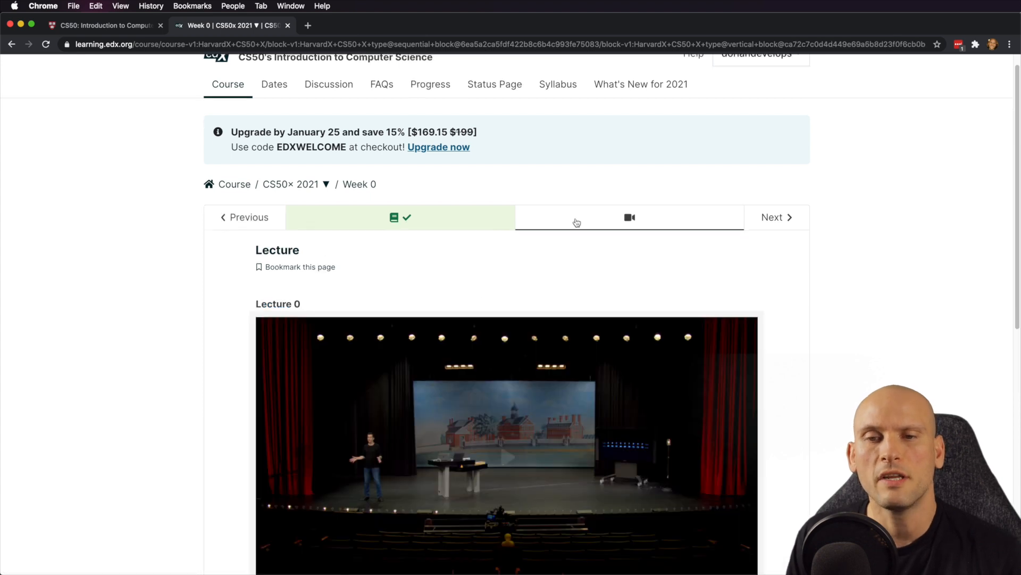
scroll("down", 3)
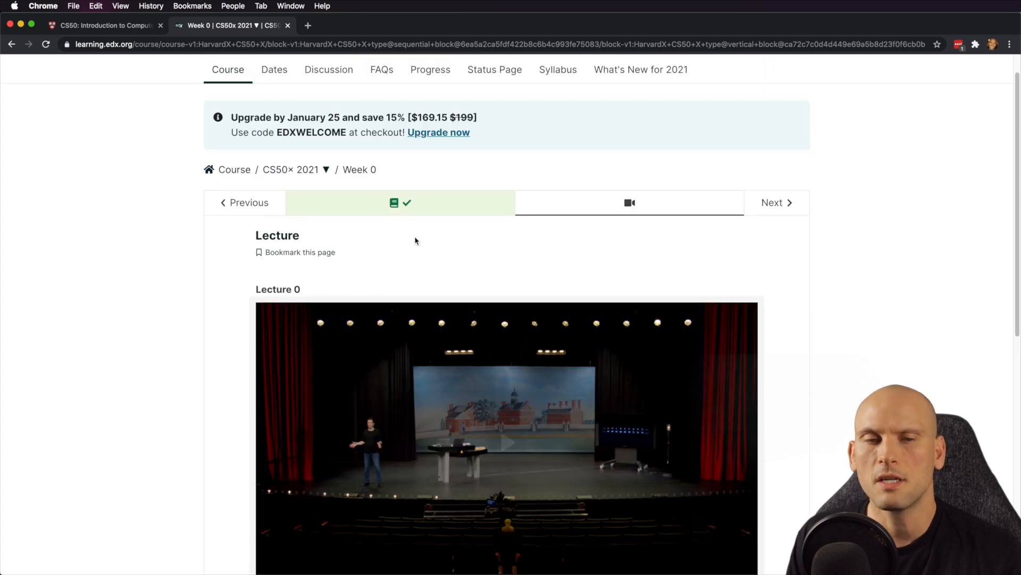
scroll("down", 3)
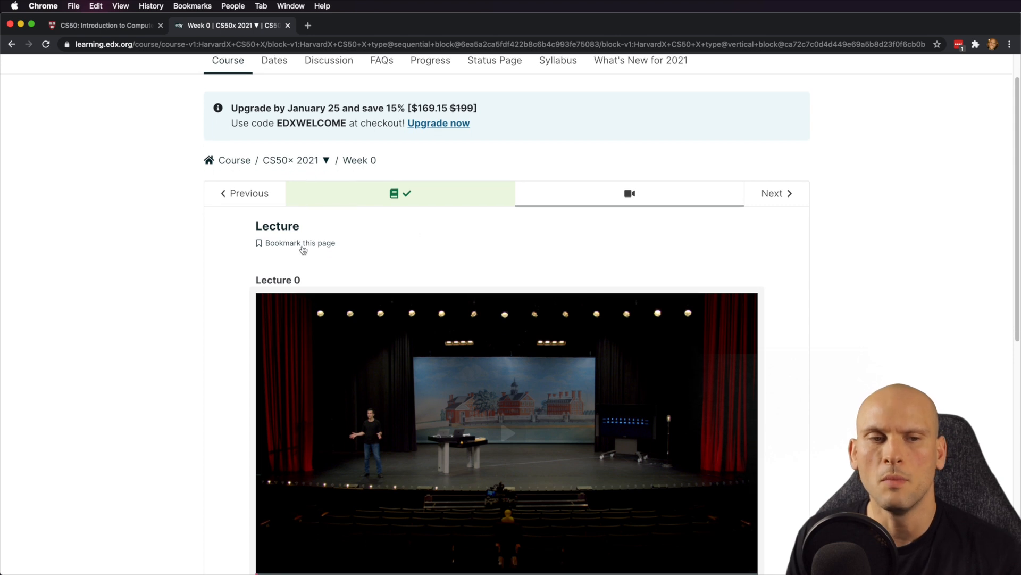
scroll("down", 3)
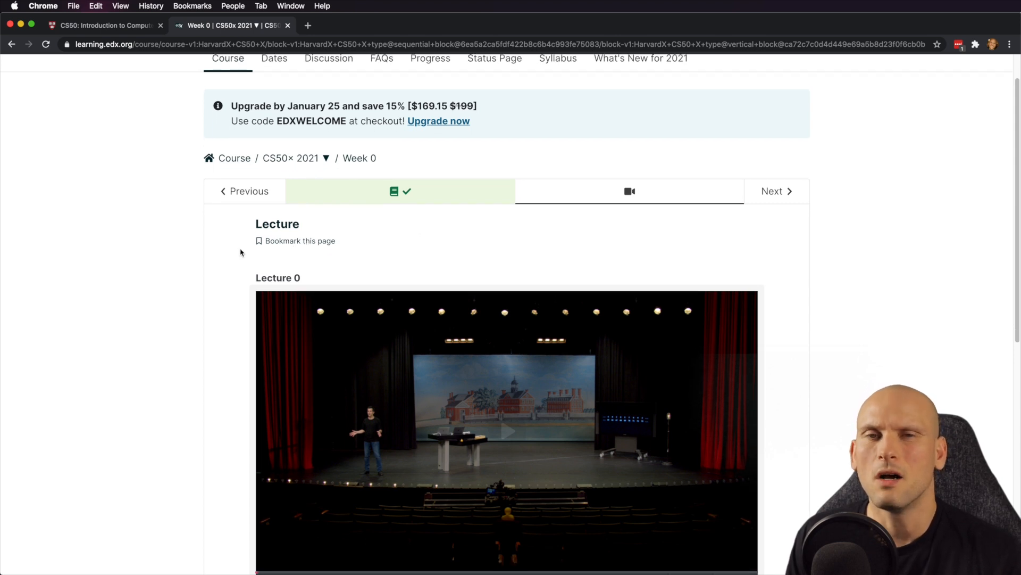
scroll("down", 3)
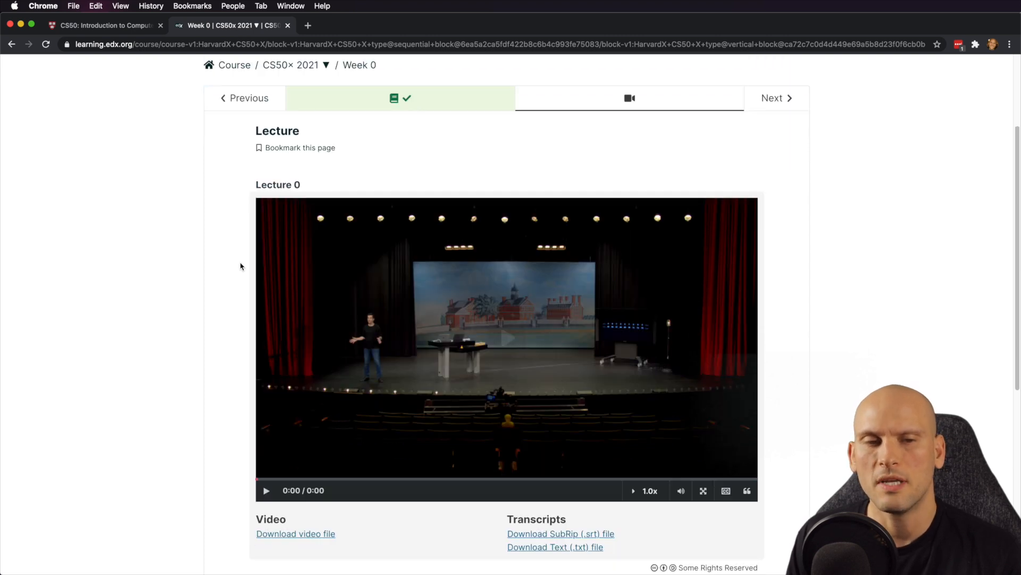
scroll("down", 3)
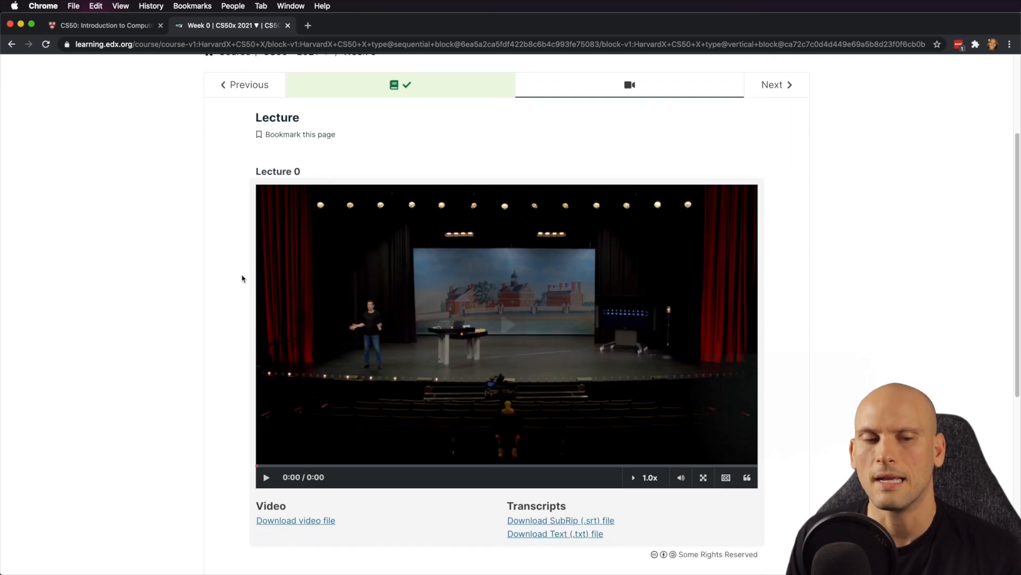
scroll("down", 3)
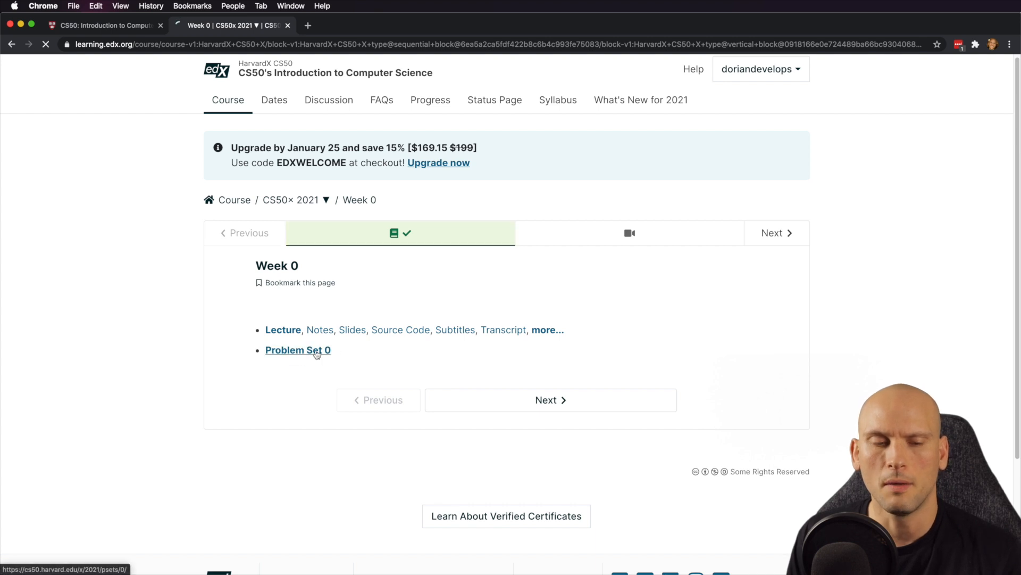
- Switch to the 'Problem Set 0 - CS50x 2021' tab showing the Scratch submission task
left_click(298, 350)
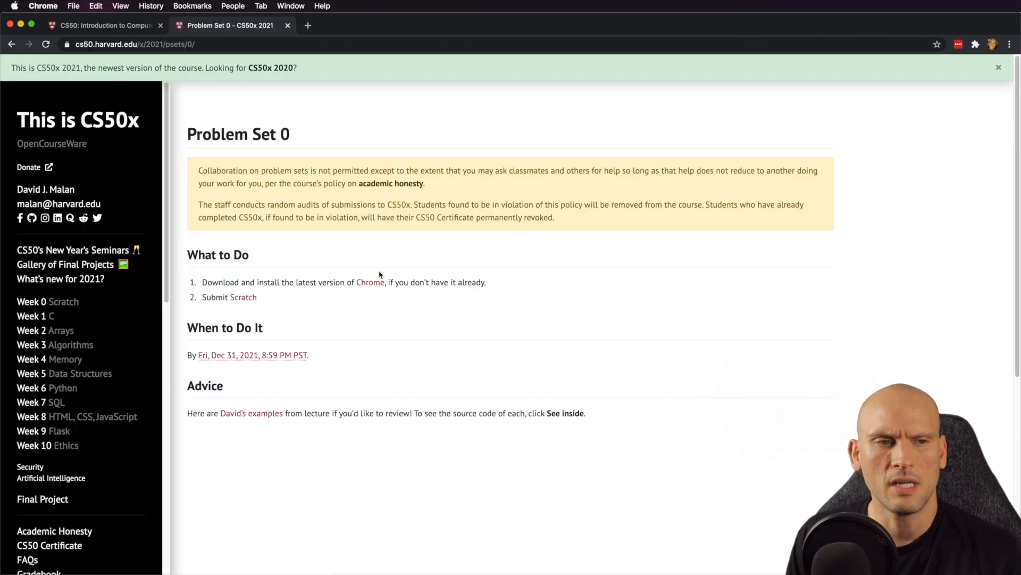
mouse_move(244, 297)
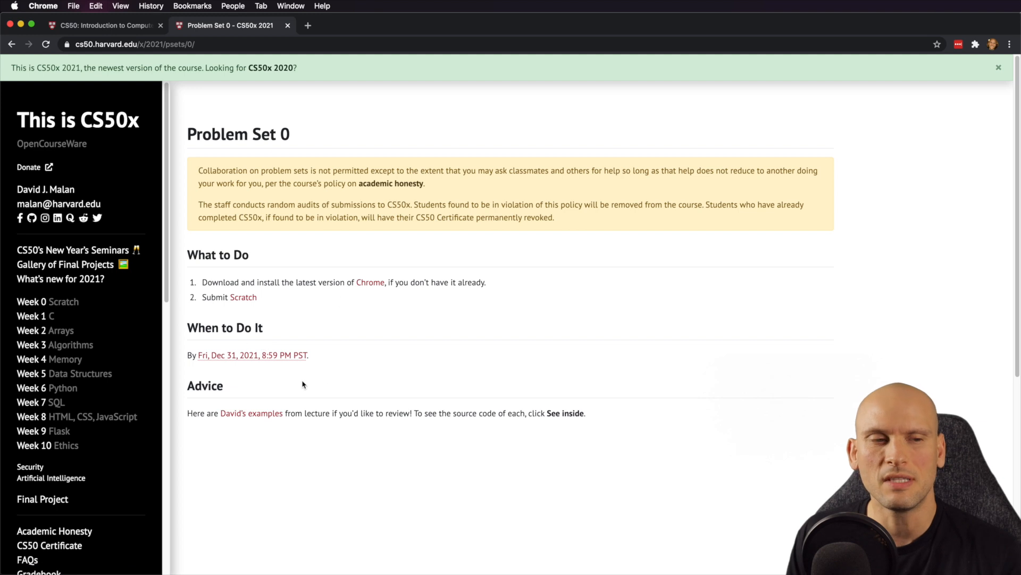
mouse_move(83, 218)
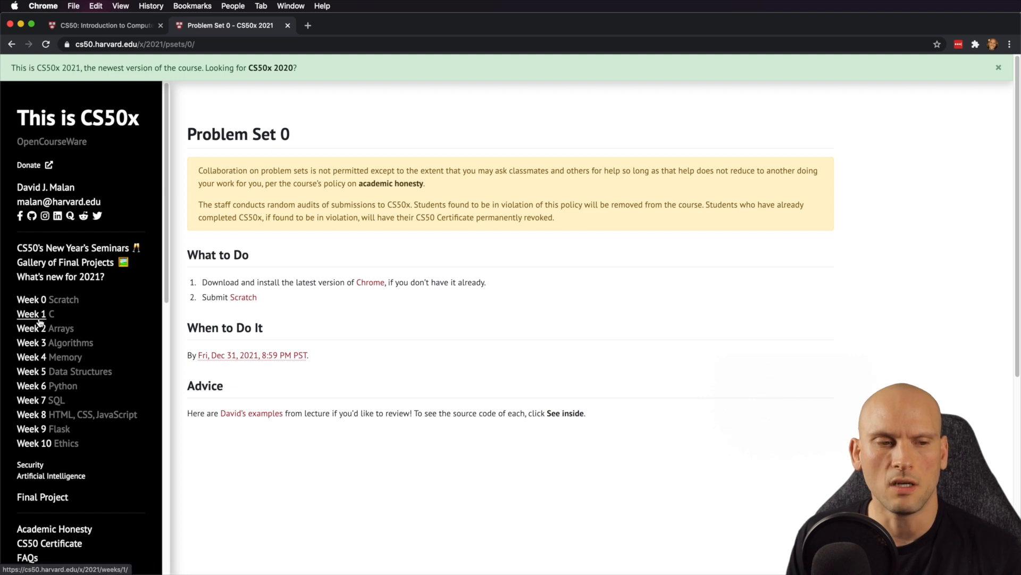
- Open Week 1 and scroll through its lecture video, lecture materials, Lab 1 and shorts
left_click(35, 314)
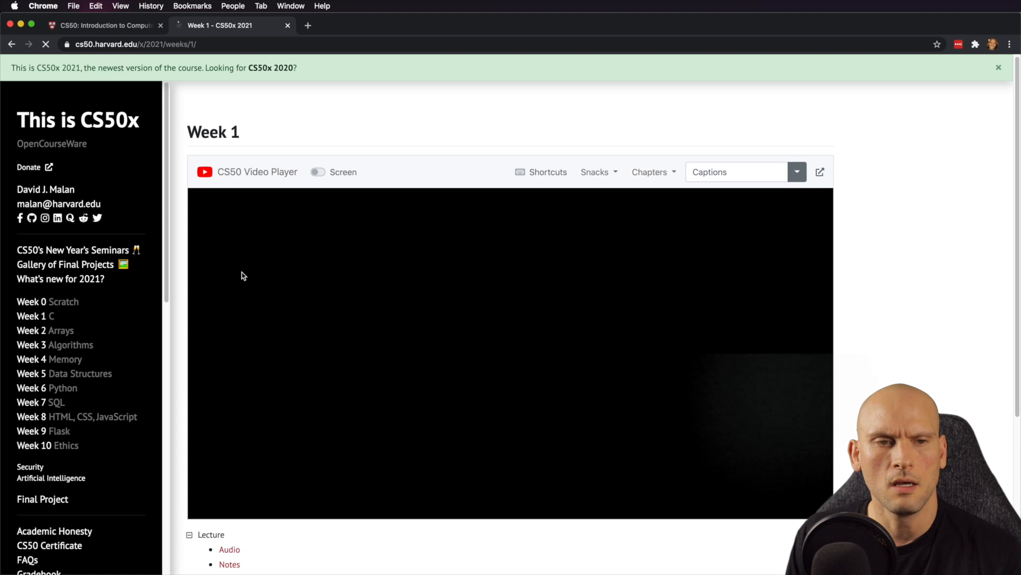
scroll("down", 3)
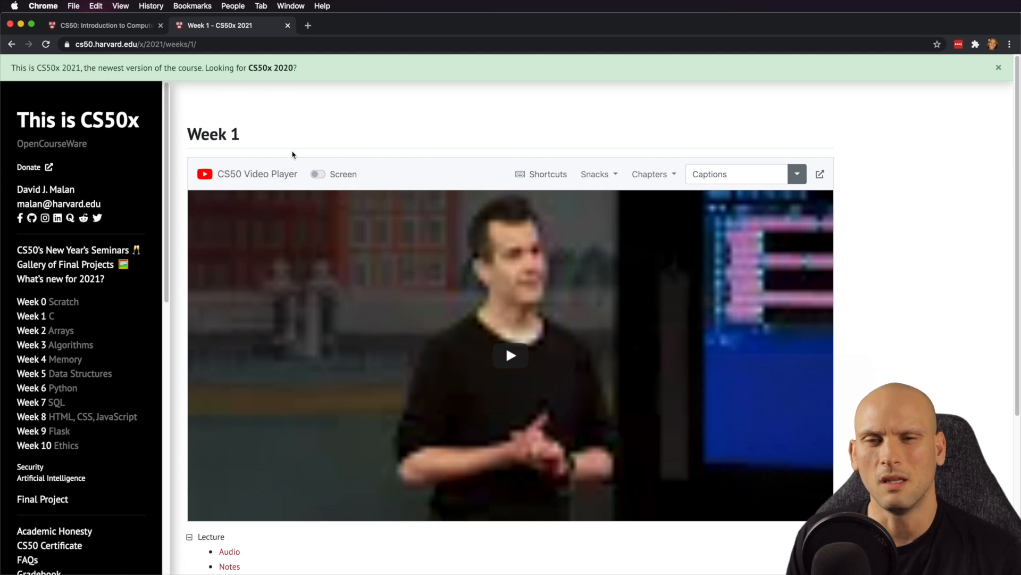
mouse_move(127, 418)
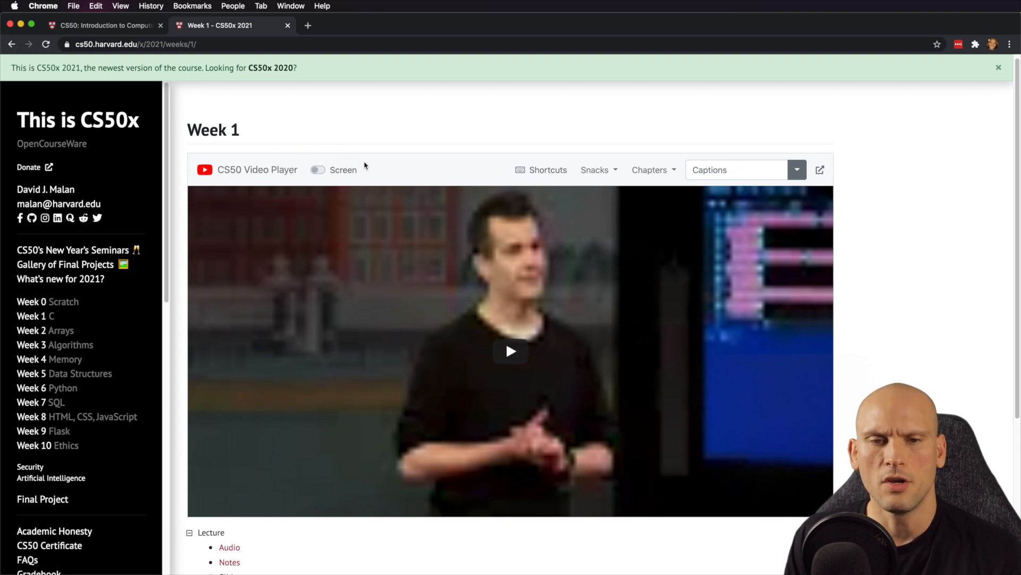
scroll("down", 3)
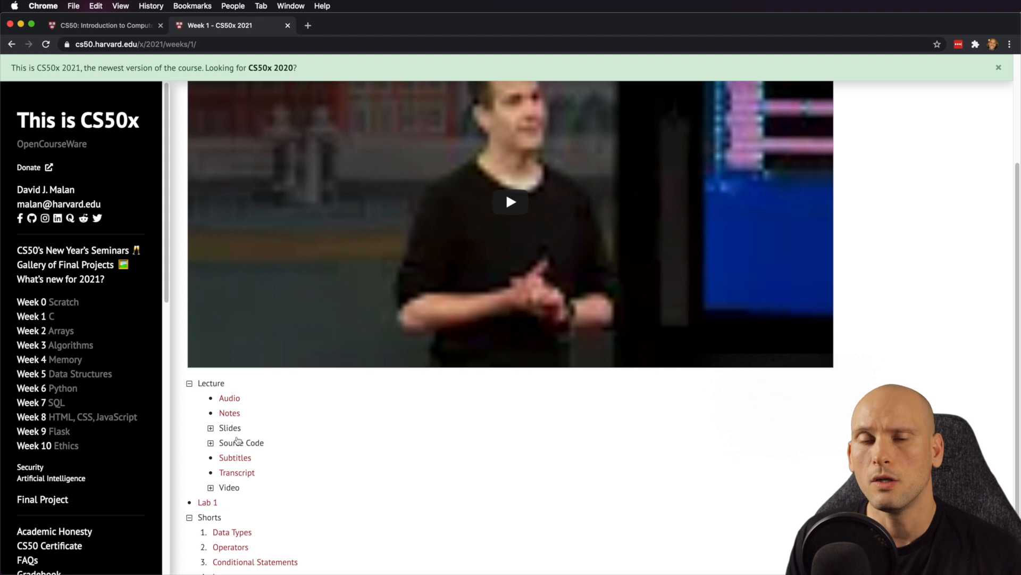
mouse_move(242, 447)
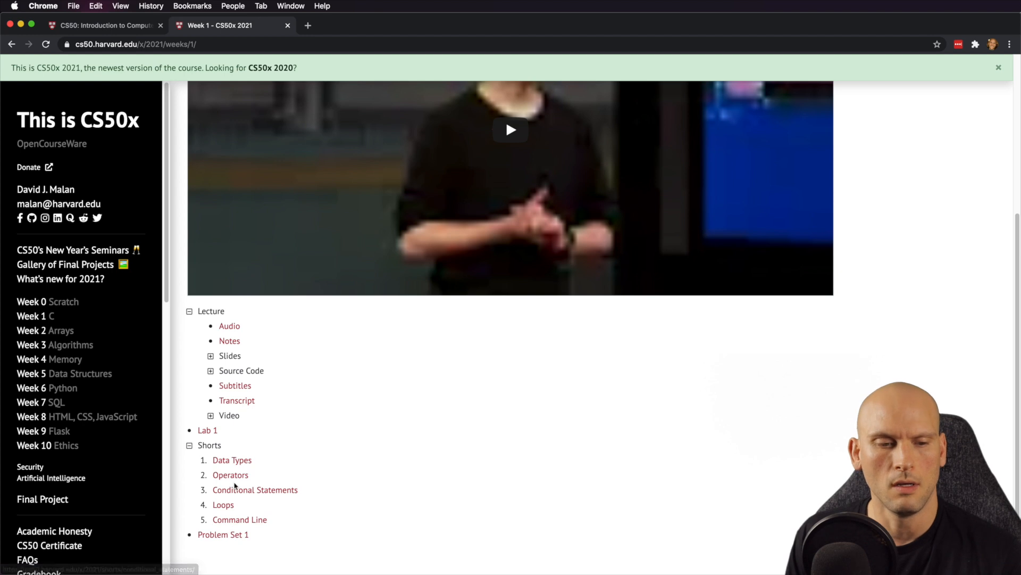
- Open Problem Set 1 and read through Hello, Mario, Cash or Credit, and the Advice section
left_click(223, 534)
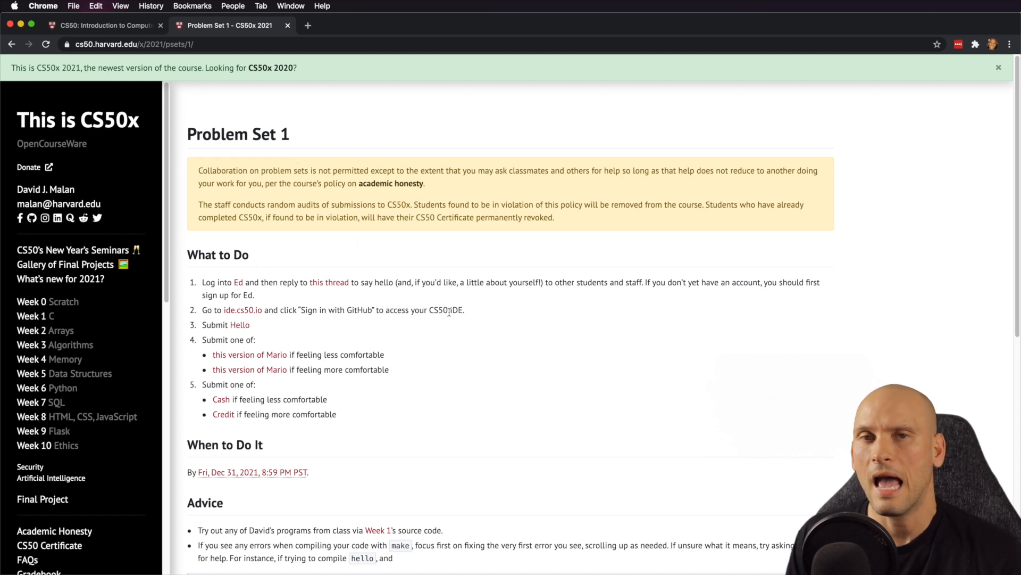
mouse_move(404, 334)
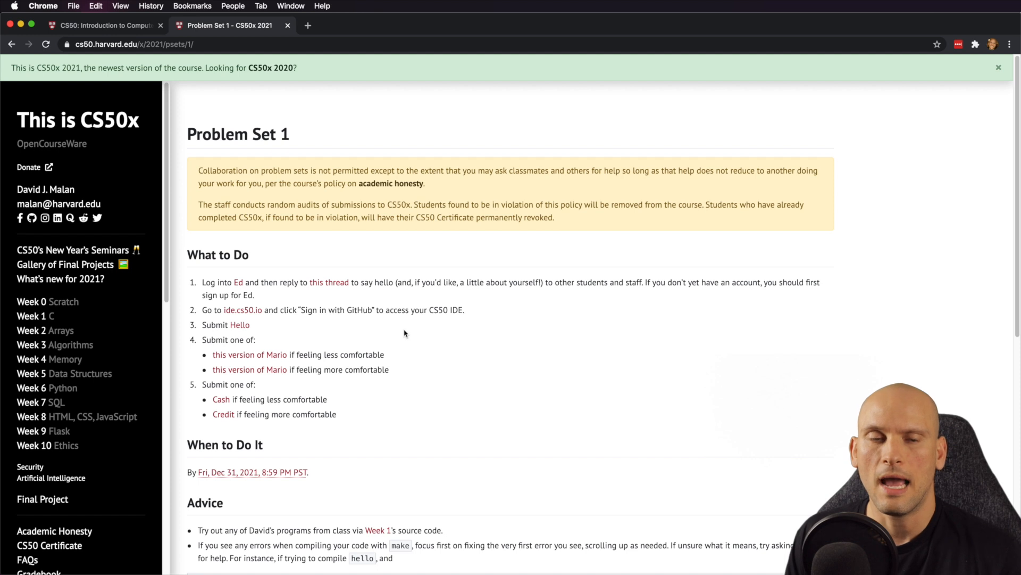
mouse_move(268, 254)
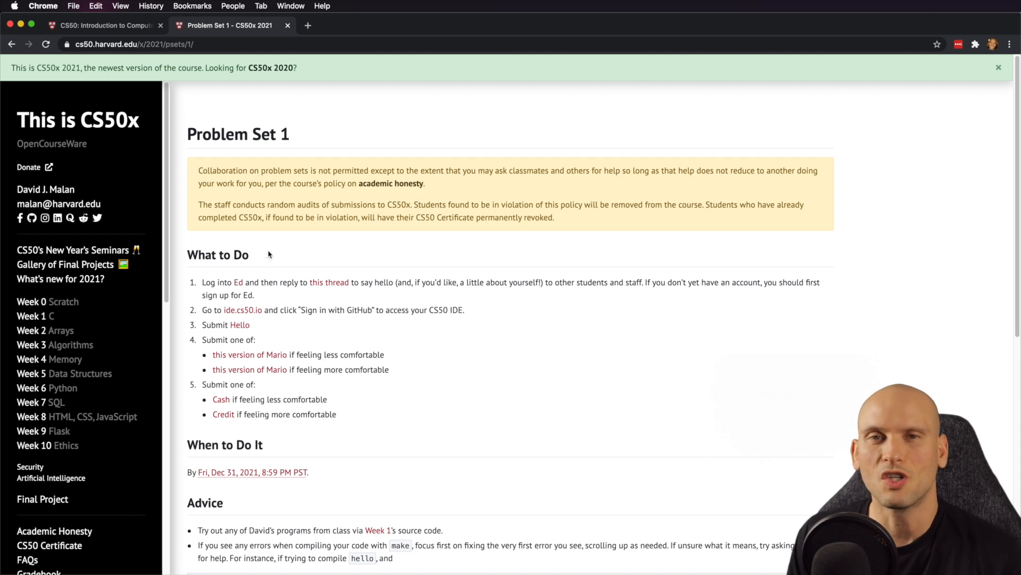
mouse_move(300, 156)
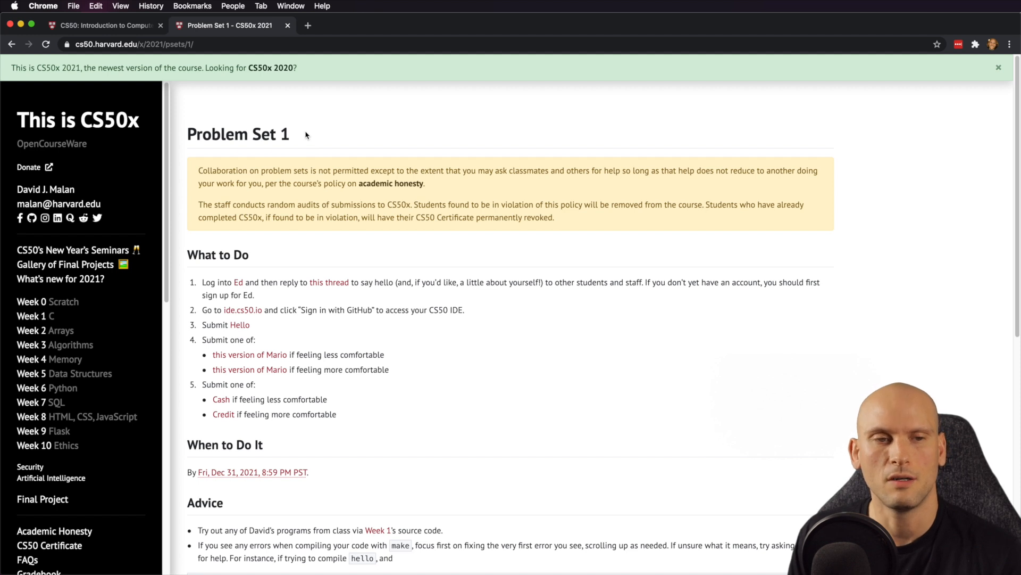
scroll("down", 3)
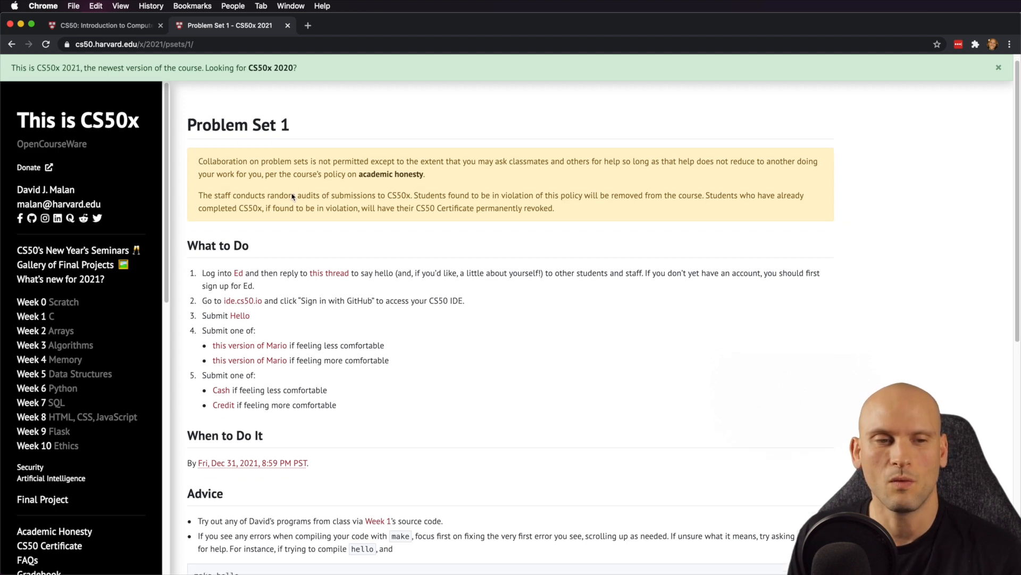
scroll("down", 3)
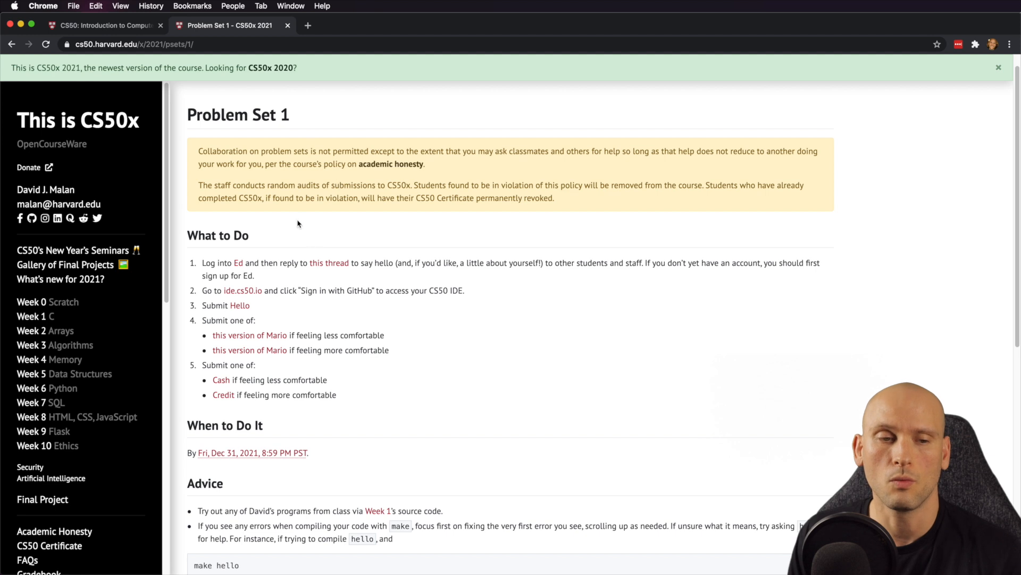
scroll("down", 3)
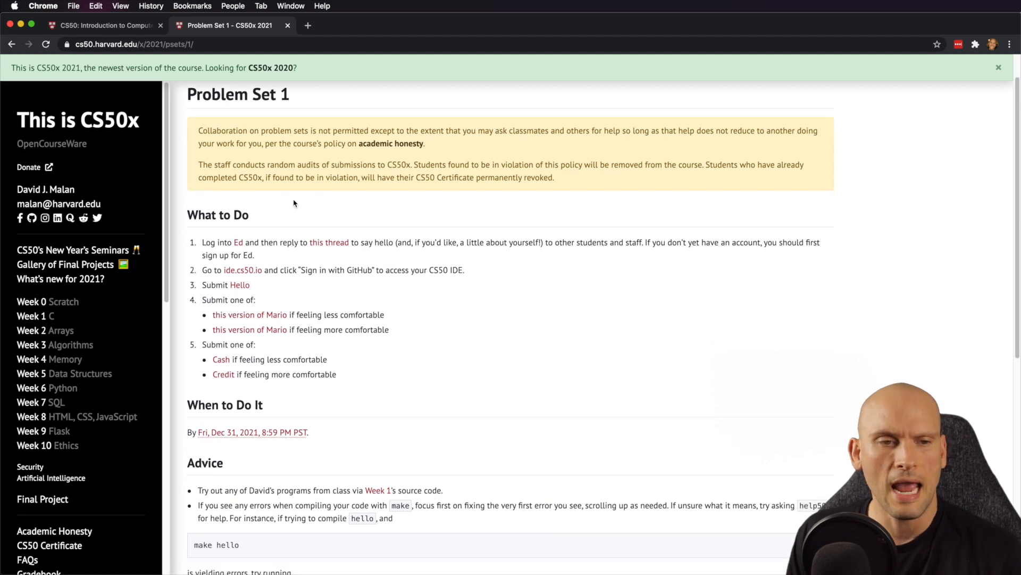
mouse_move(266, 255)
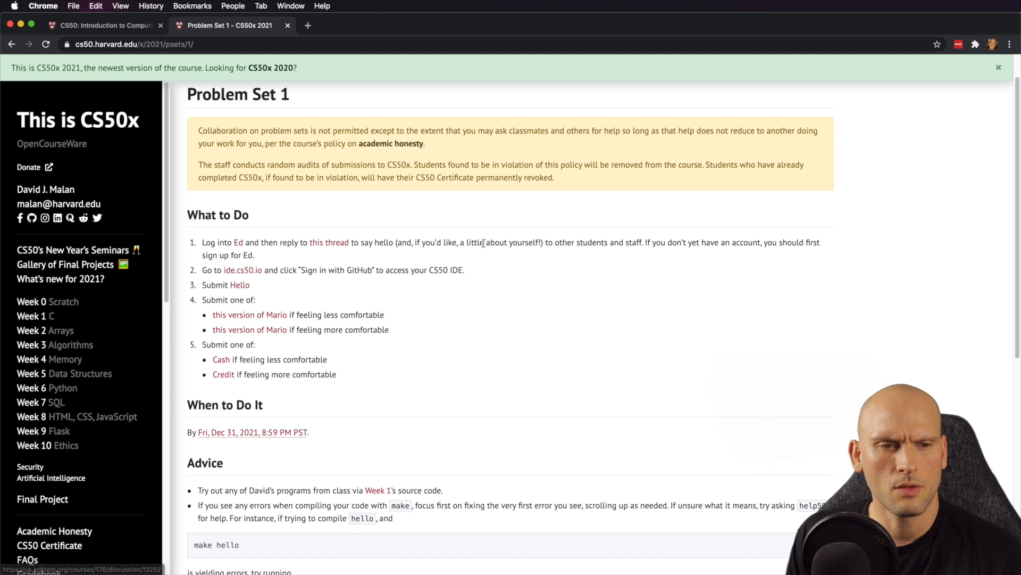
mouse_move(285, 267)
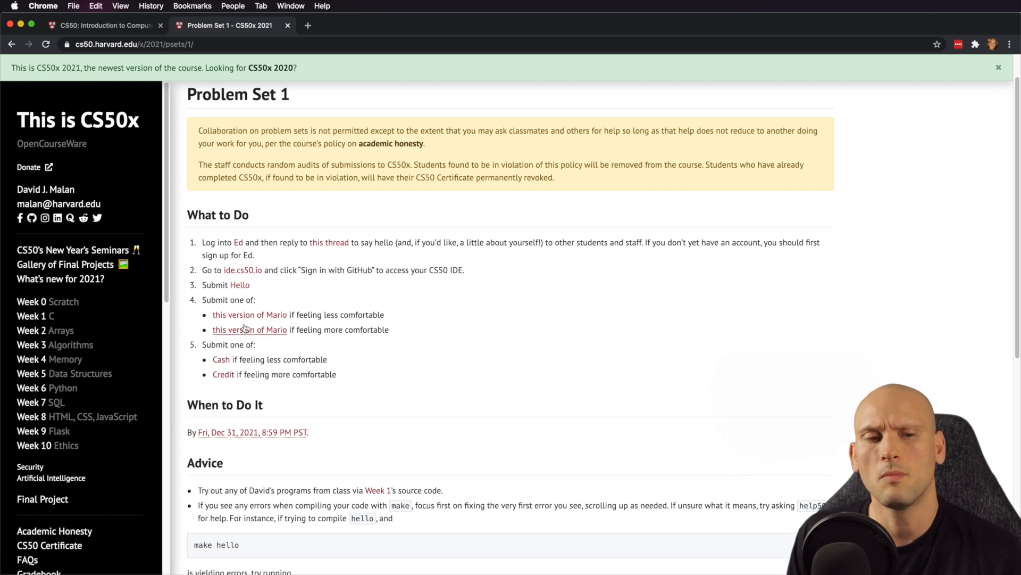
mouse_move(272, 346)
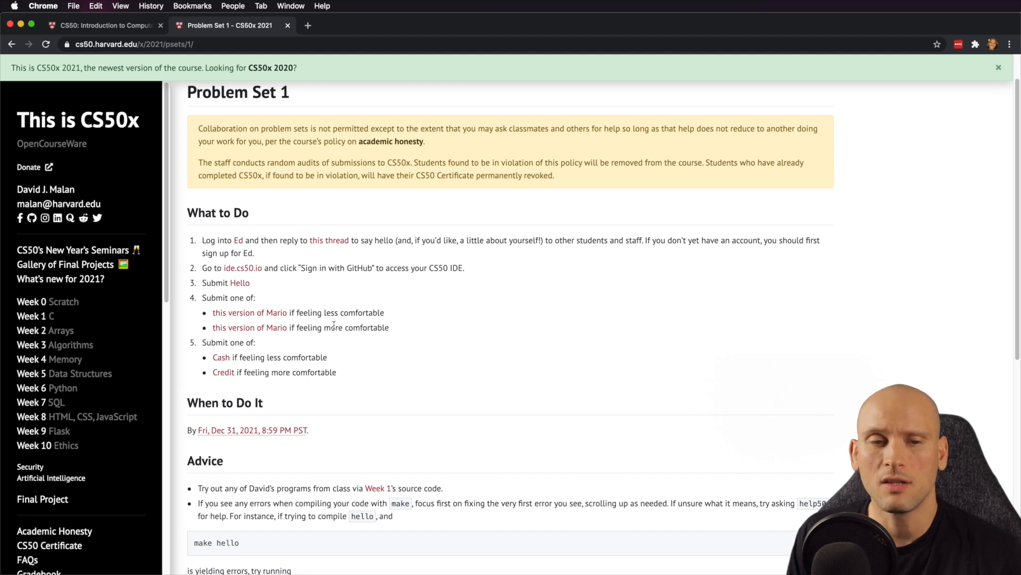
scroll("down", 3)
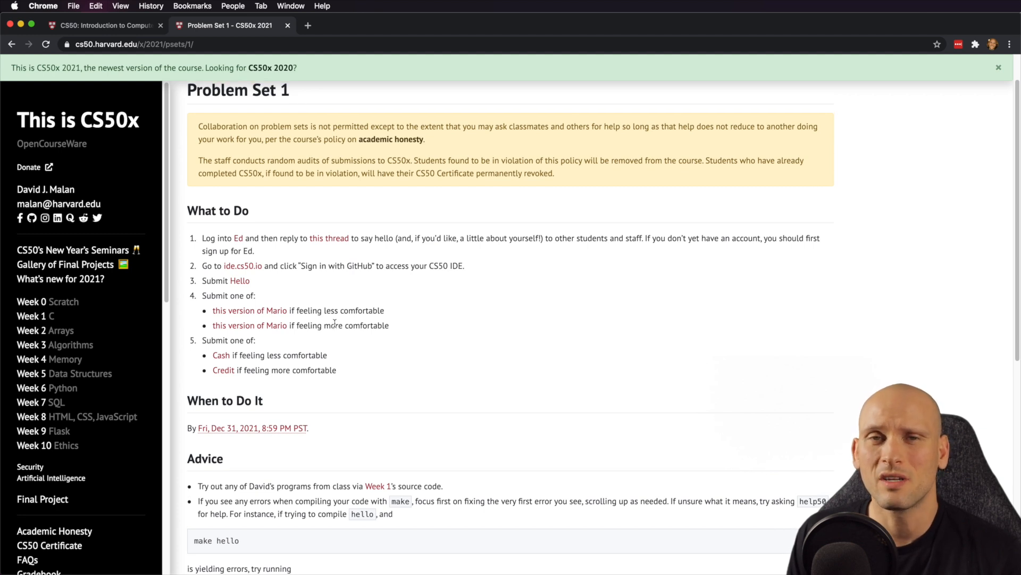
scroll("down", 3)
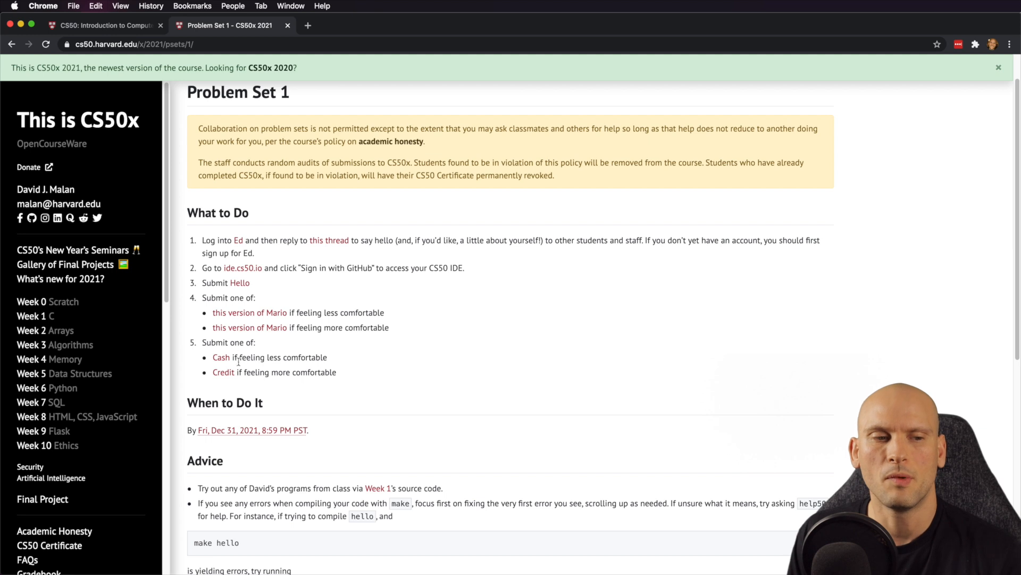
mouse_move(154, 462)
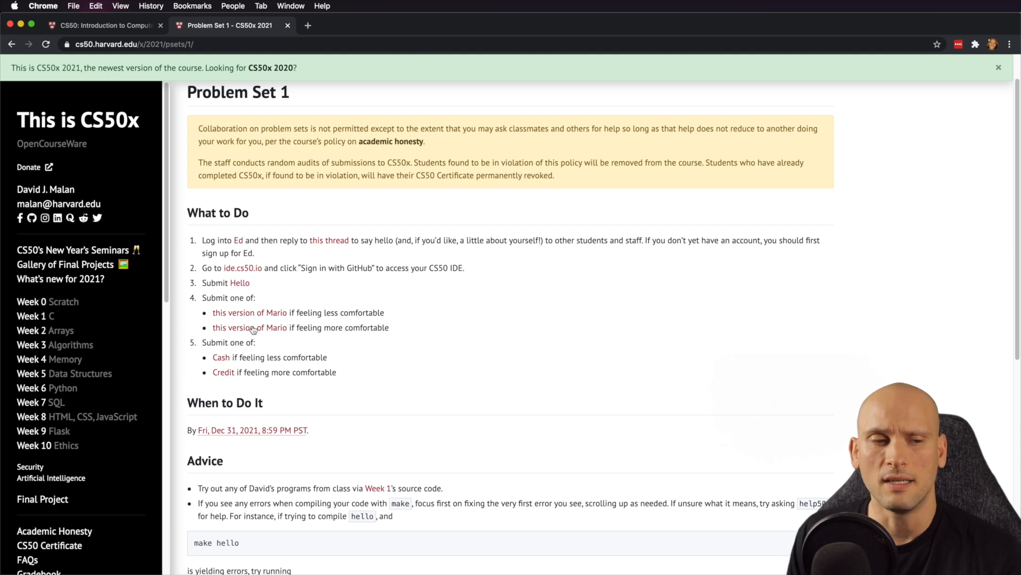
mouse_move(319, 284)
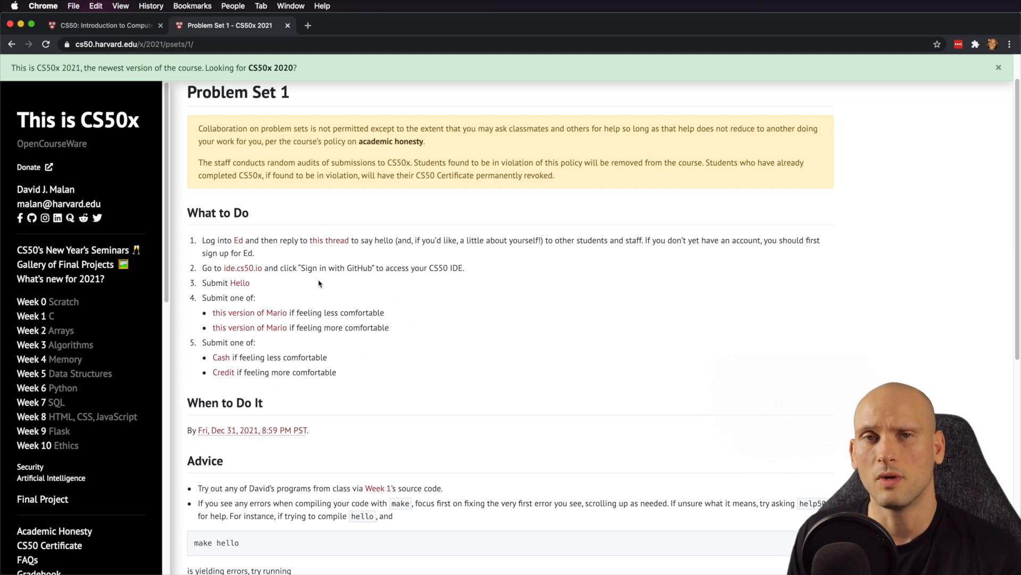
mouse_move(458, 299)
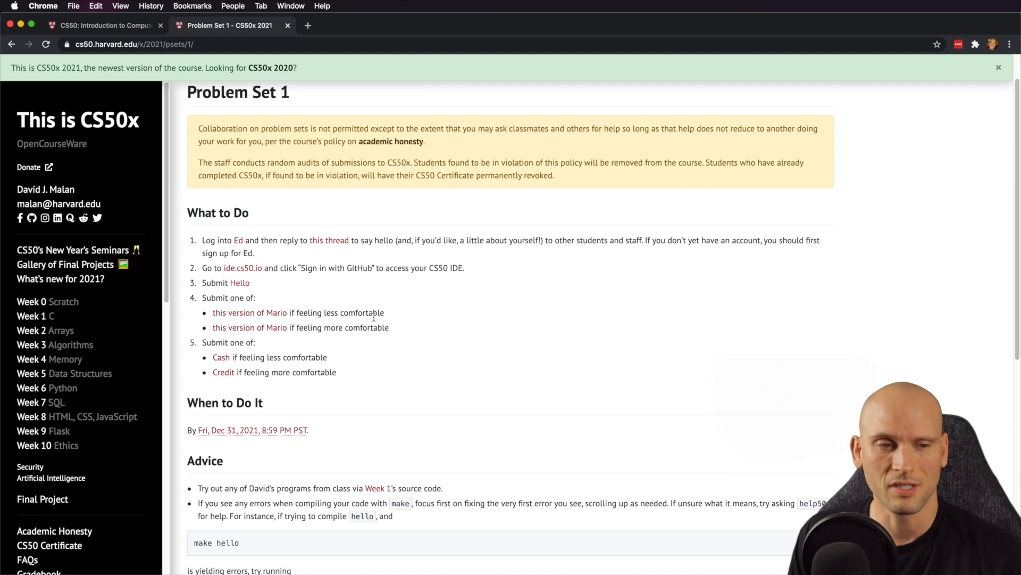
mouse_move(314, 361)
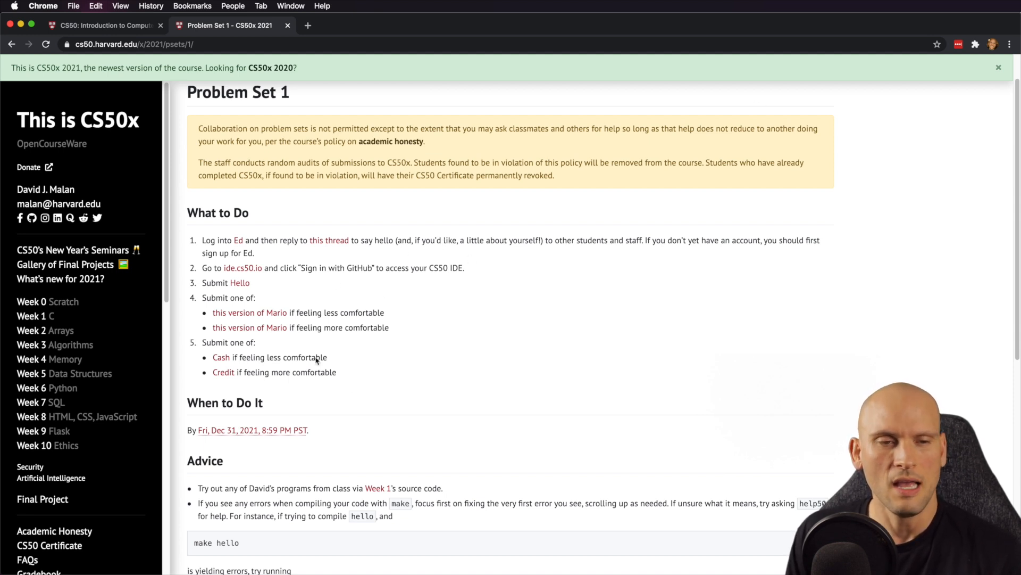
mouse_move(309, 351)
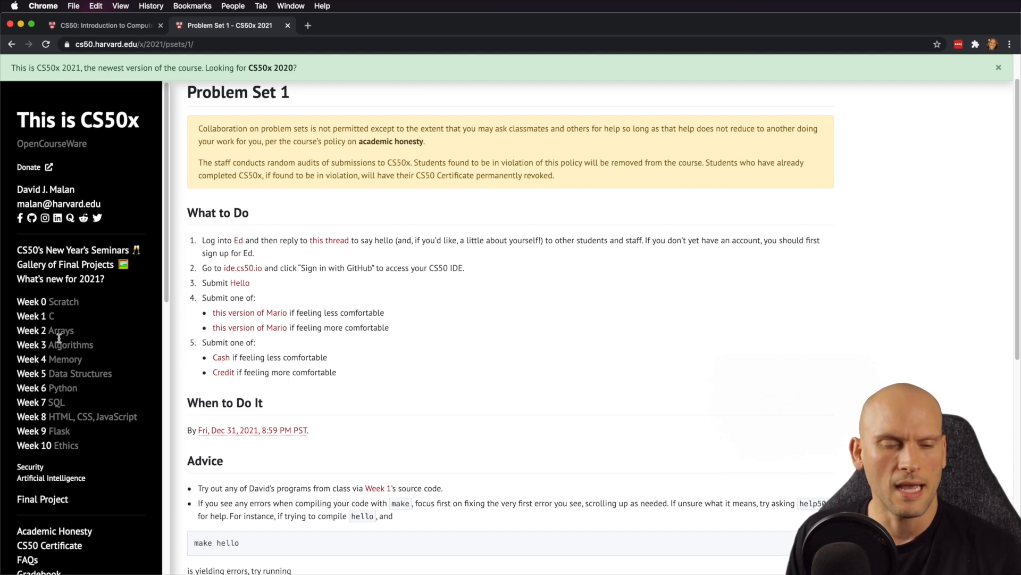
- Open Week 2 and scroll to its lecture materials, shorts, Lab 2 and Problem Set 2
left_click(31, 331)
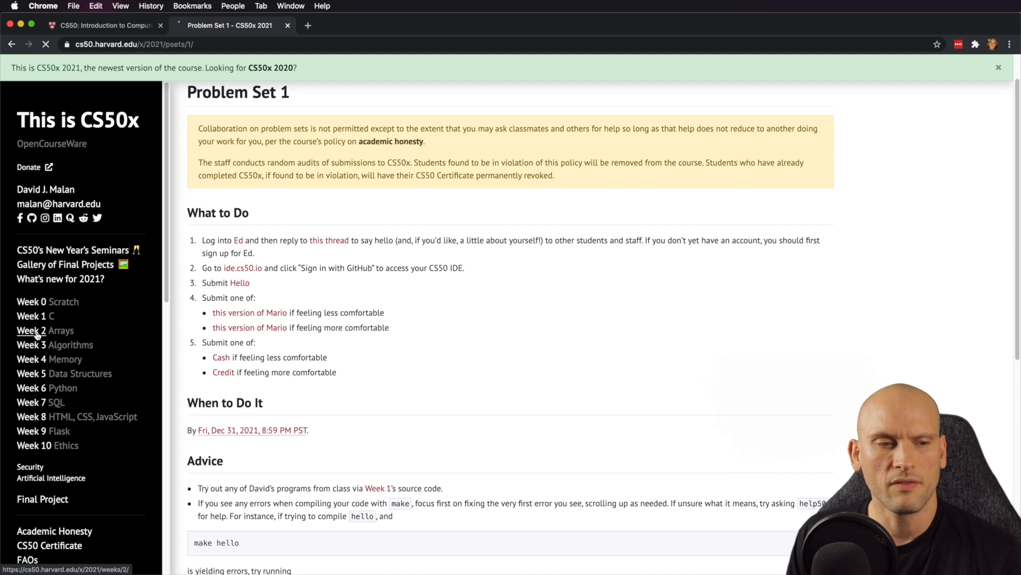
left_click(32, 330)
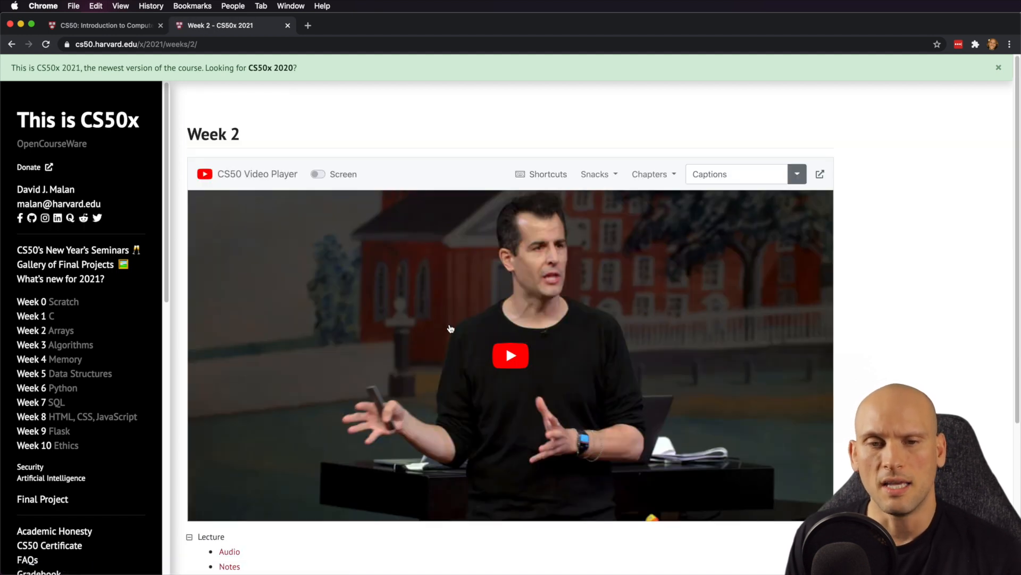
mouse_move(403, 319)
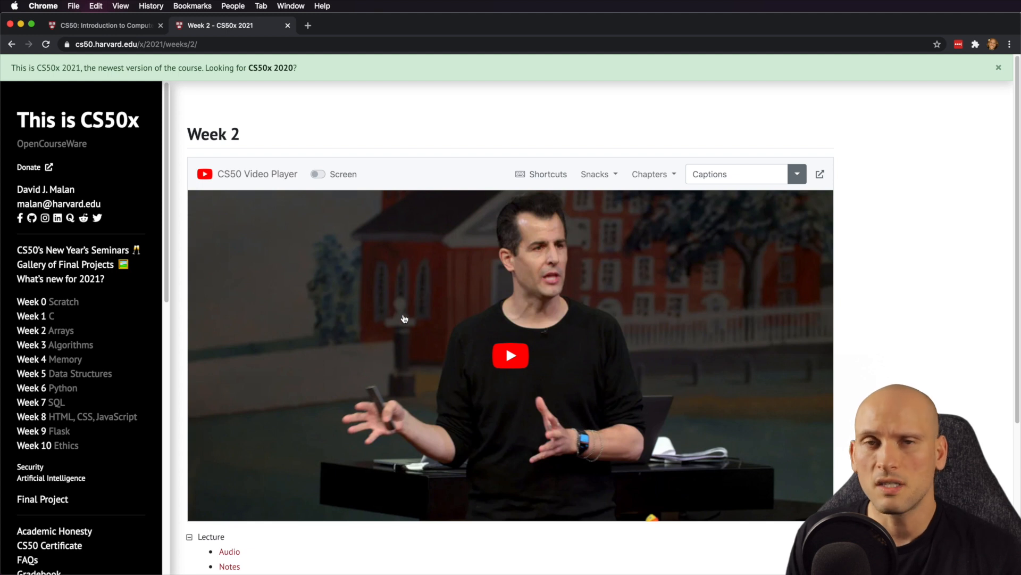
scroll("down", 3)
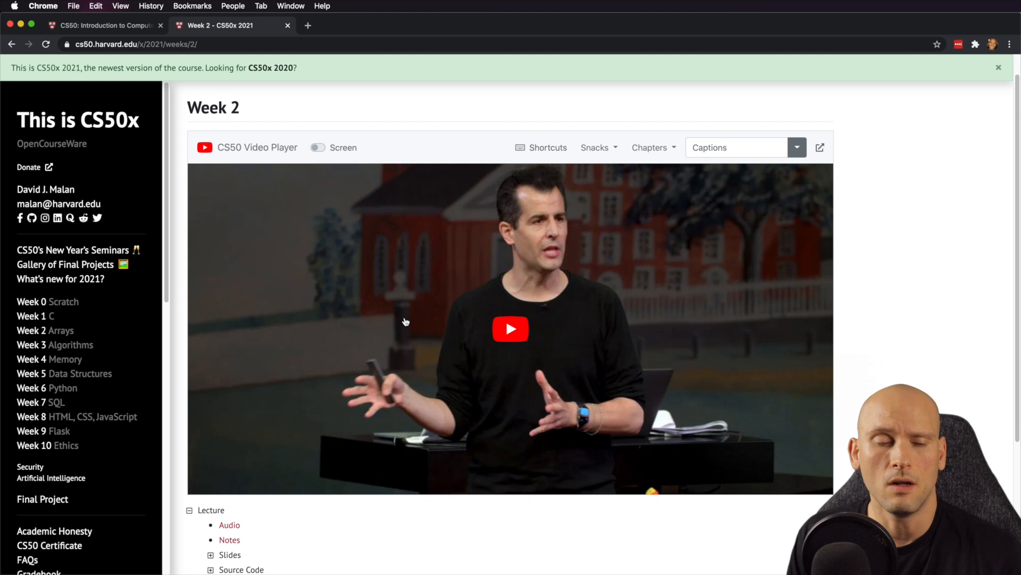
scroll("down", 3)
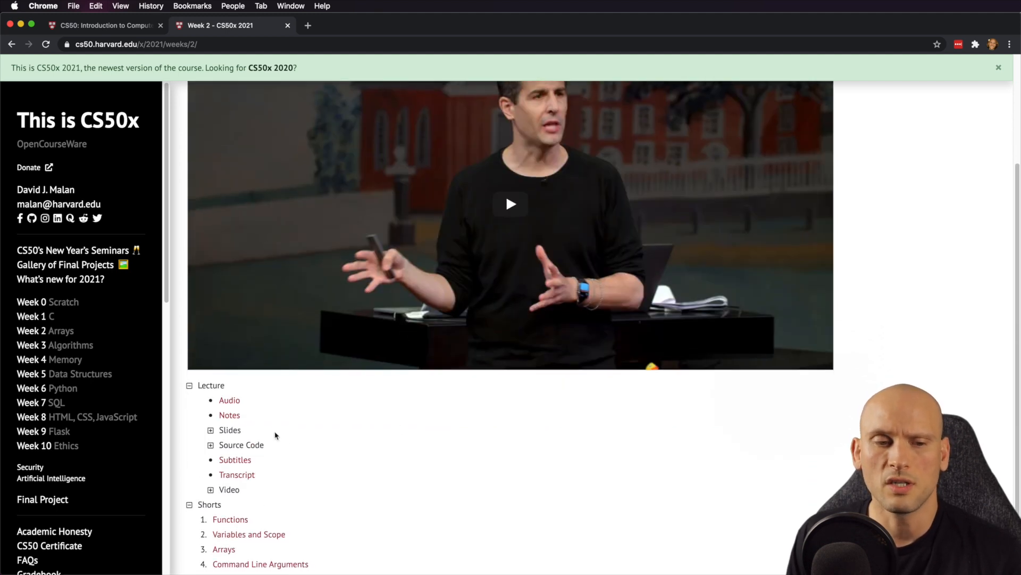
scroll("down", 3)
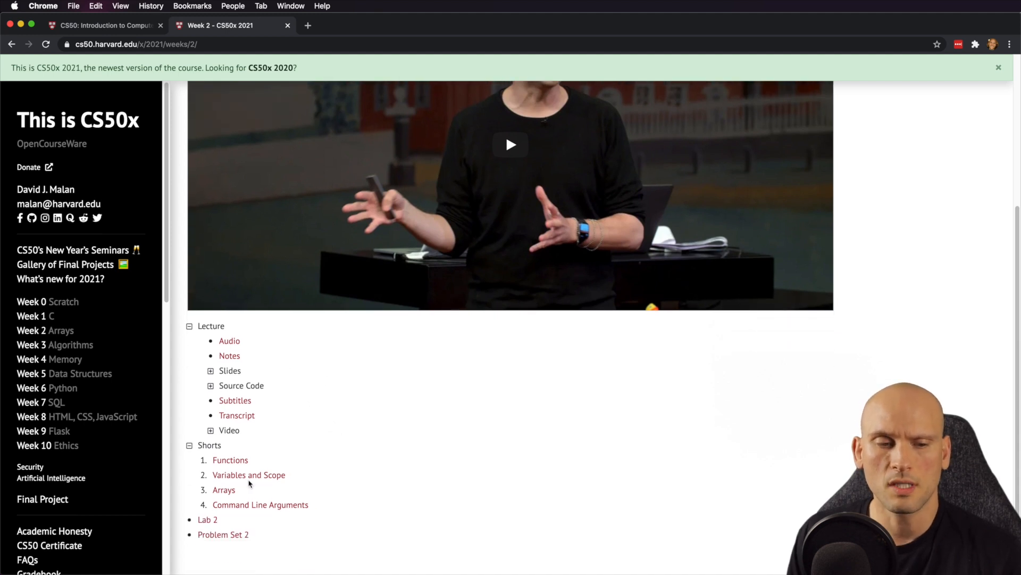
mouse_move(229, 459)
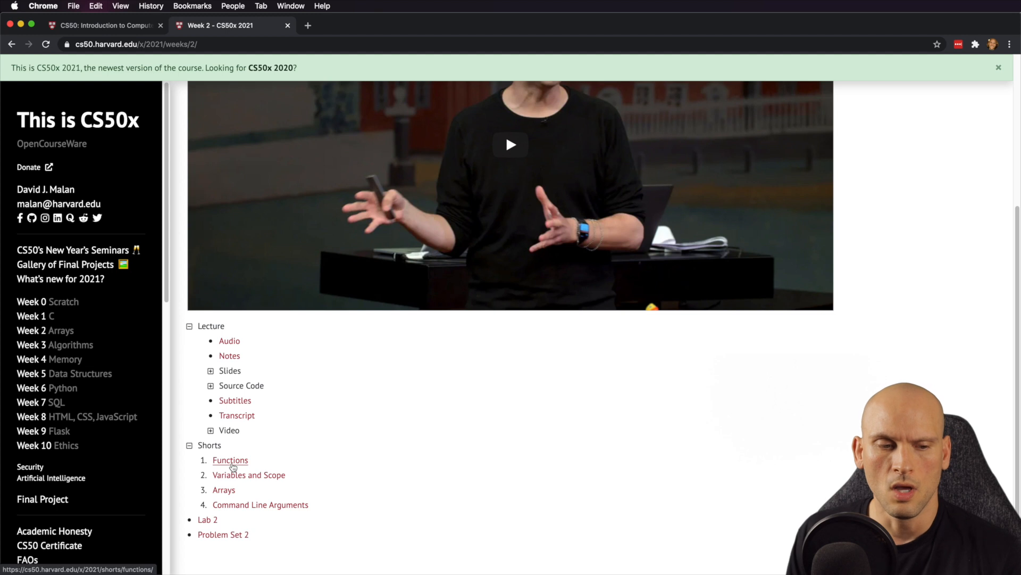
- Open the Week 2 'Functions' short and scroll its video and transcript page
left_click(229, 460)
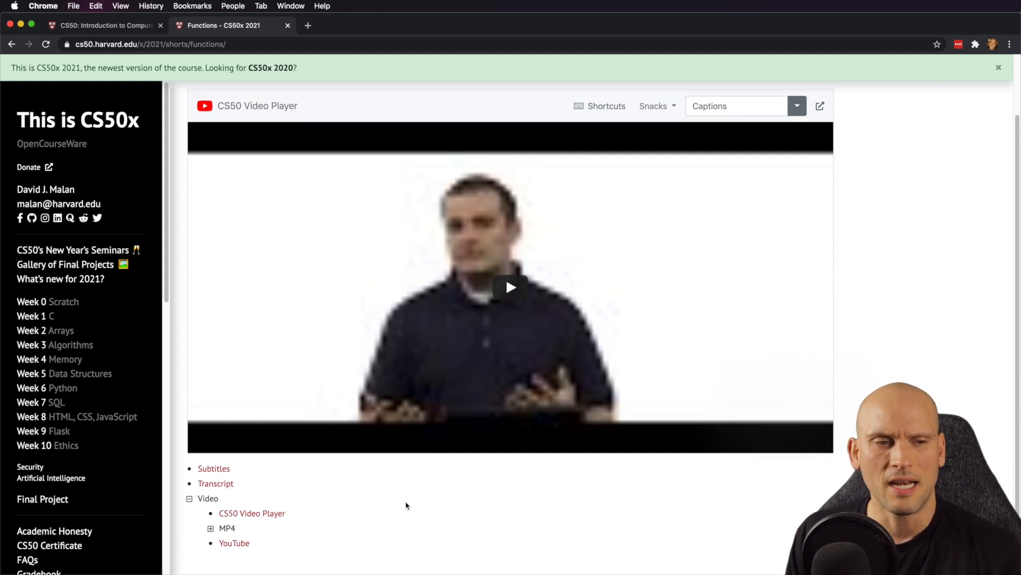
mouse_move(179, 444)
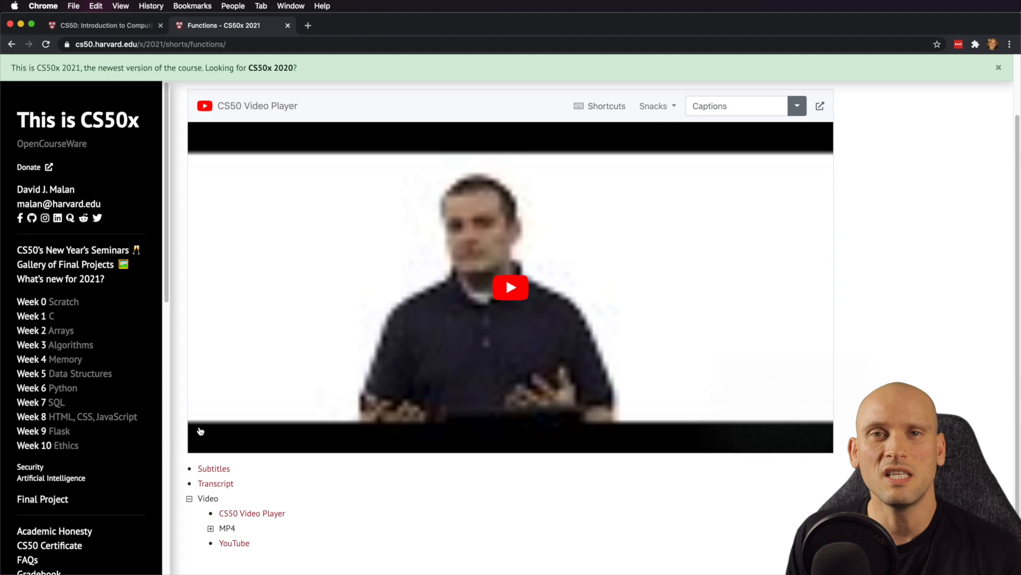
mouse_move(179, 410)
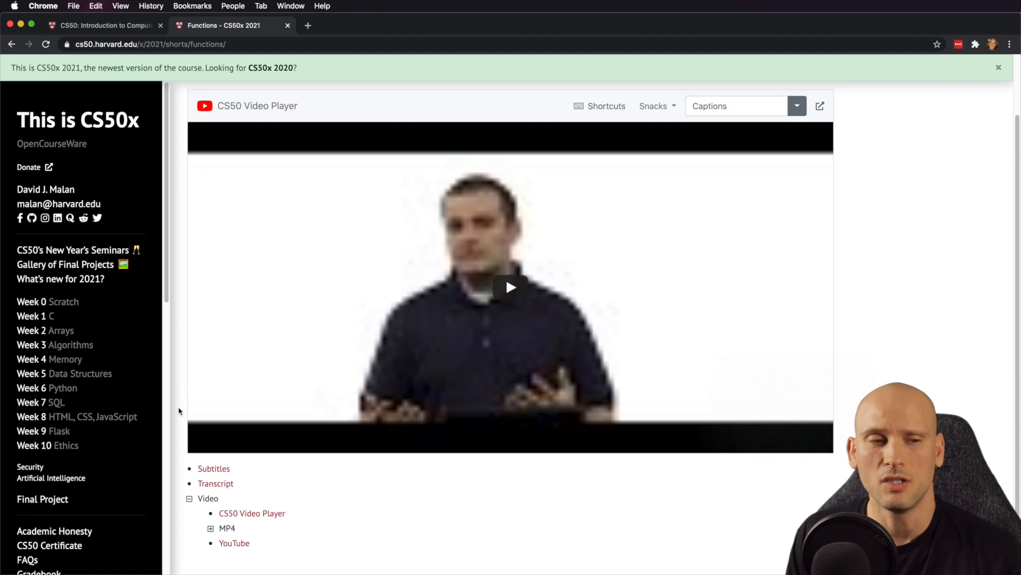
mouse_move(176, 298)
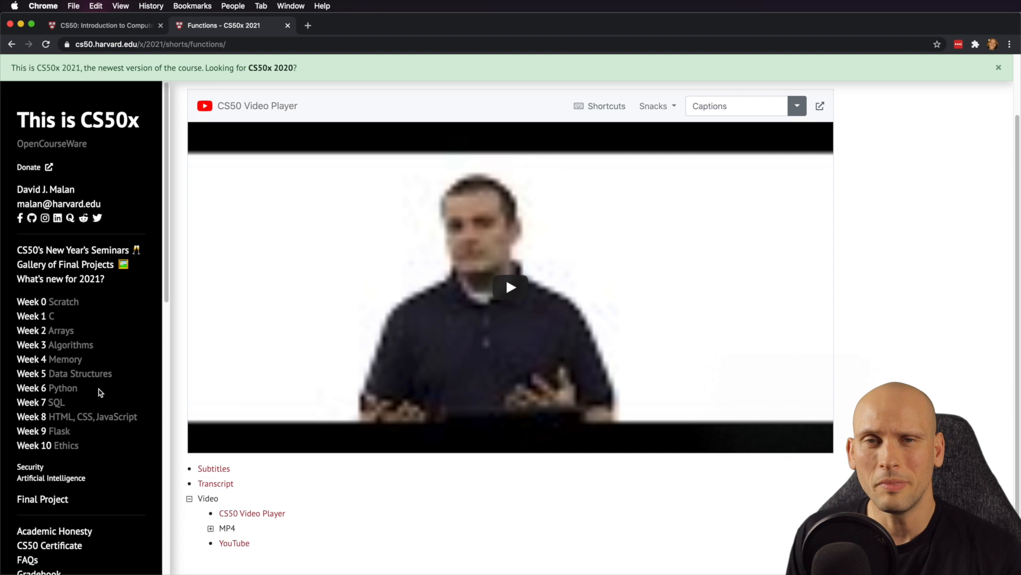
mouse_move(181, 431)
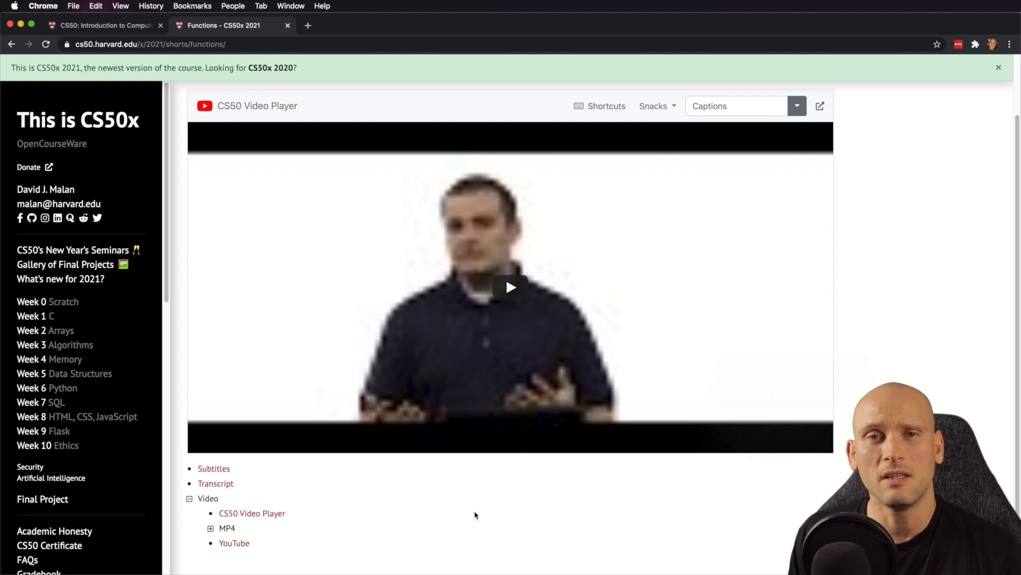
mouse_move(198, 514)
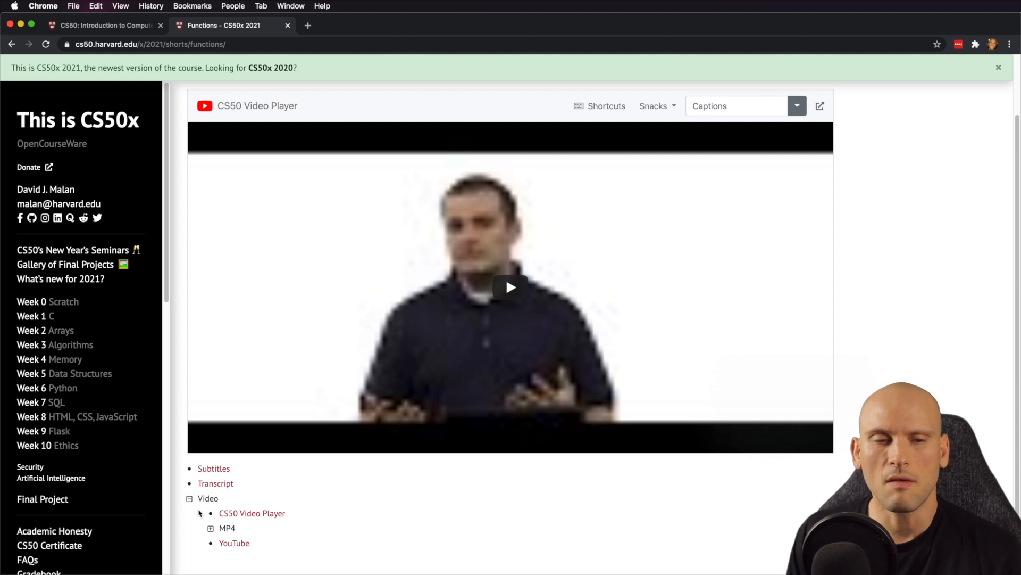
scroll("down", 3)
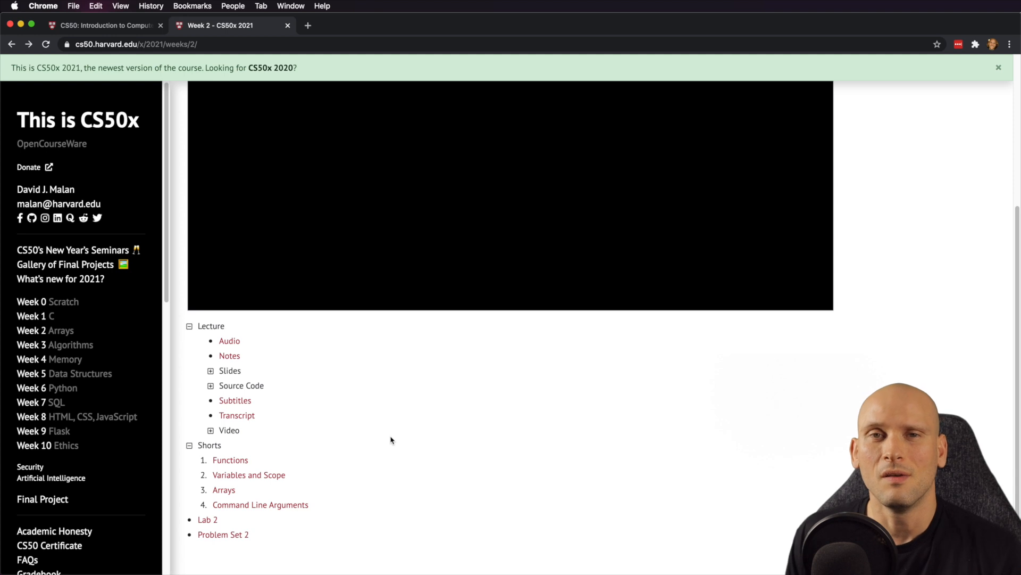
mouse_move(253, 328)
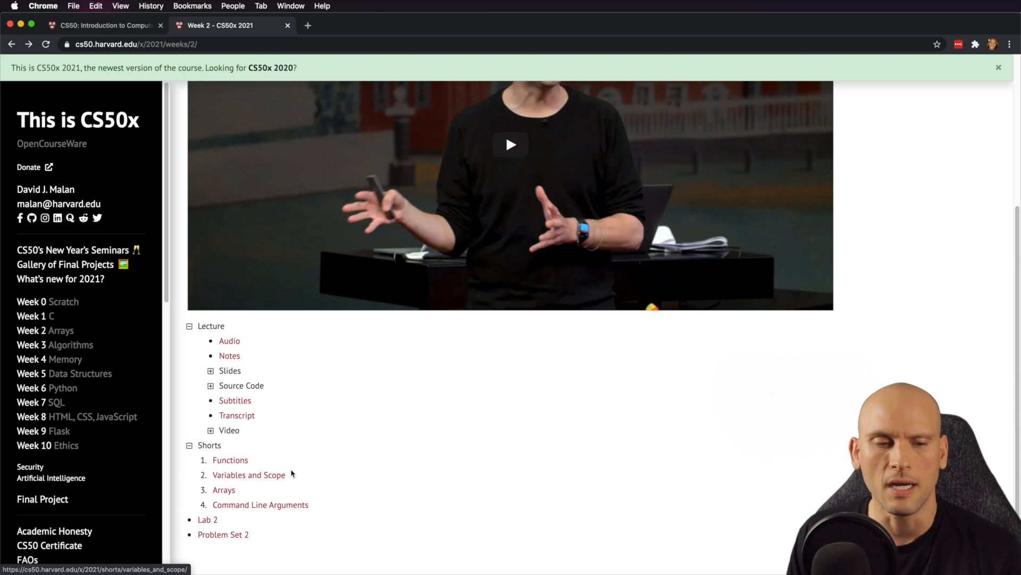
- Go back to the Week 2 page and open the Lab 2 link
left_click(207, 519)
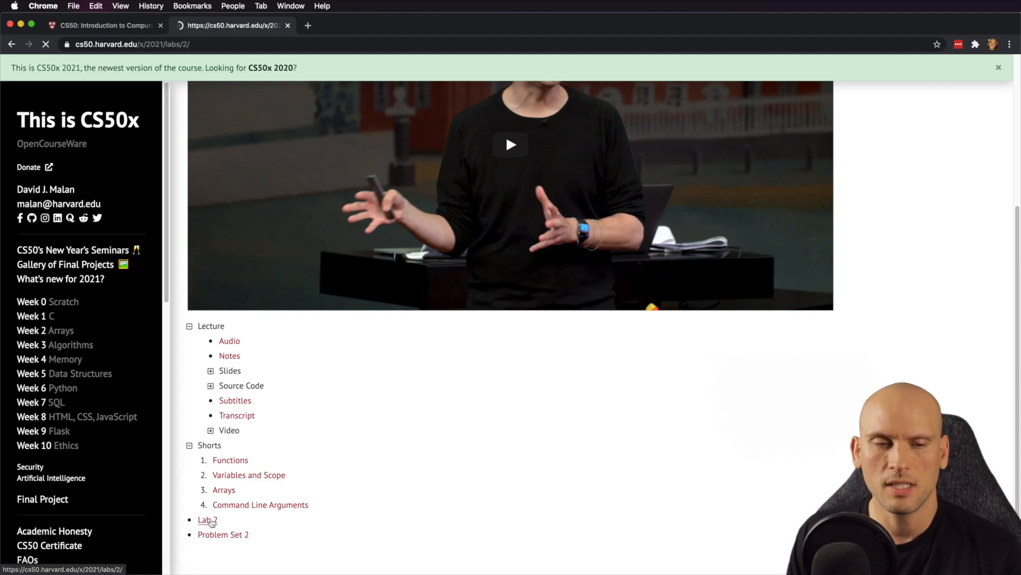
- Scroll Lab 2: Scrabble through Background, Getting Started and Implementation Details to the Walkthrough
left_click(207, 519)
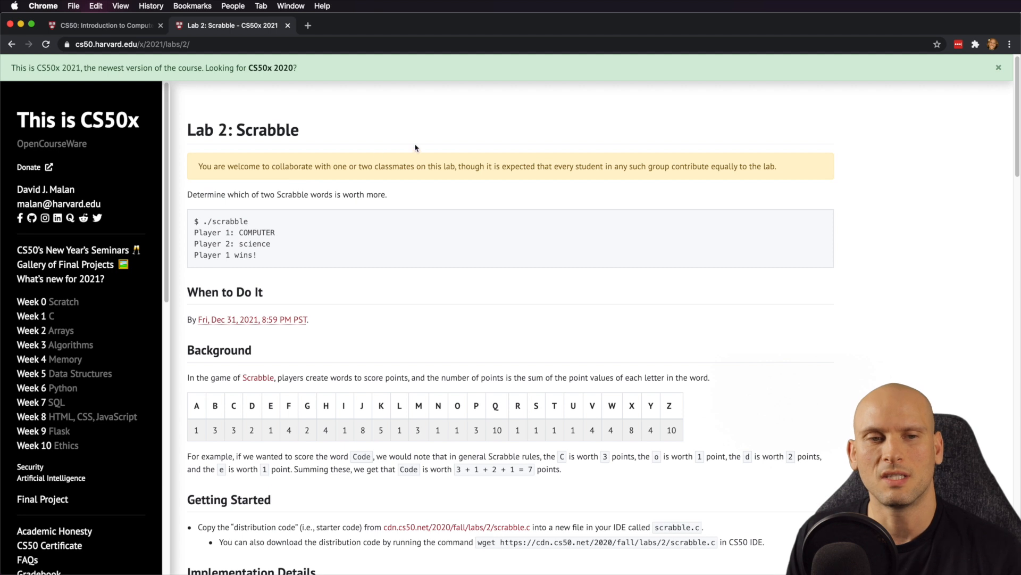
scroll("down", 3)
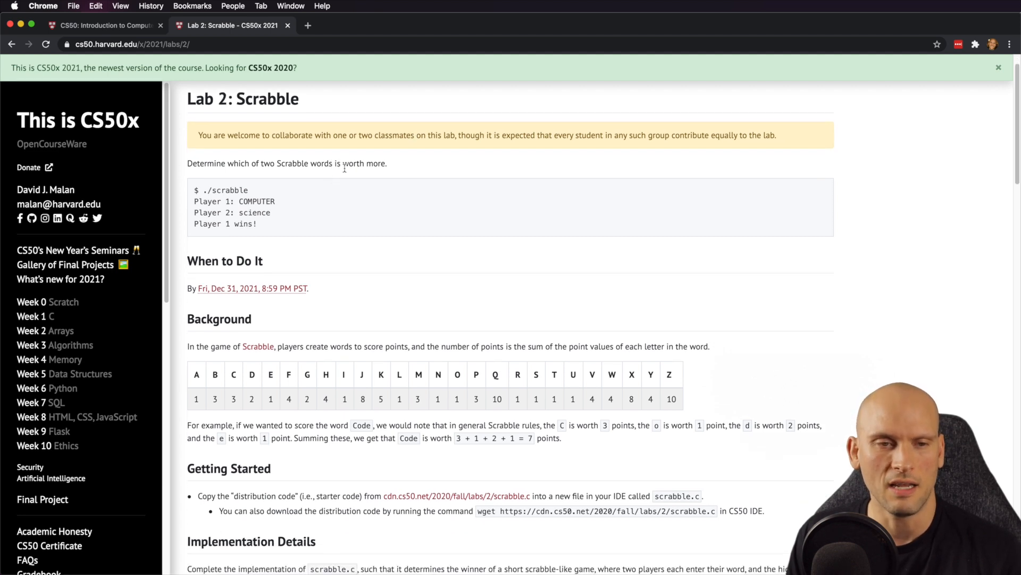
scroll("down", 3)
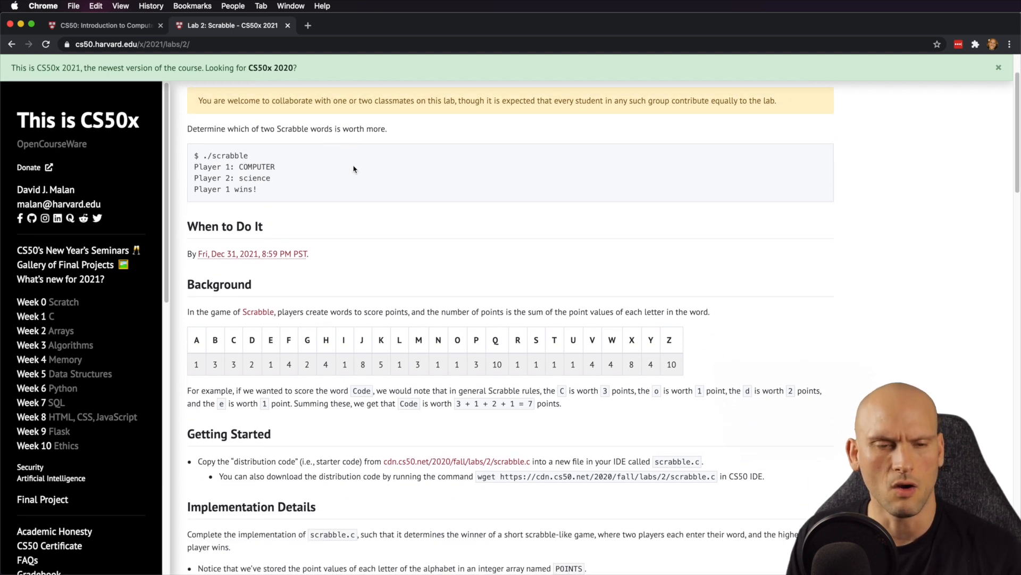
scroll("down", 3)
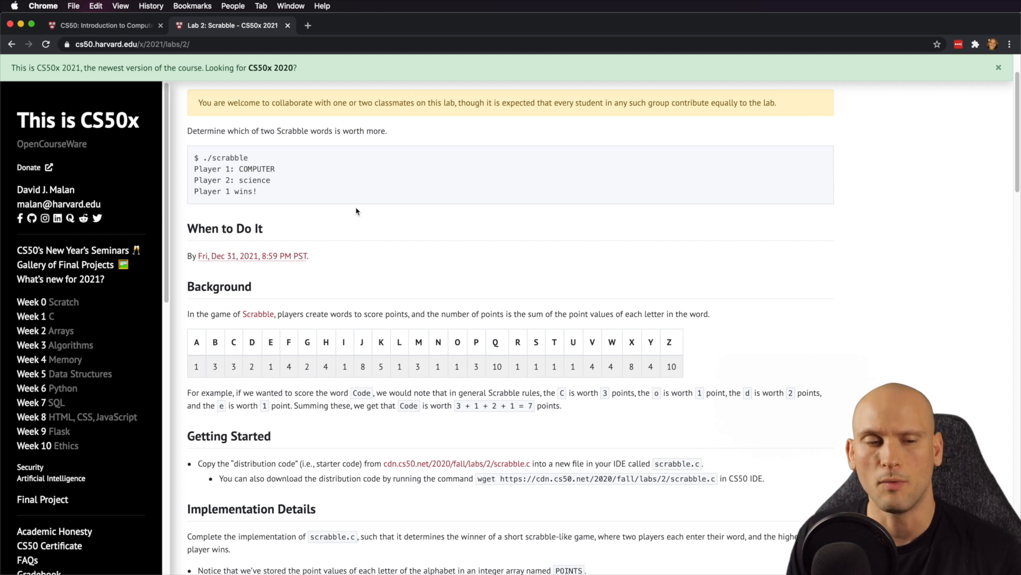
scroll("down", 3)
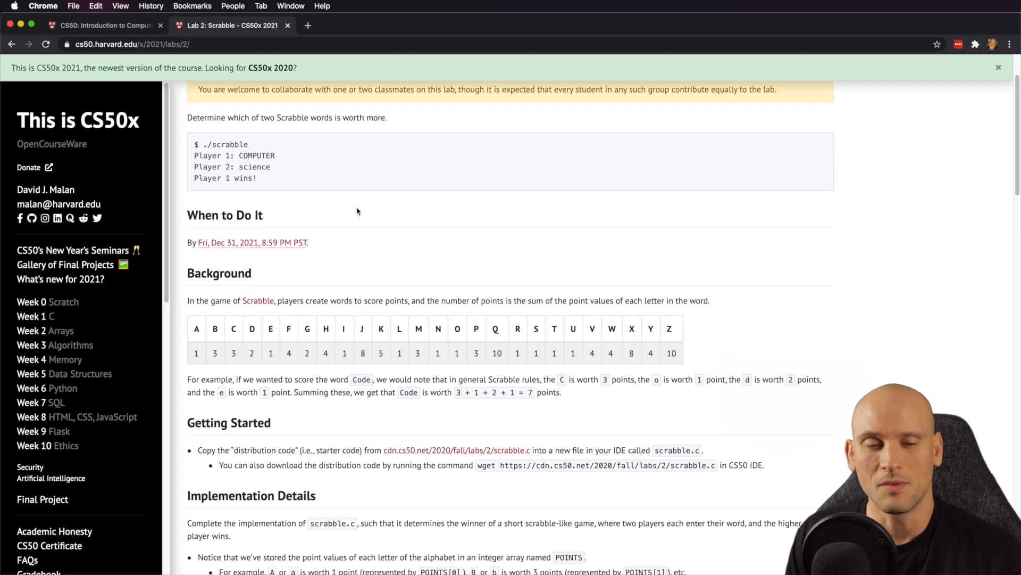
scroll("down", 3)
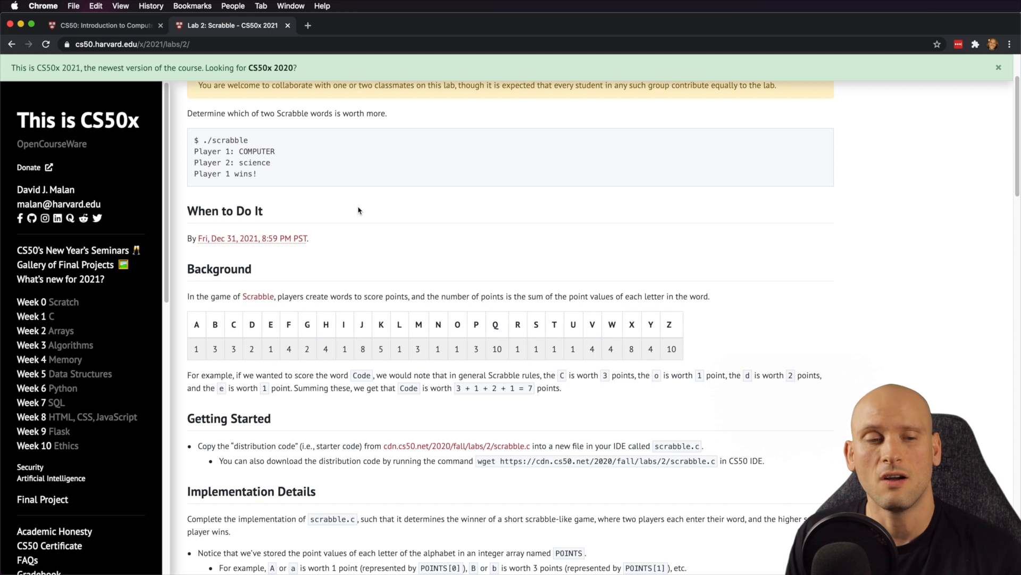
scroll("down", 3)
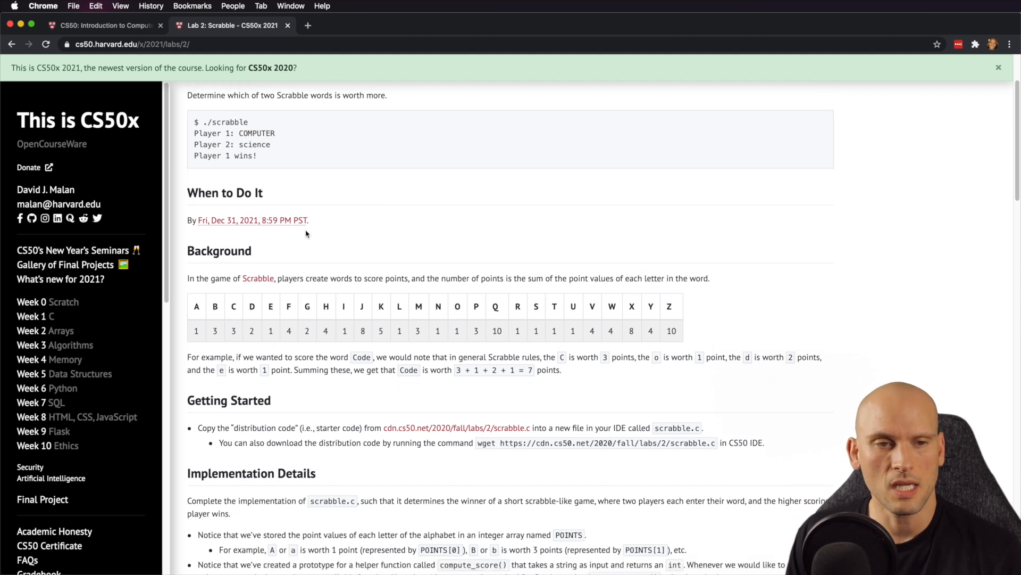
scroll("down", 3)
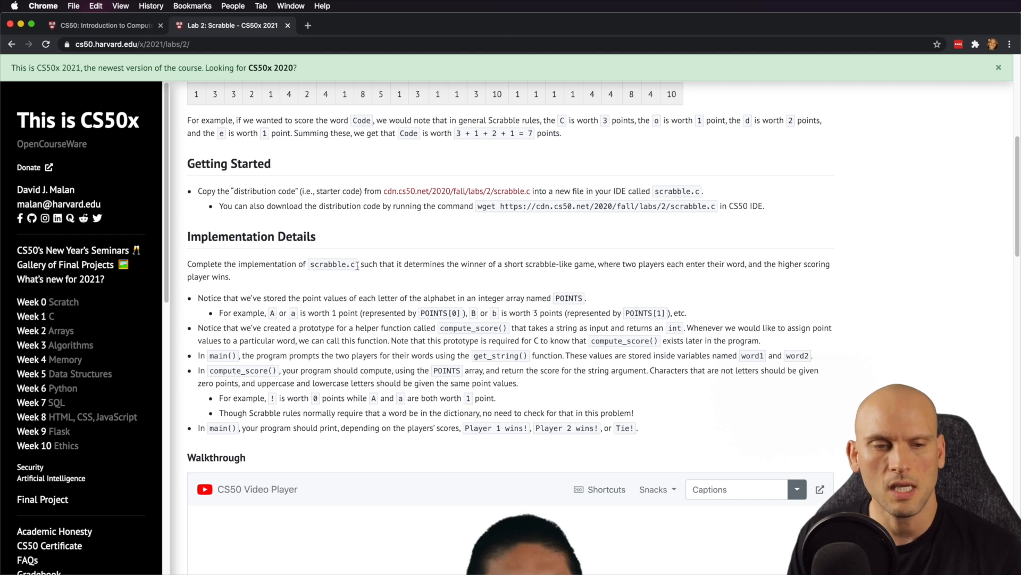
scroll("down", 3)
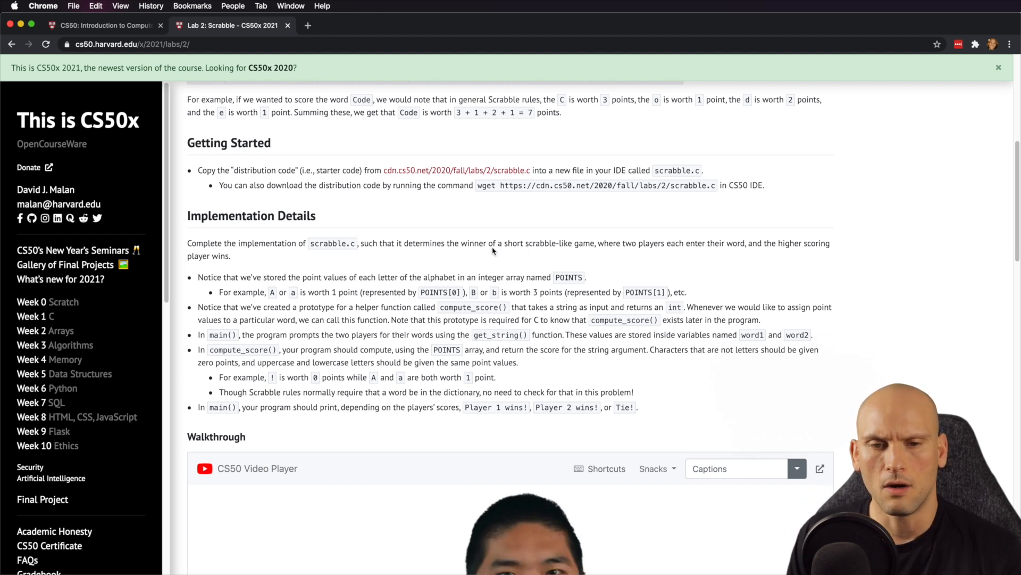
scroll("down", 3)
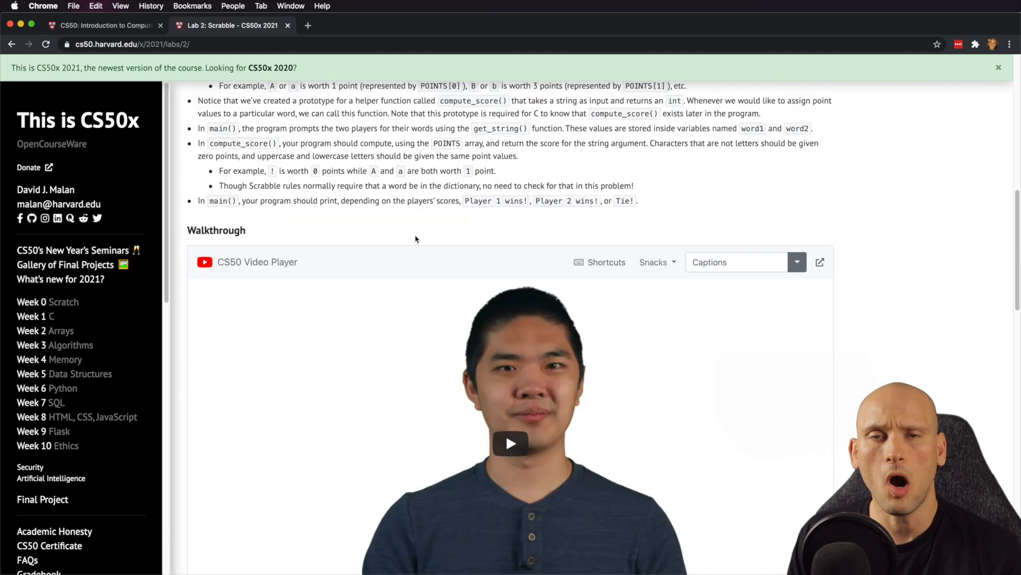
scroll("down", 3)
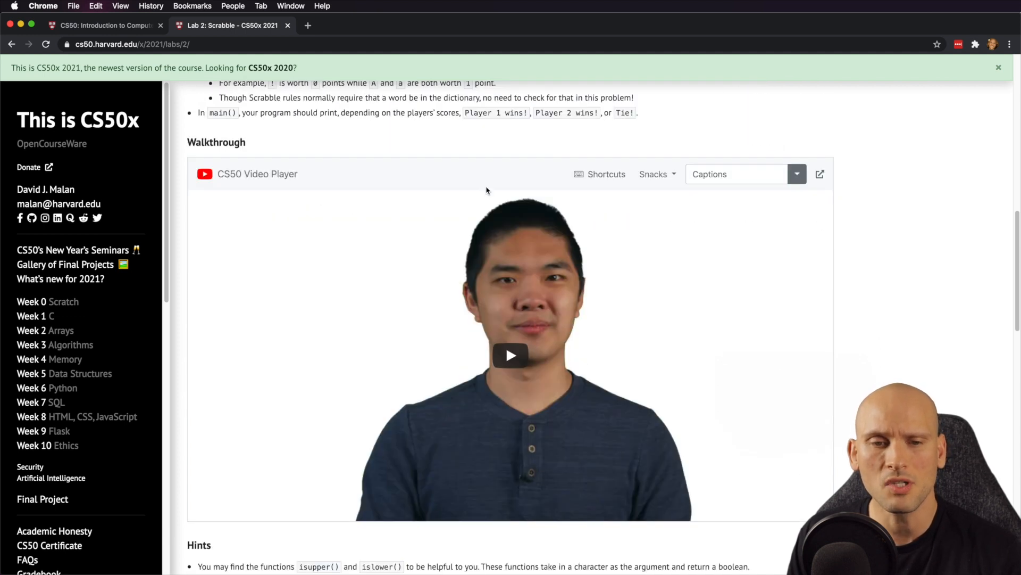
- Scroll further through Lab 2's hints on isupper, islower, array indexing and ASCII
scroll("down", 3)
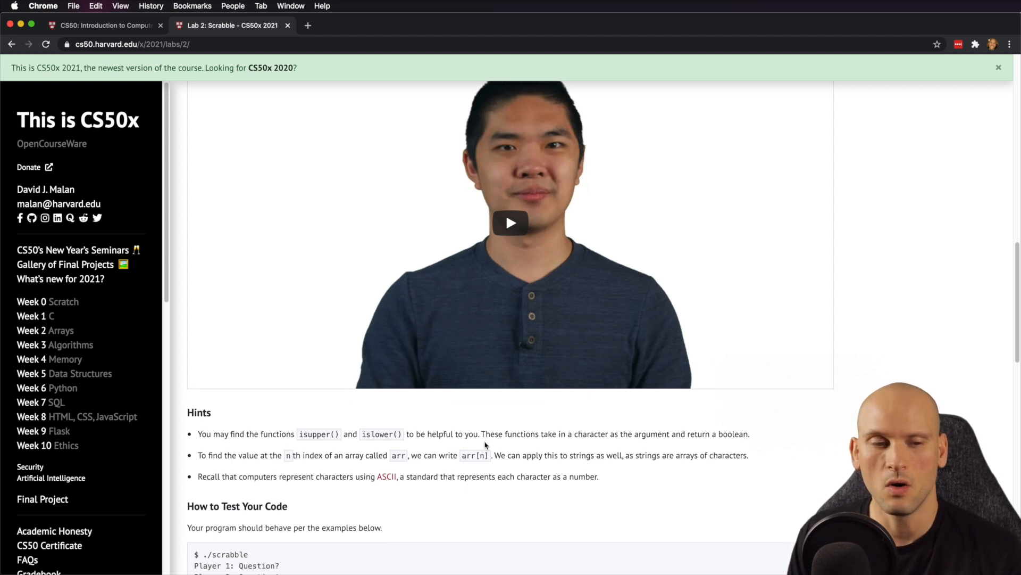
scroll("down", 3)
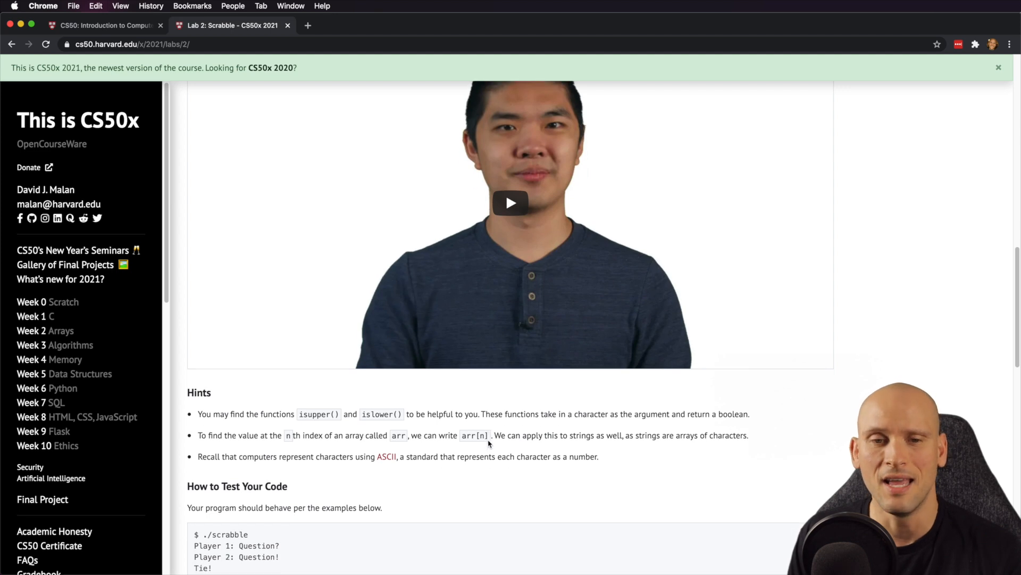
scroll("down", 3)
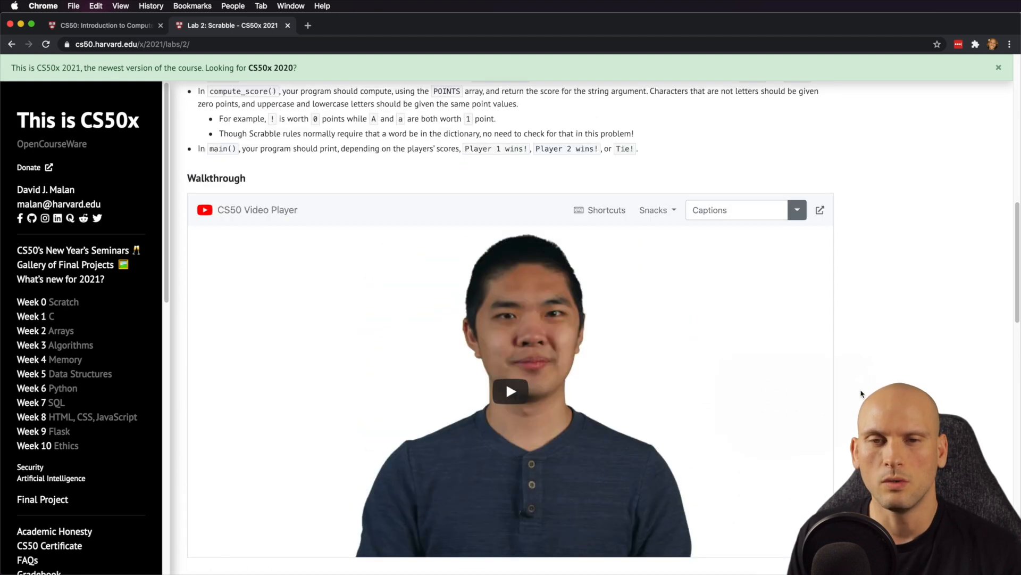
scroll("down", 3)
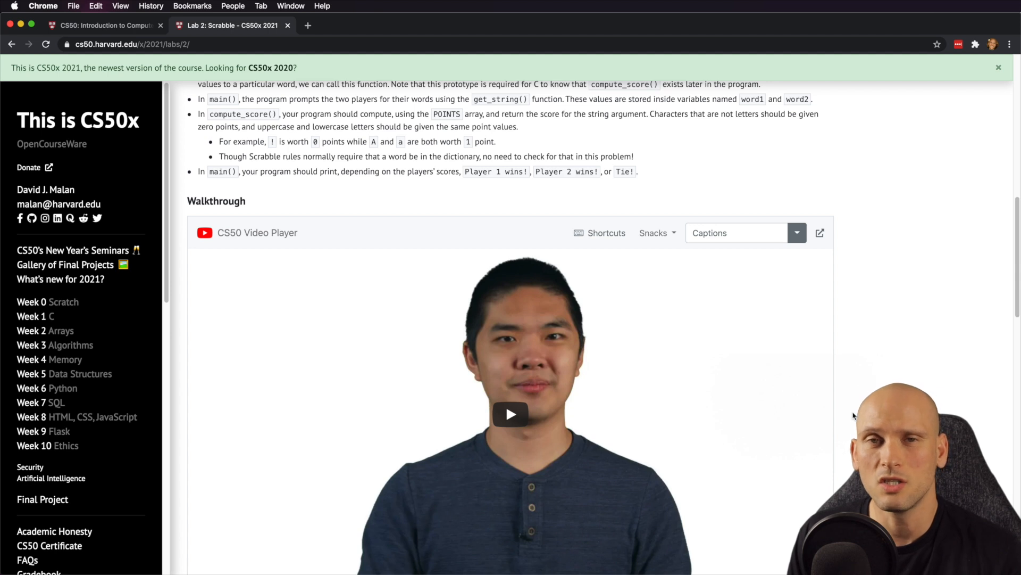
scroll("down", 3)
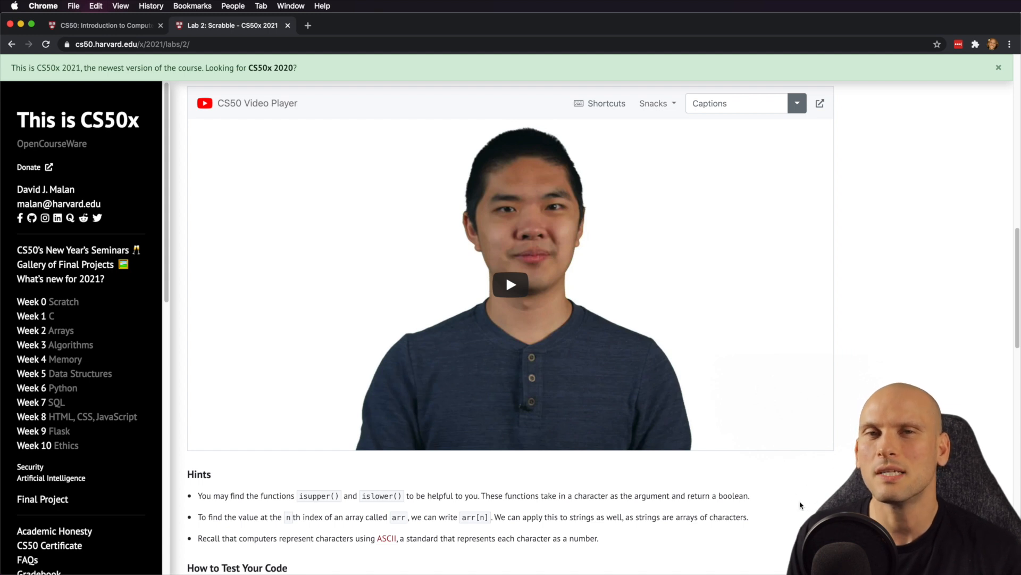
mouse_move(797, 476)
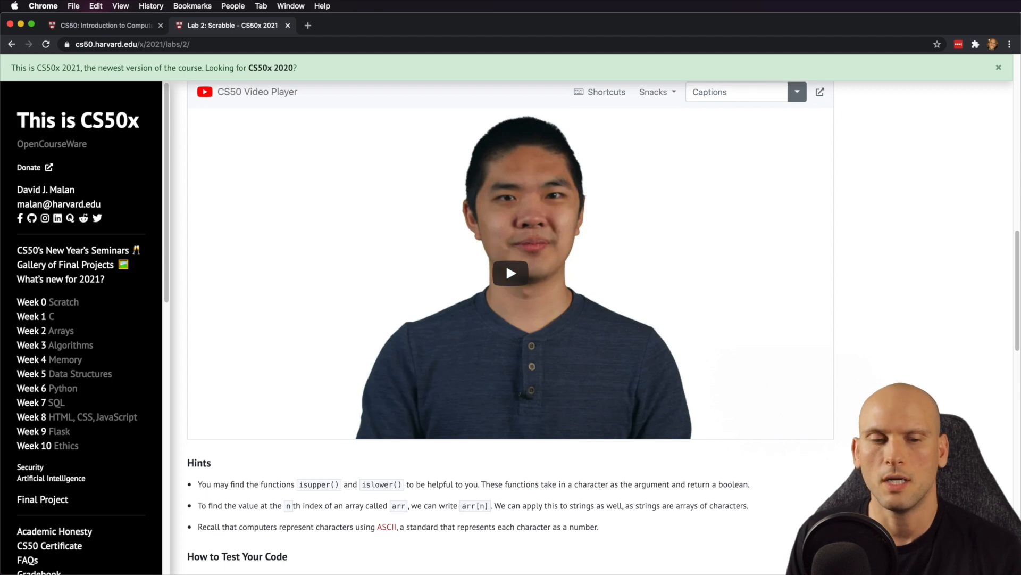
scroll("down", 3)
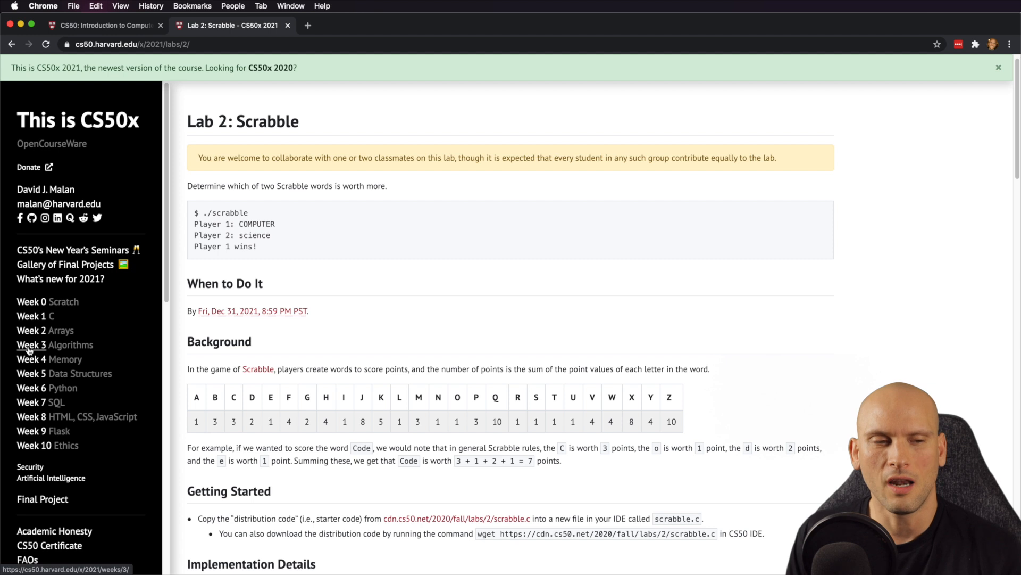
- Open the Week 3 page and scroll down to its lecture materials
left_click(32, 345)
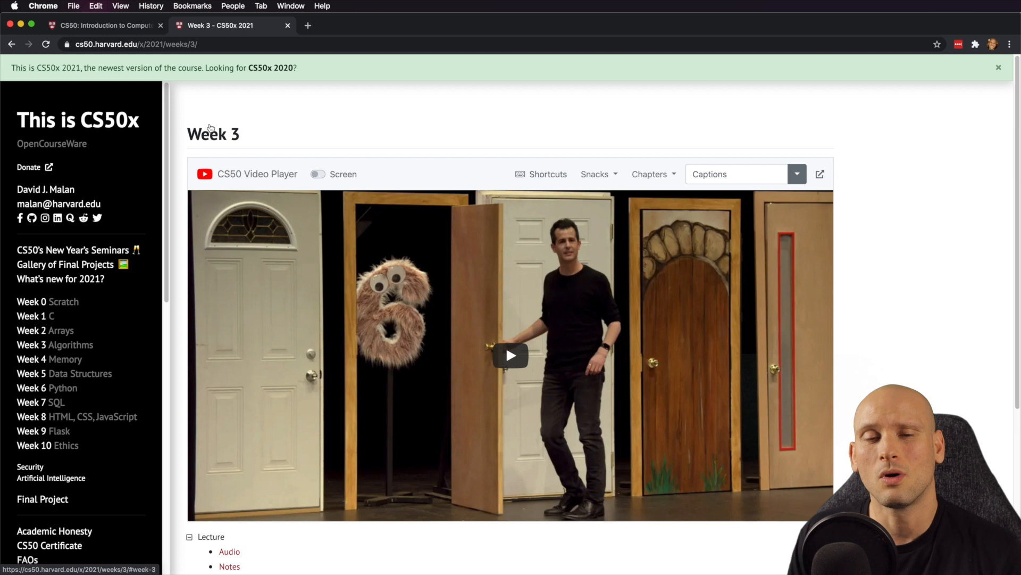
mouse_move(200, 112)
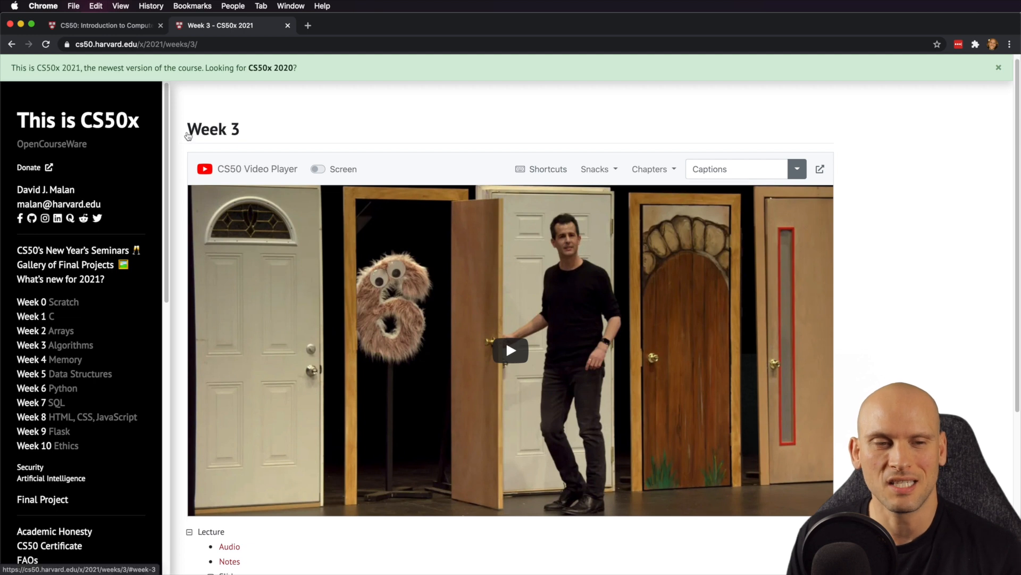
scroll("down", 3)
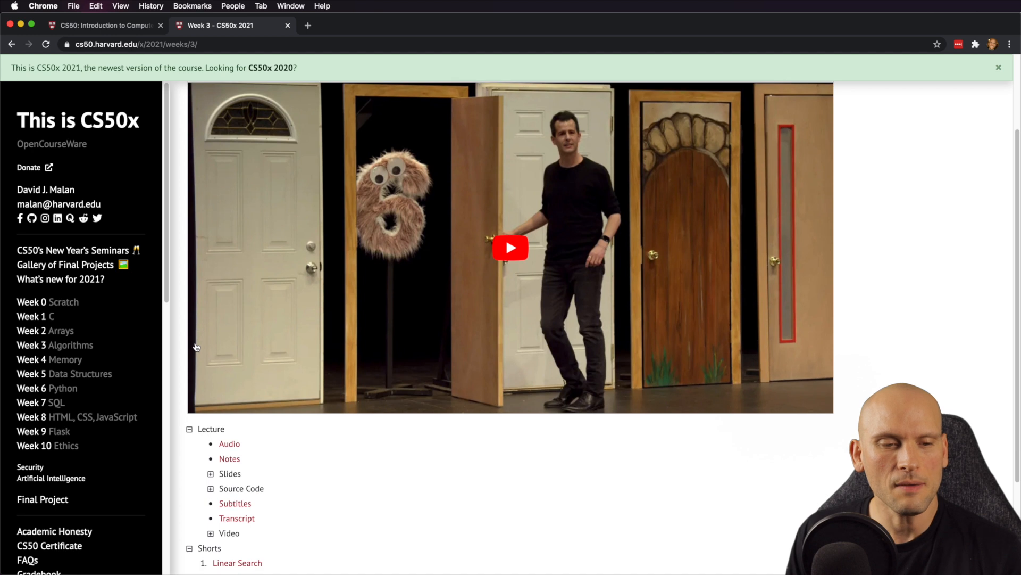
scroll("down", 3)
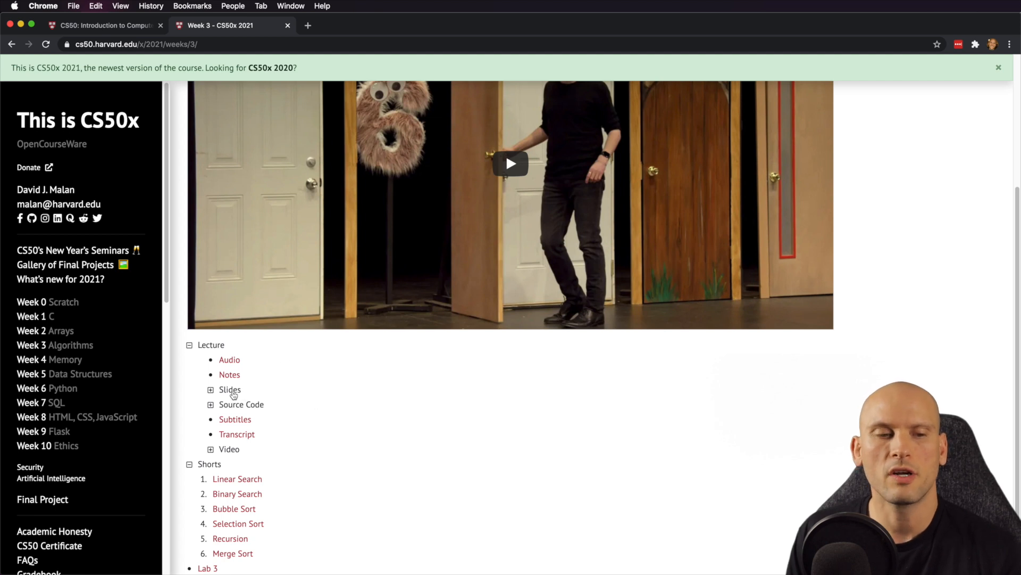
- Expand the lecture's Slides and Source Code lists, then open the Linear Search short
left_click(210, 389)
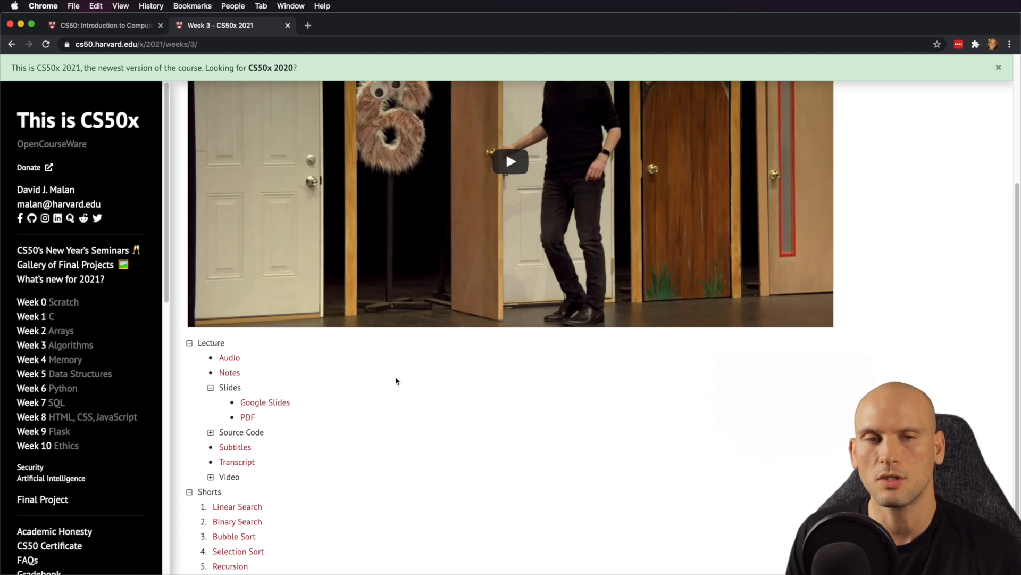
mouse_move(210, 432)
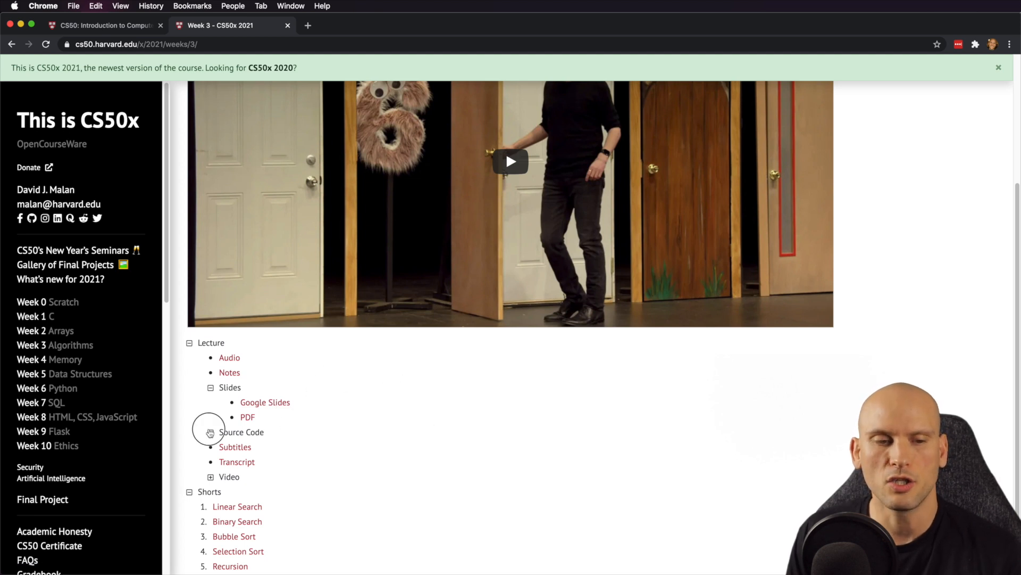
left_click(210, 431)
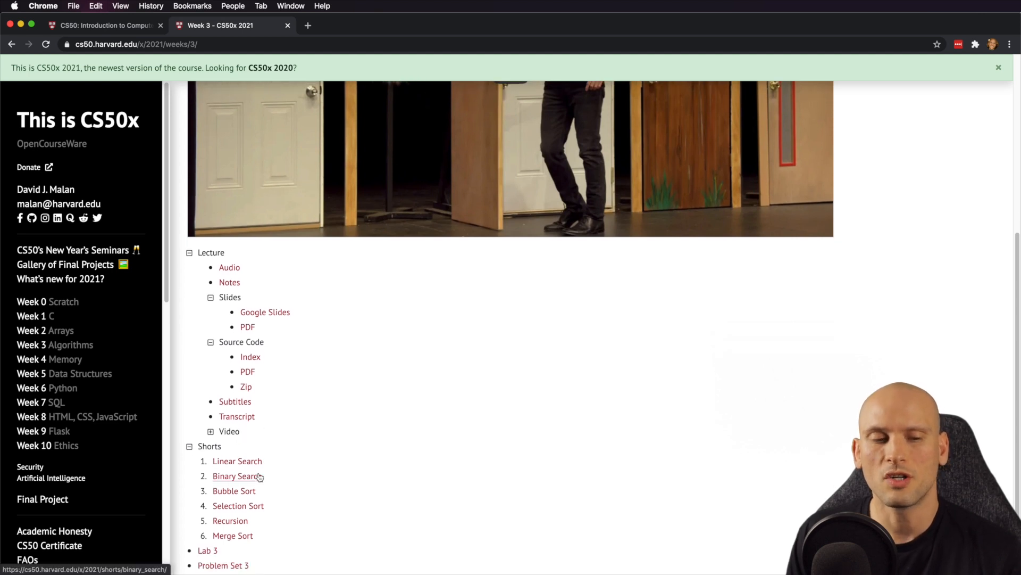
mouse_move(237, 460)
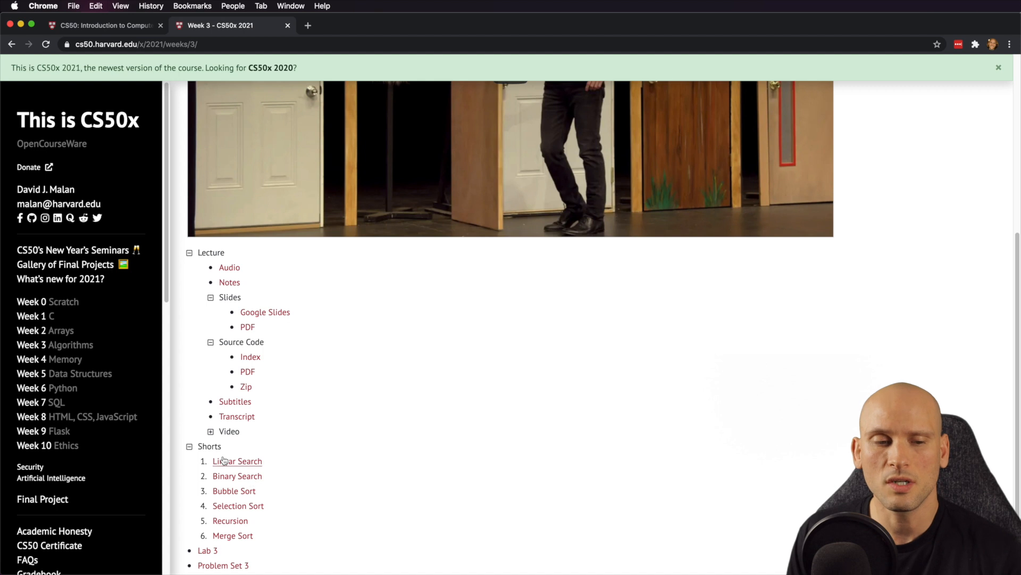
left_click(237, 460)
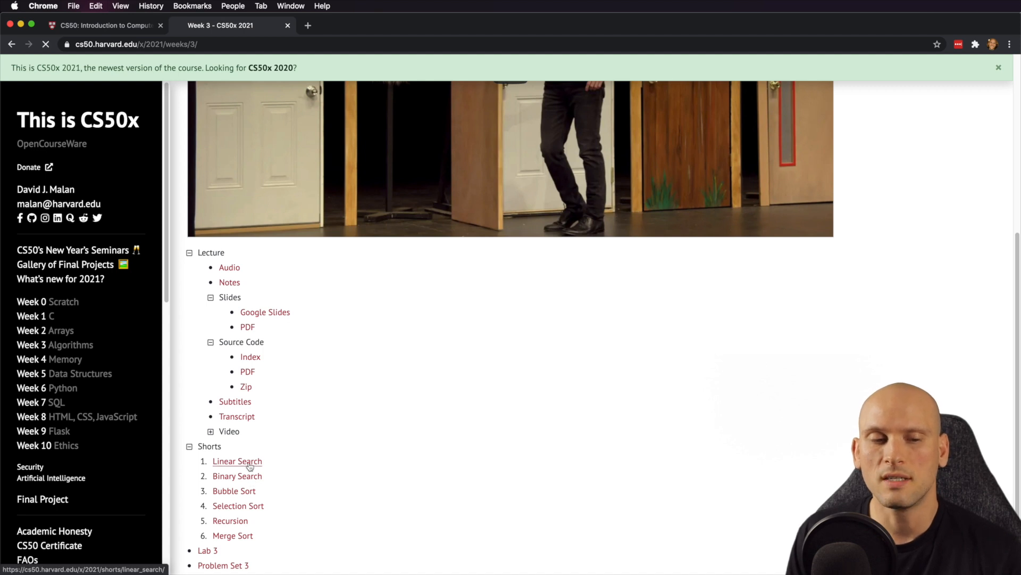
- Scroll the Linear Search short's page, then go to Week 4 Memory
left_click(237, 461)
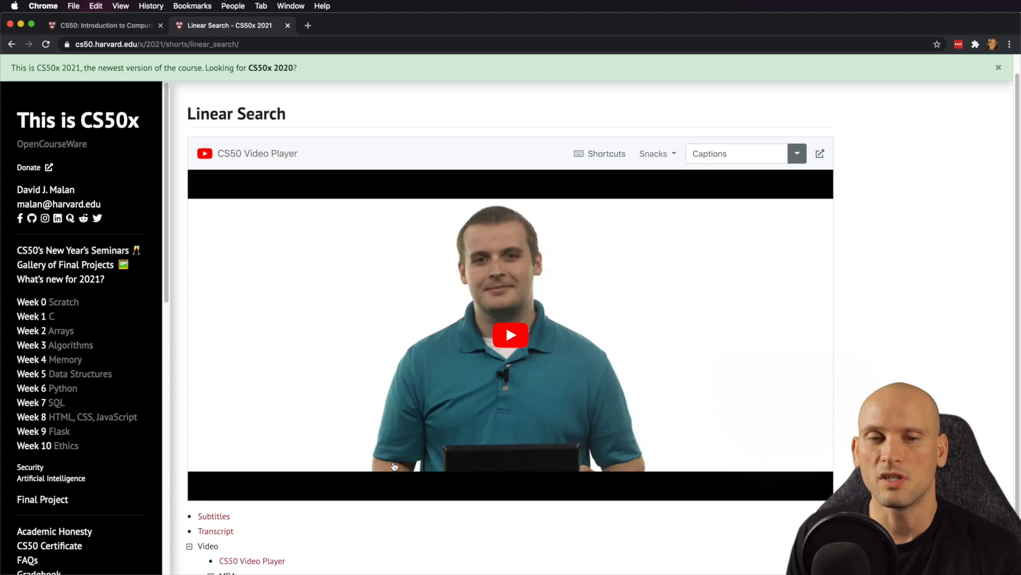
scroll("down", 3)
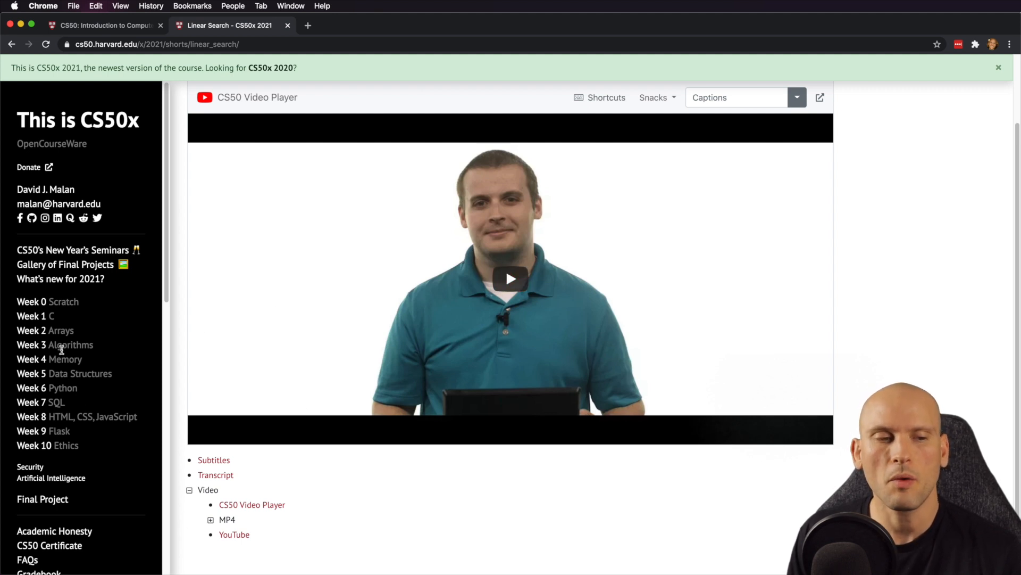
left_click(32, 359)
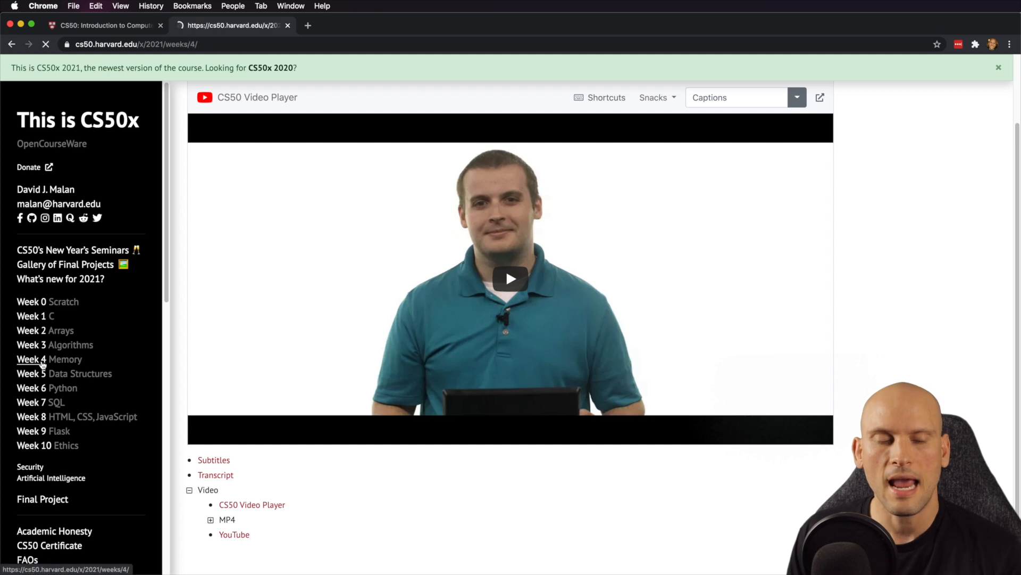
- Scroll Week 4's lecture materials and shorts, then open the Final Project page
left_click(32, 359)
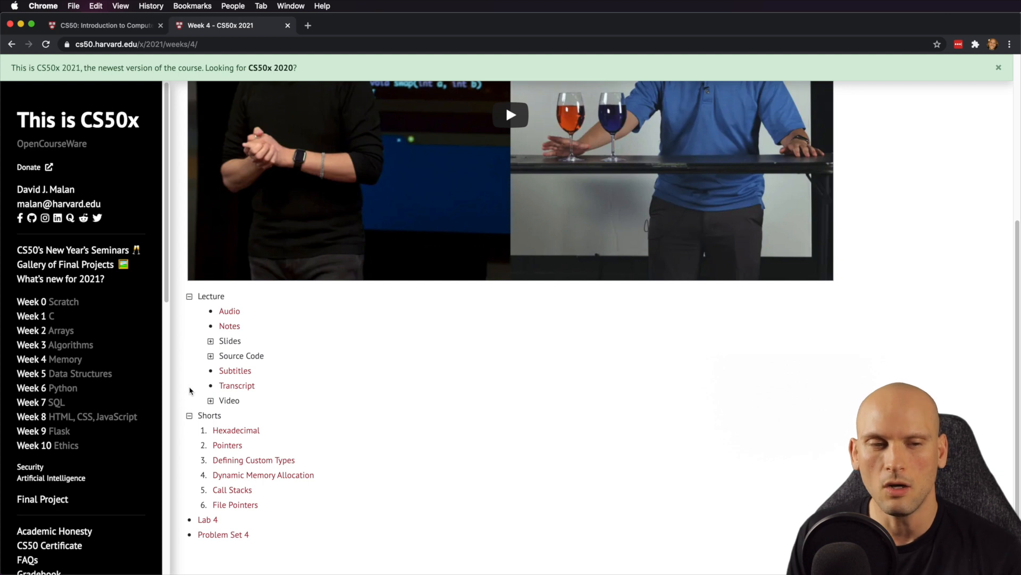
mouse_move(266, 416)
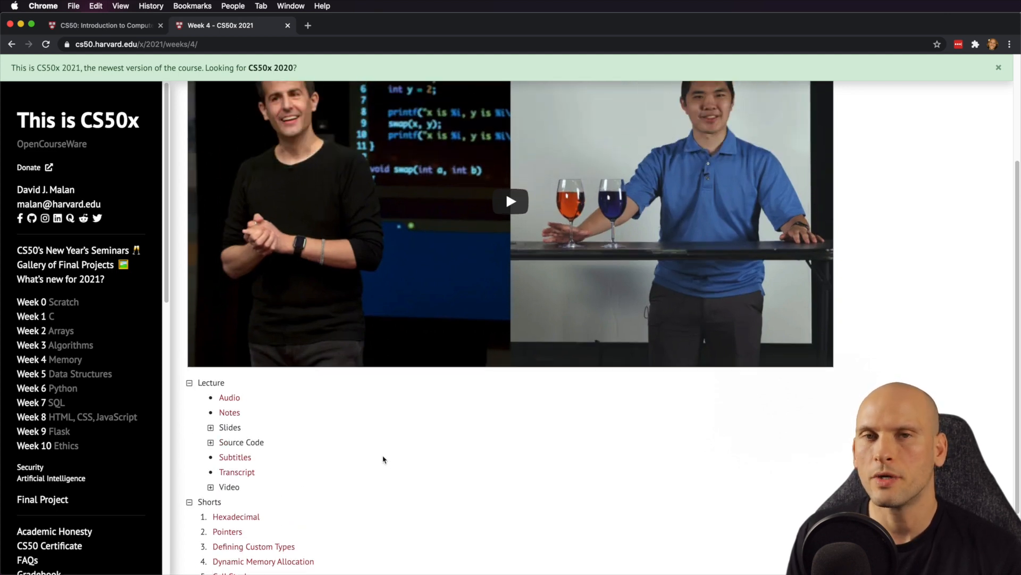
scroll("down", 3)
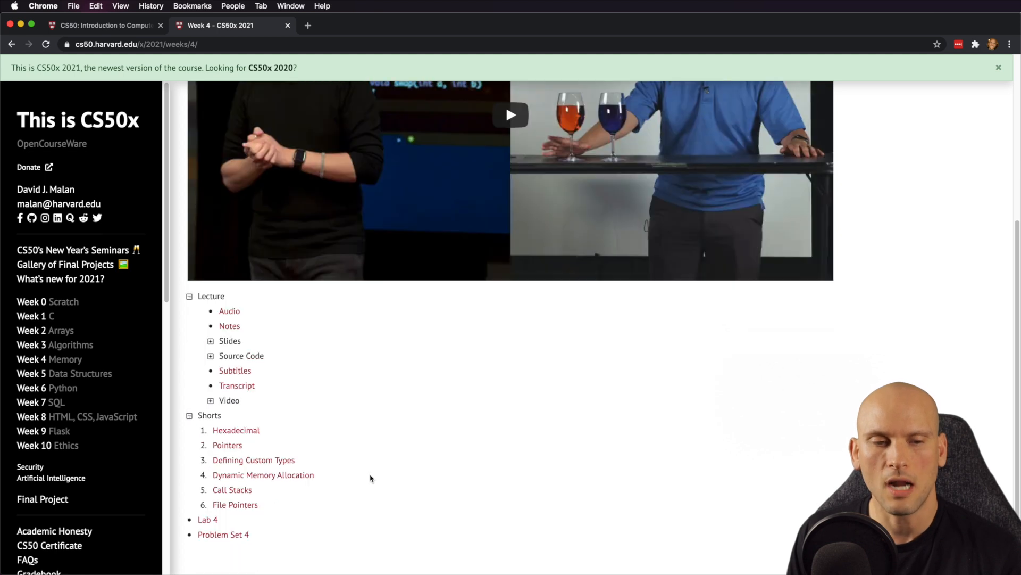
mouse_move(342, 505)
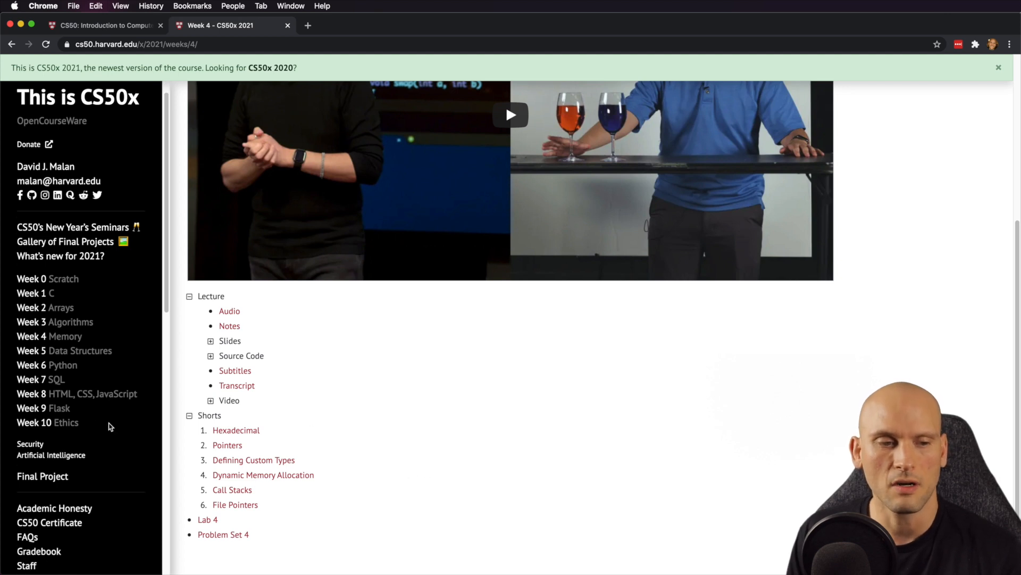
mouse_move(88, 392)
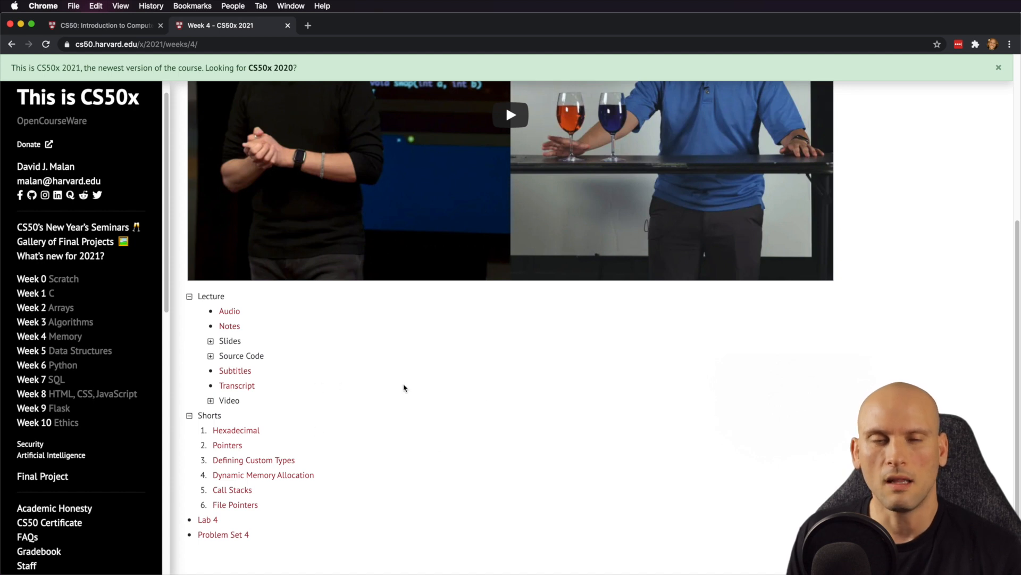
mouse_move(509, 410)
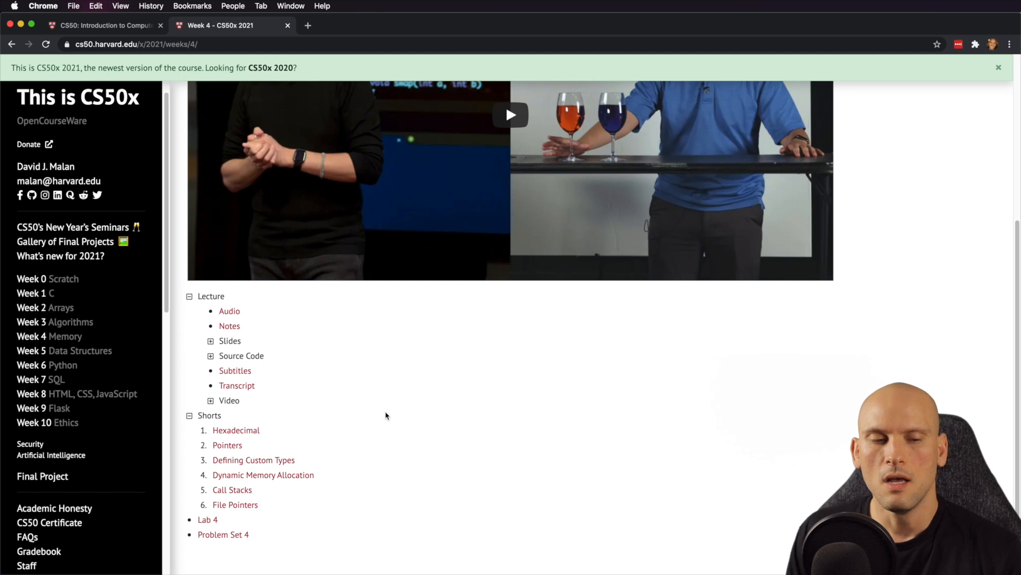
mouse_move(447, 419)
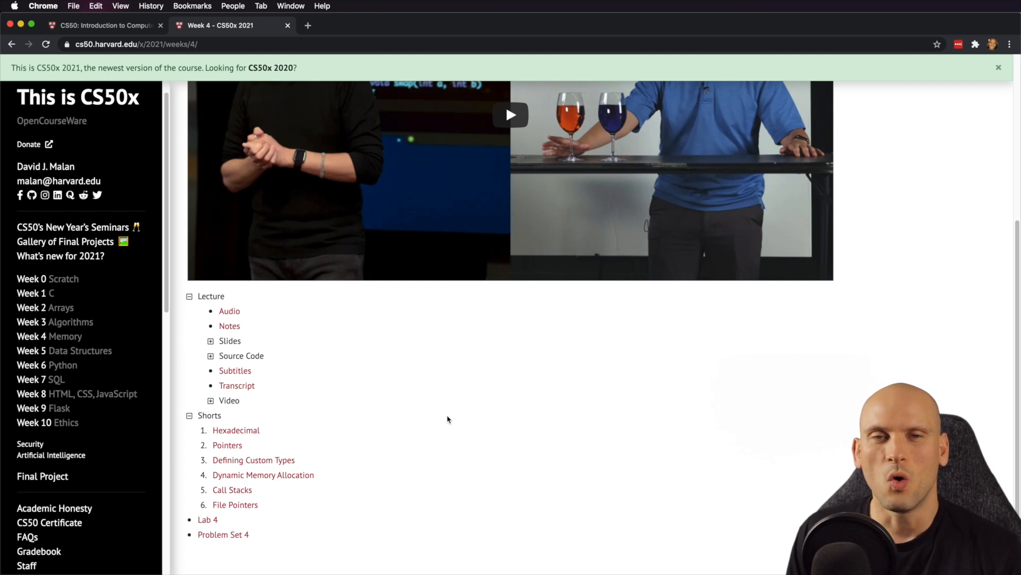
mouse_move(444, 462)
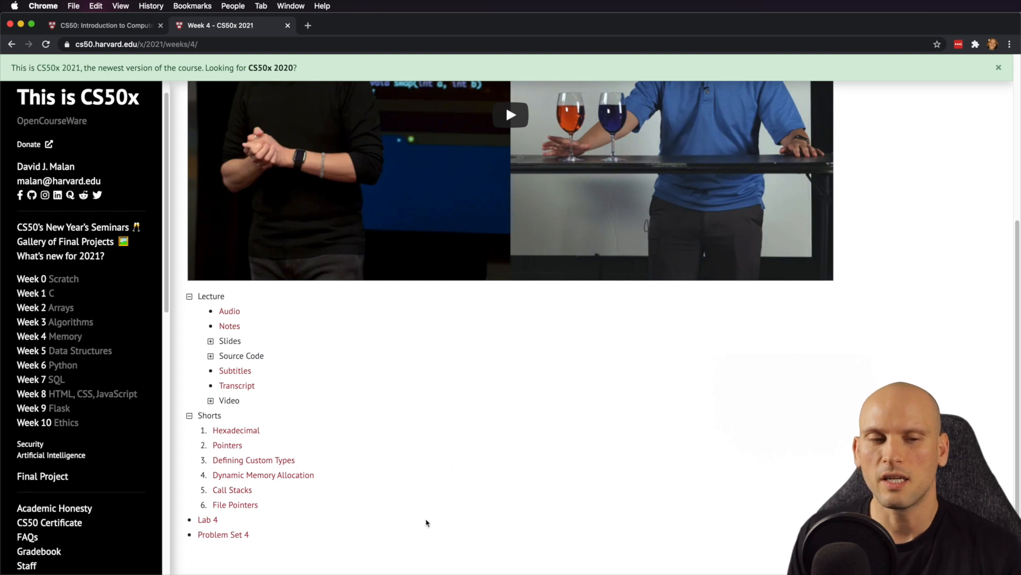
mouse_move(409, 454)
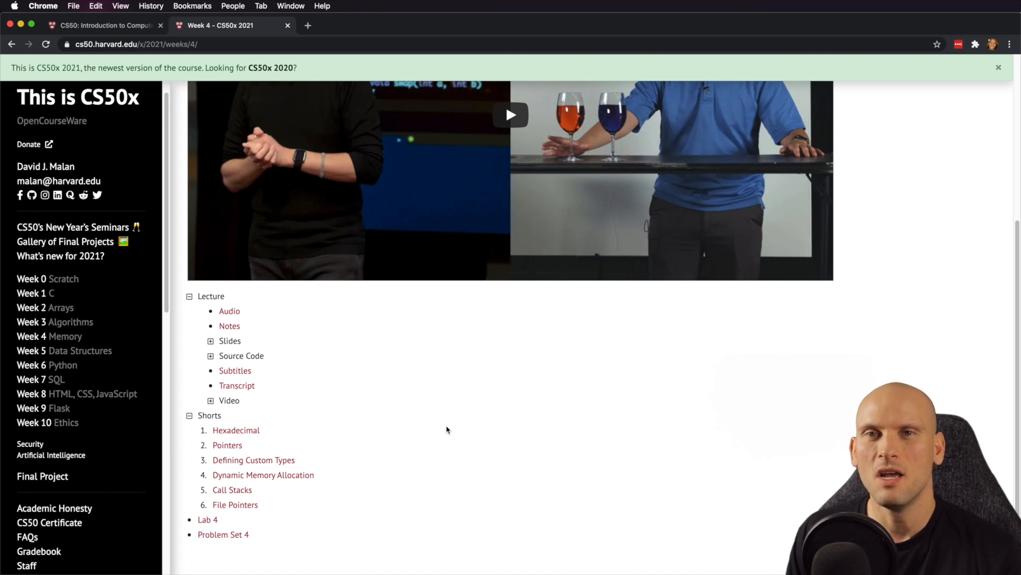
mouse_move(338, 437)
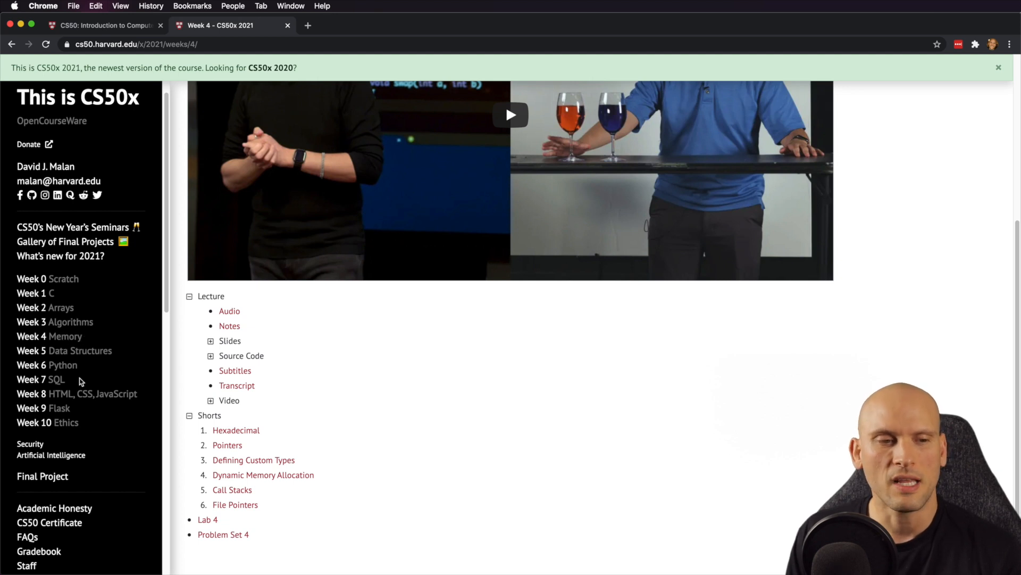
mouse_move(60, 365)
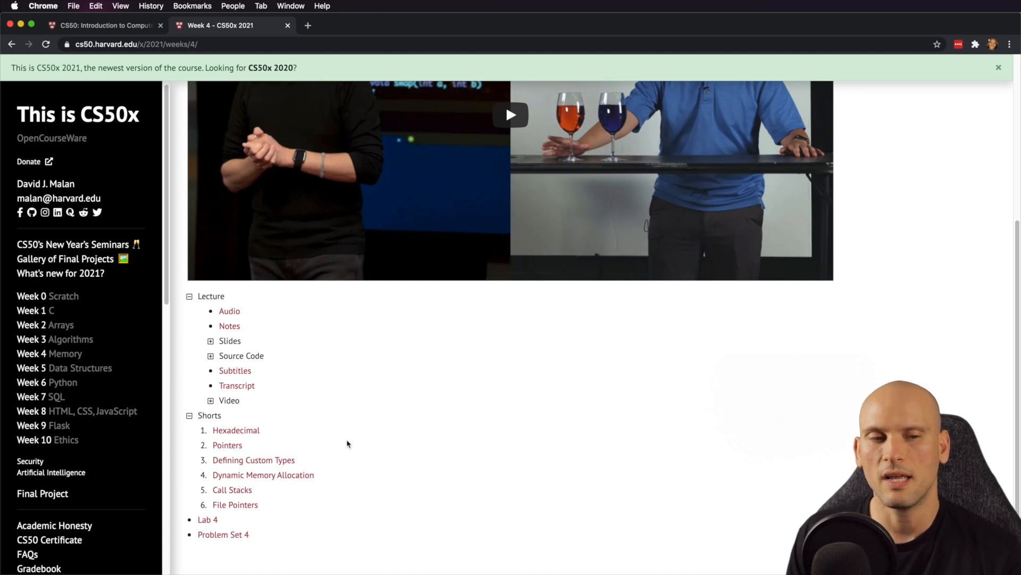
mouse_move(355, 417)
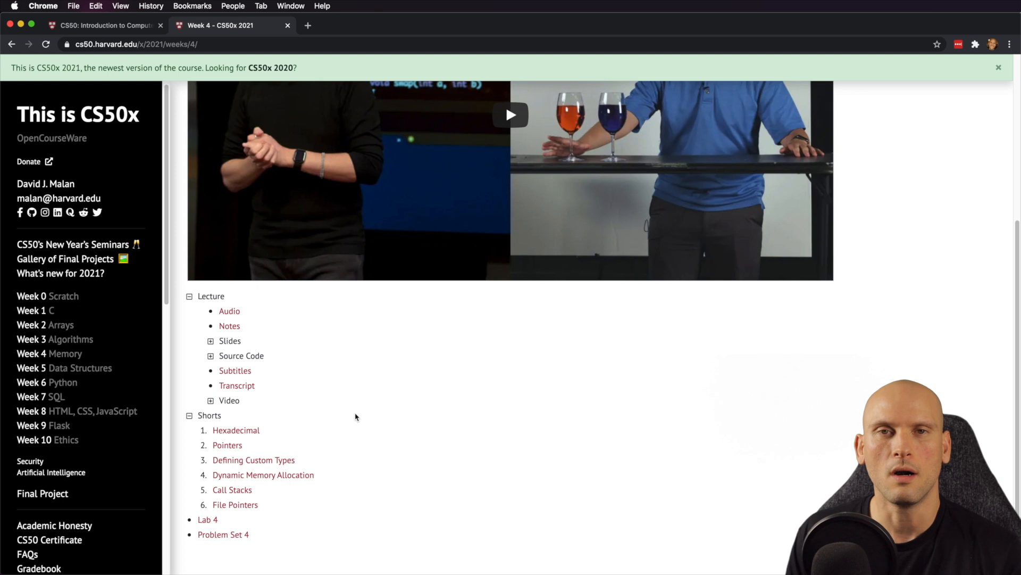
mouse_move(363, 408)
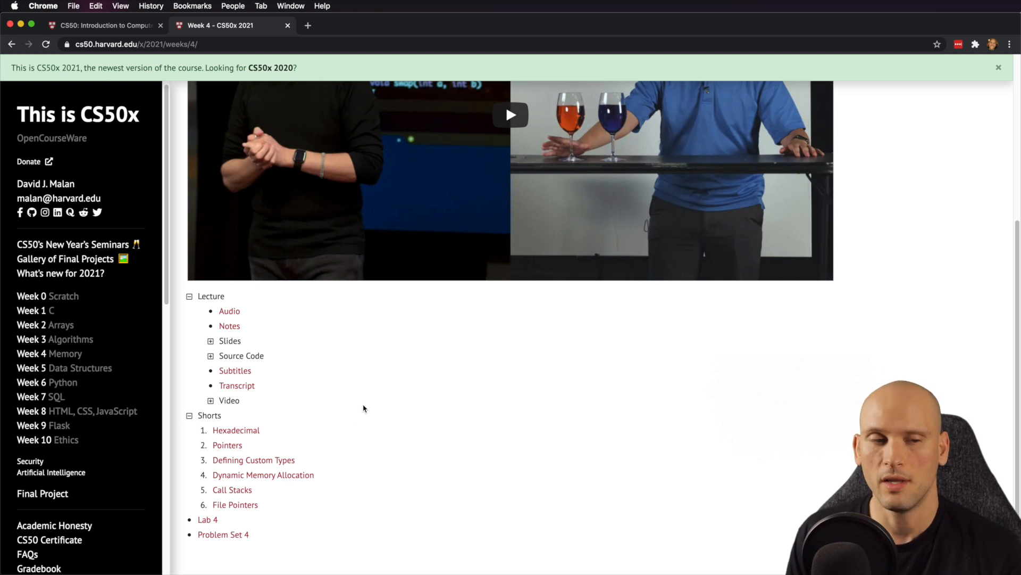
mouse_move(350, 436)
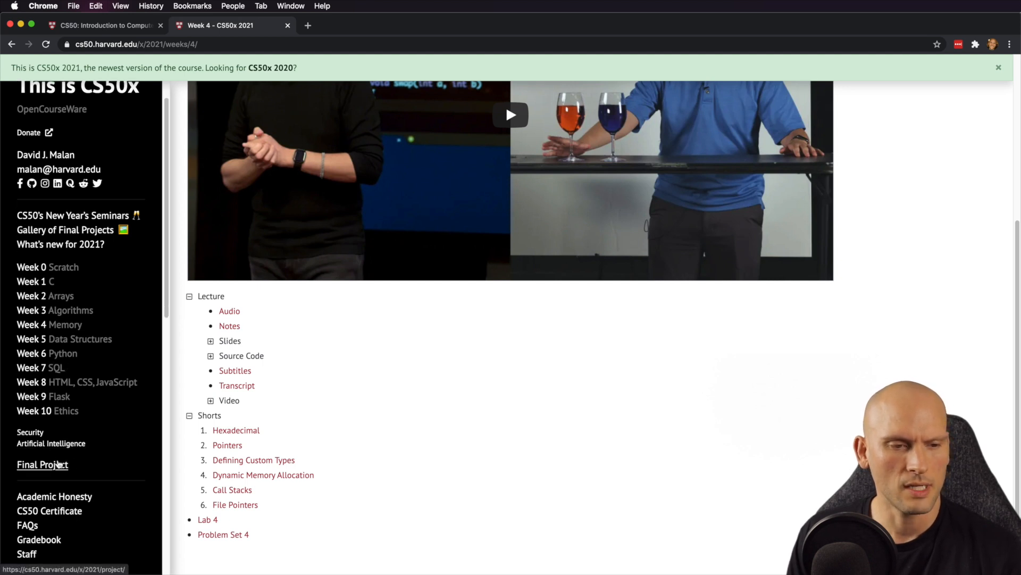
left_click(43, 464)
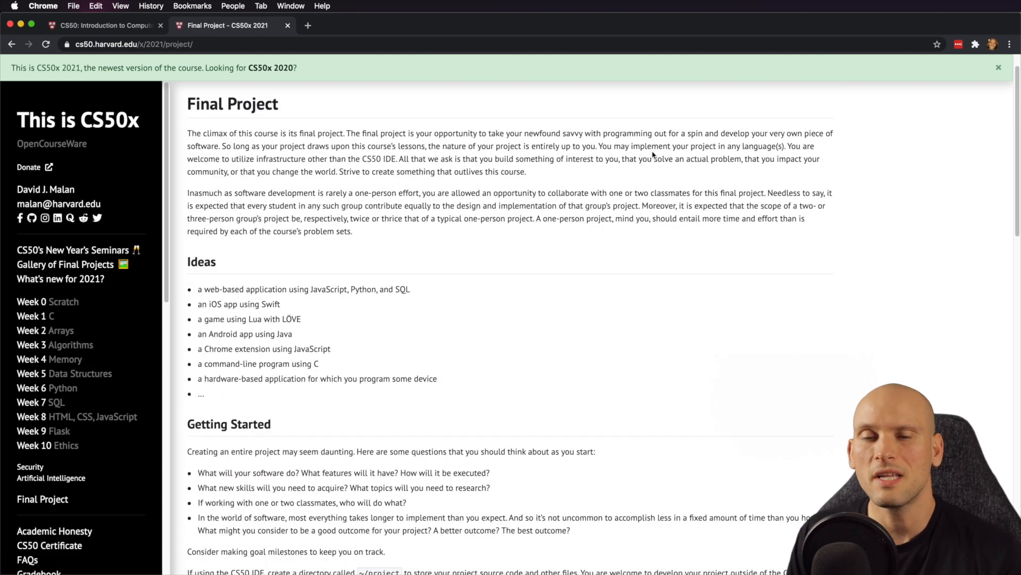
mouse_move(722, 171)
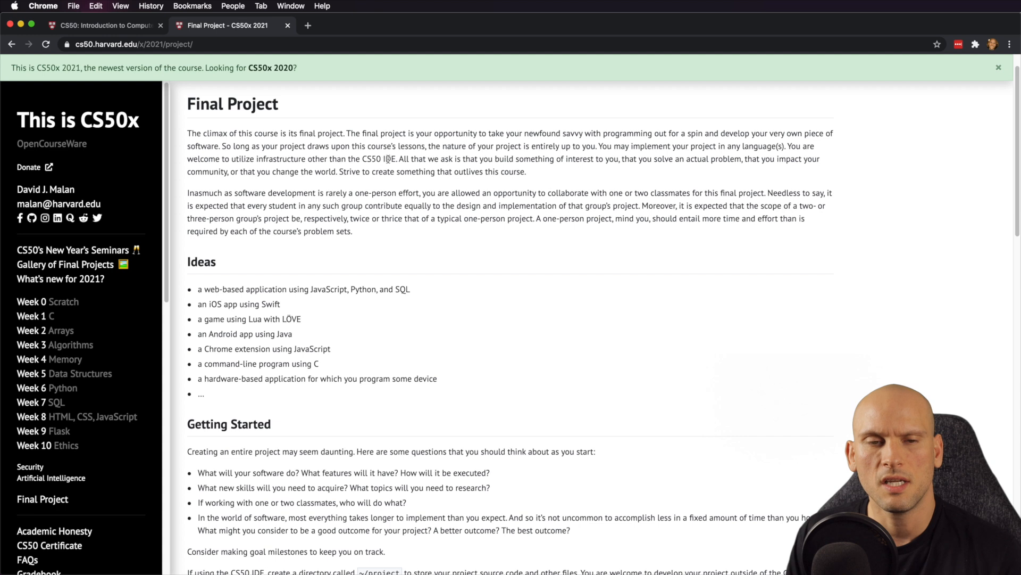
mouse_move(541, 159)
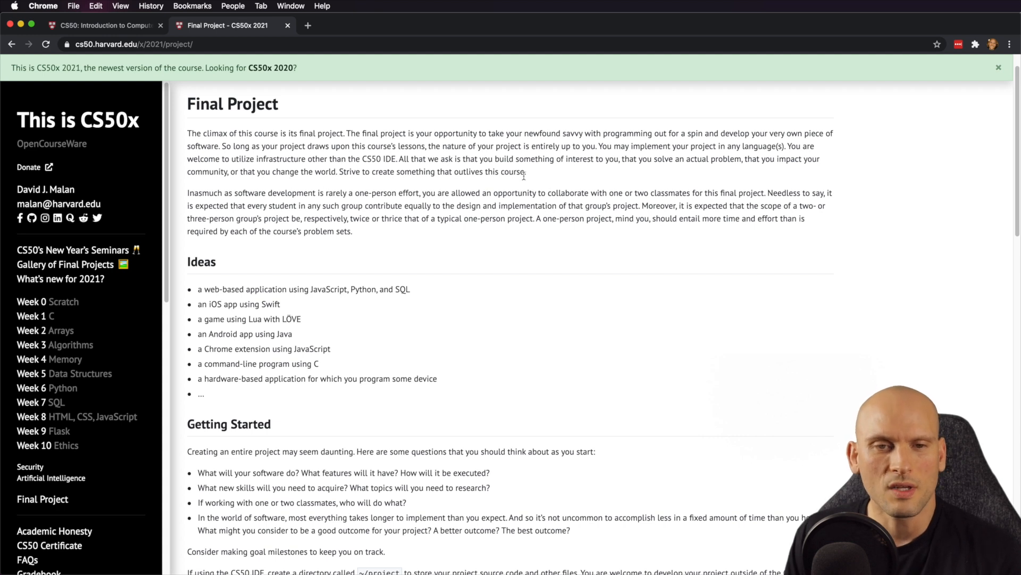
- Read the Final Project ideas and three submission steps, then return to Week 4 via history
scroll("down", 3)
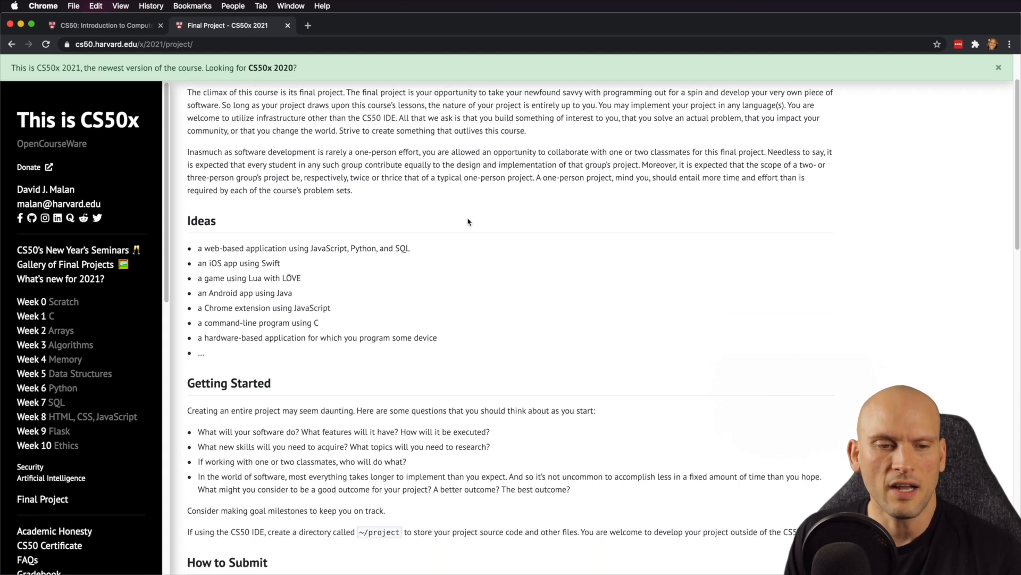
scroll("down", 3)
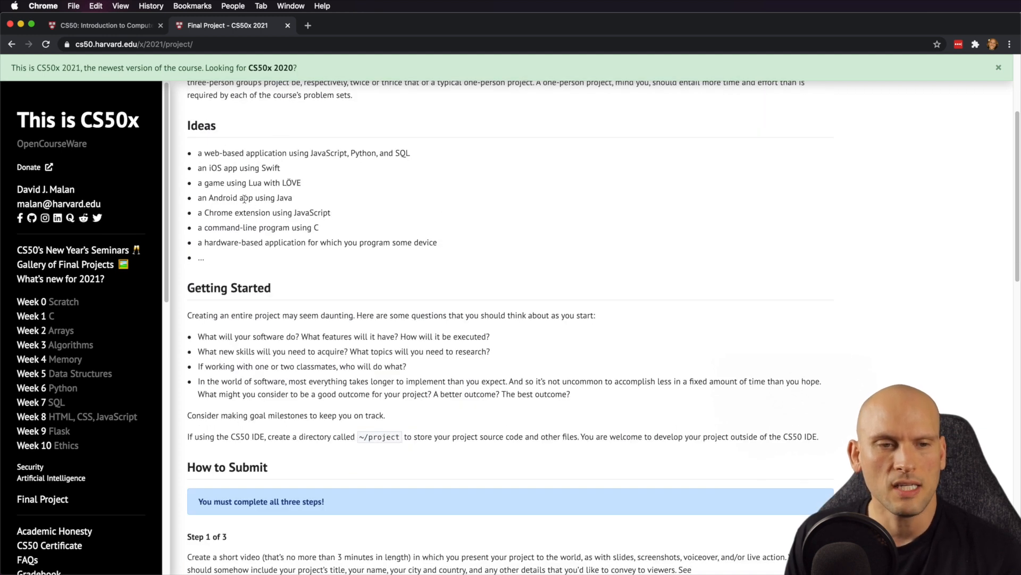
scroll("down", 3)
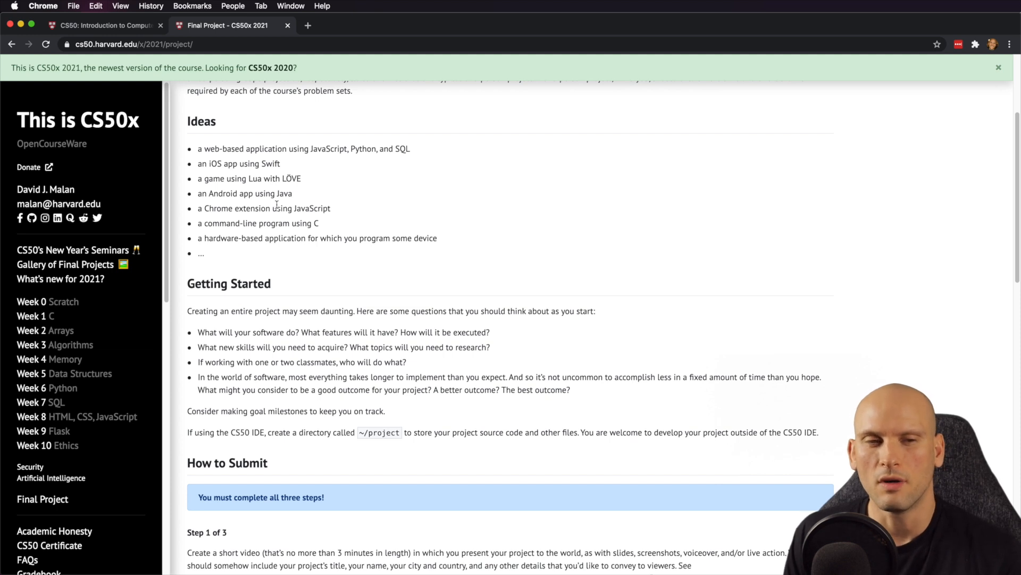
scroll("down", 3)
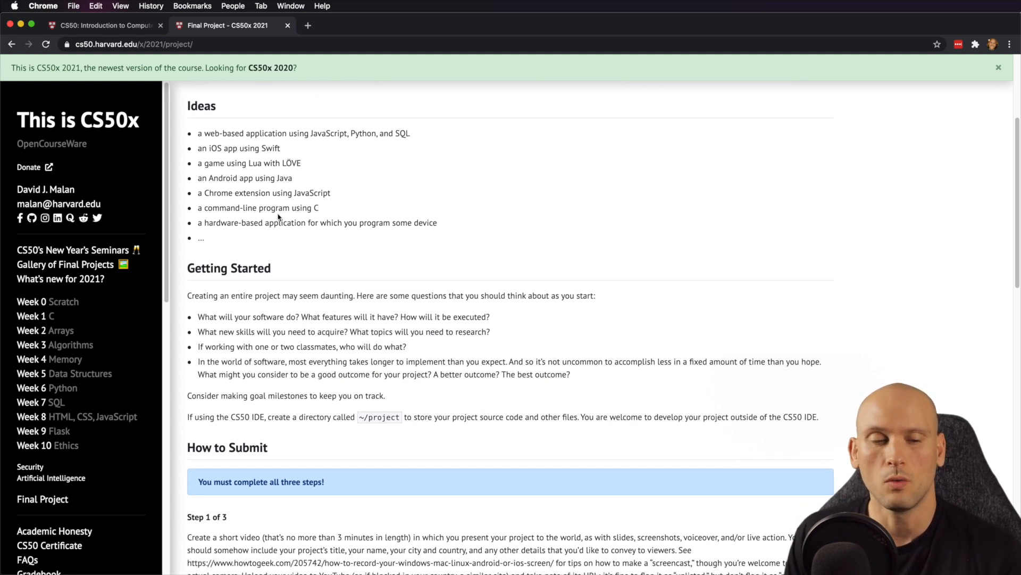
scroll("down", 3)
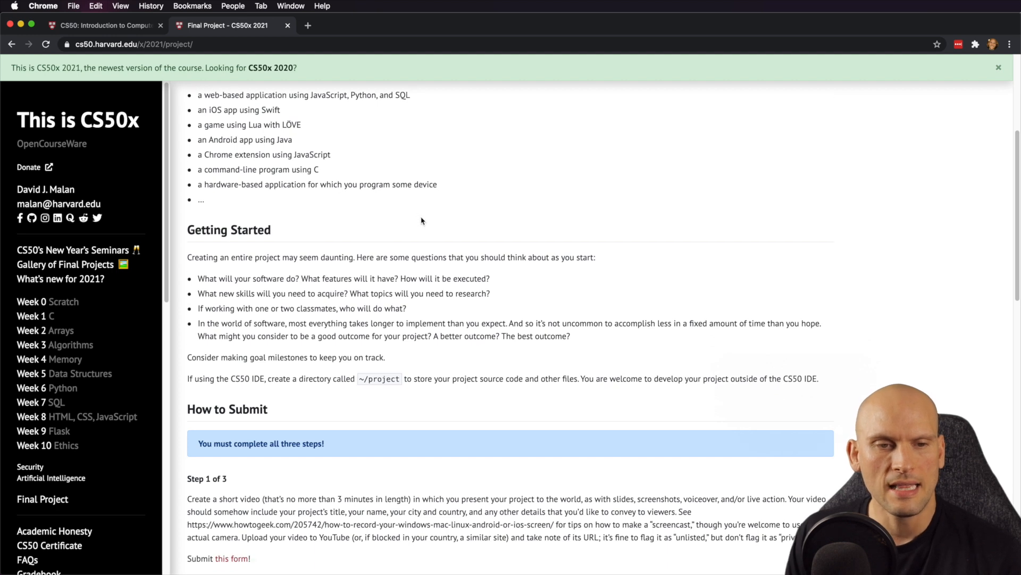
scroll("down", 3)
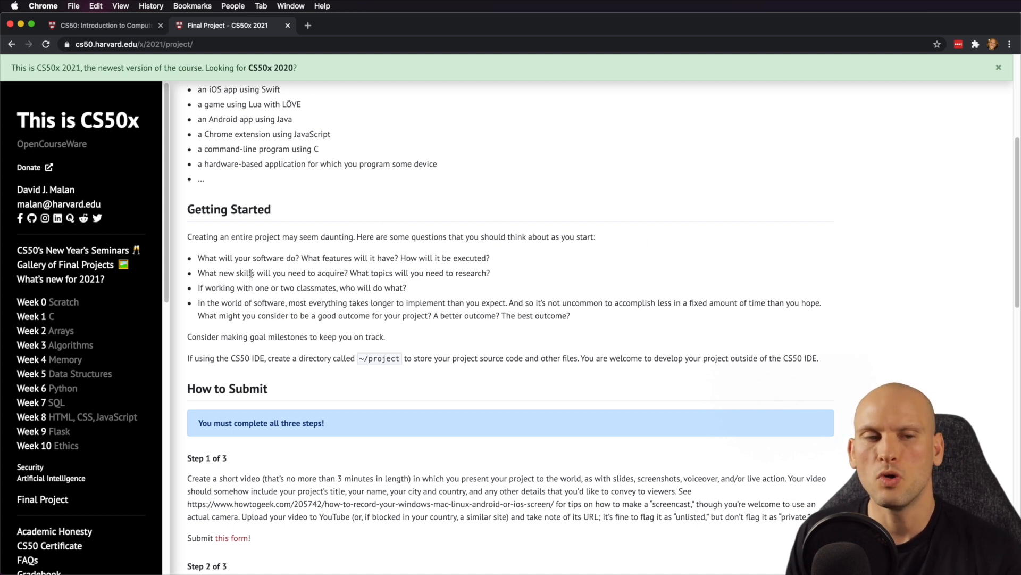
scroll("down", 3)
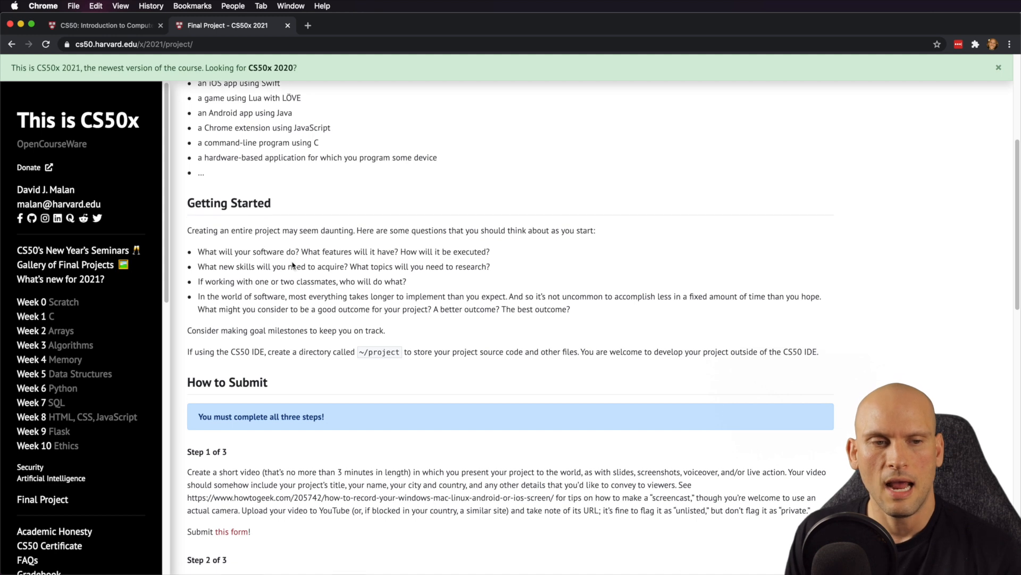
scroll("down", 3)
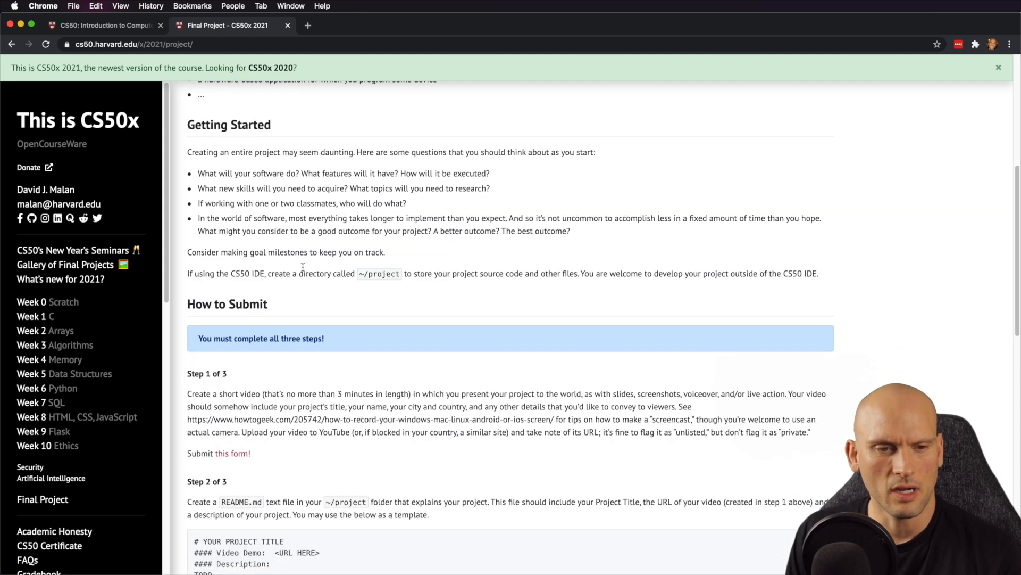
scroll("down", 3)
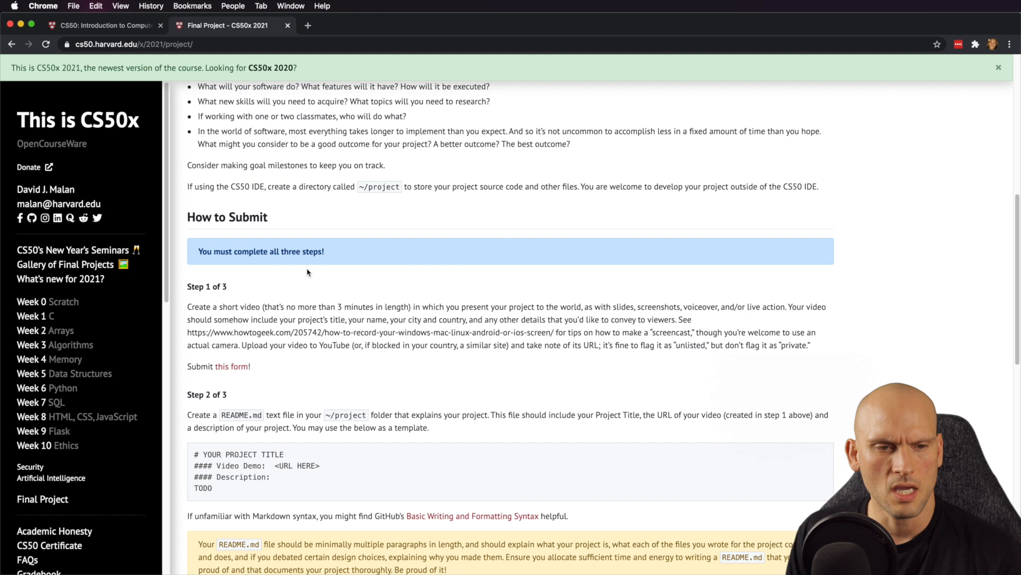
scroll("down", 3)
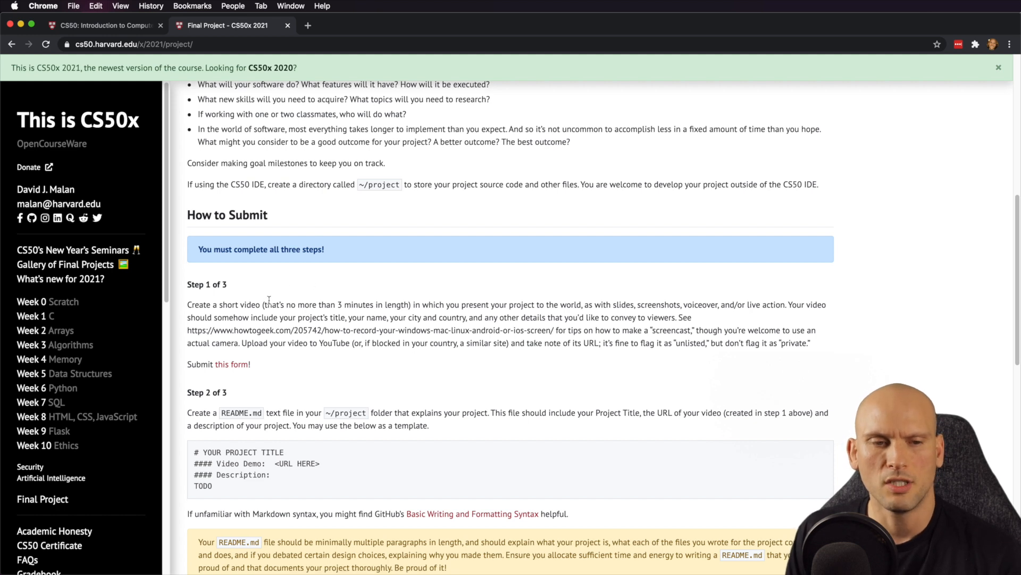
scroll("down", 3)
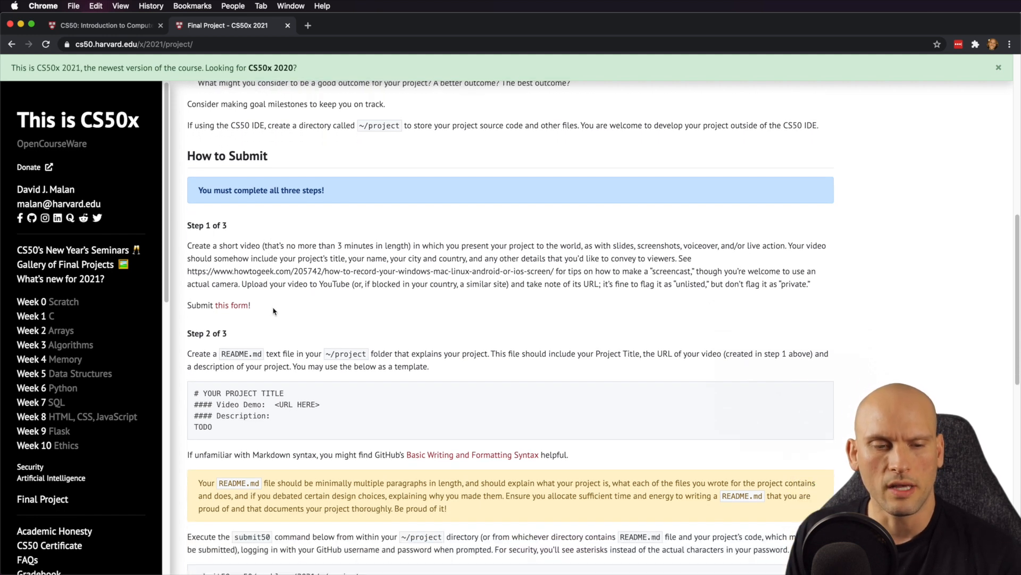
scroll("down", 3)
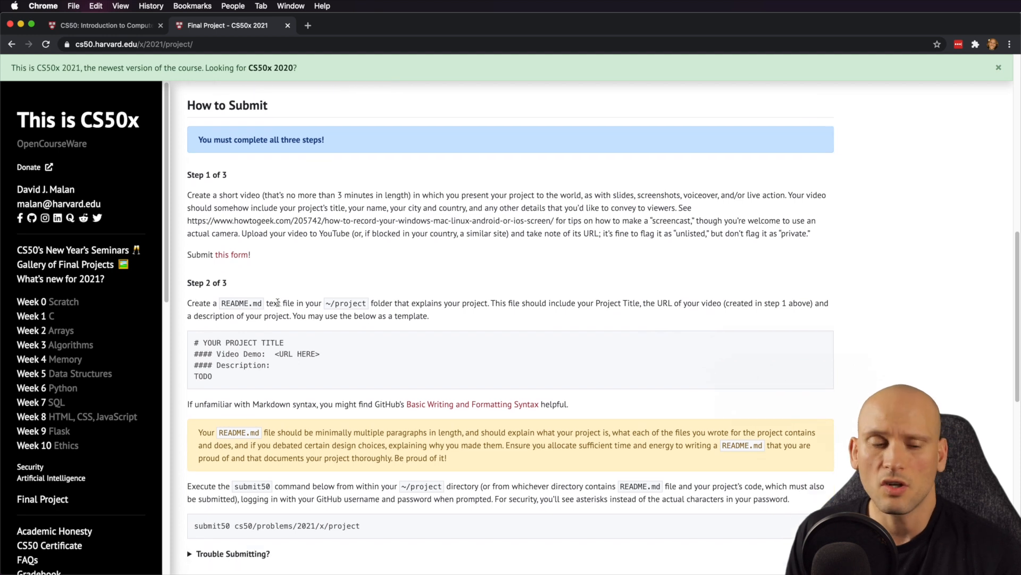
scroll("down", 3)
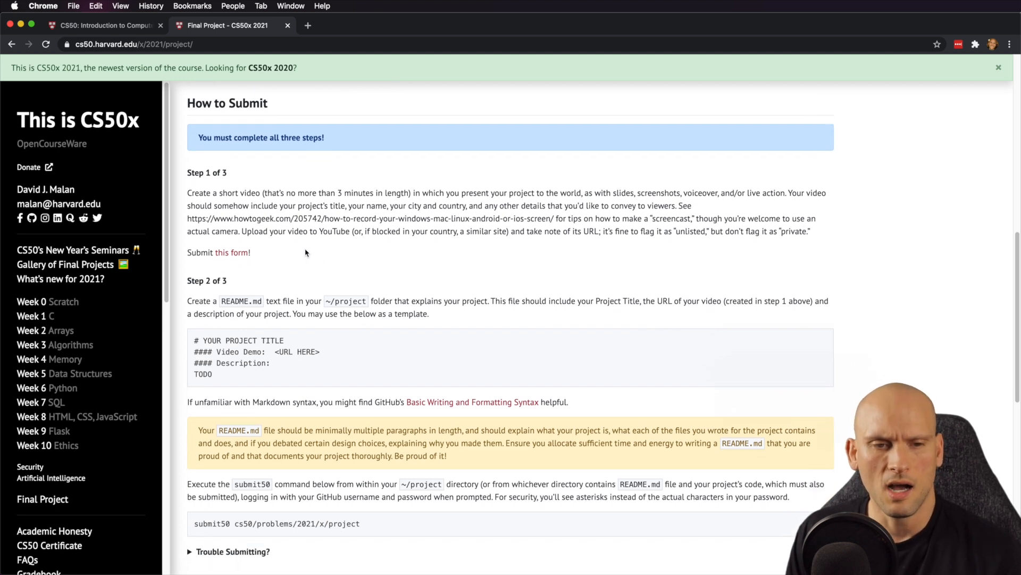
scroll("down", 3)
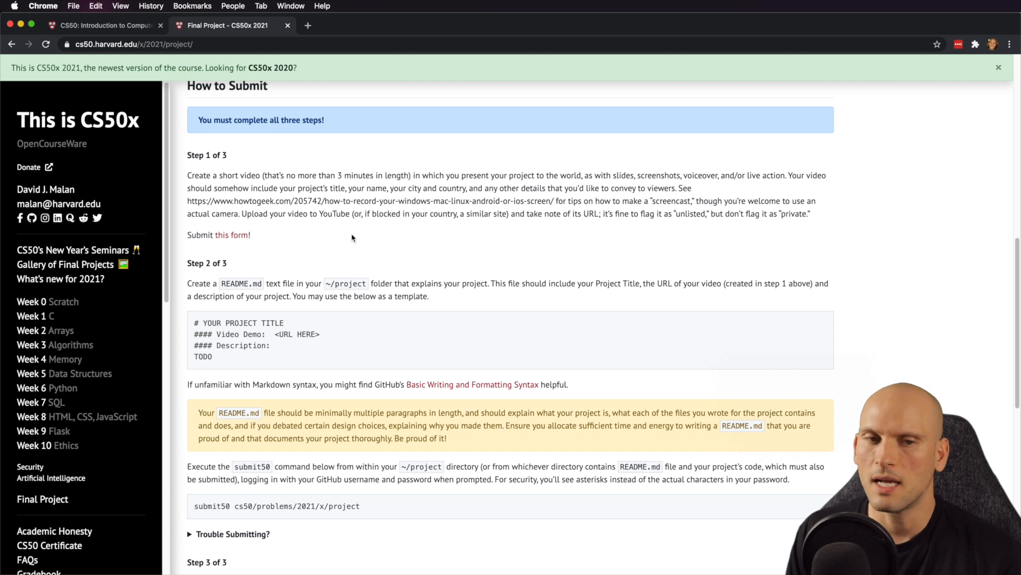
scroll("down", 3)
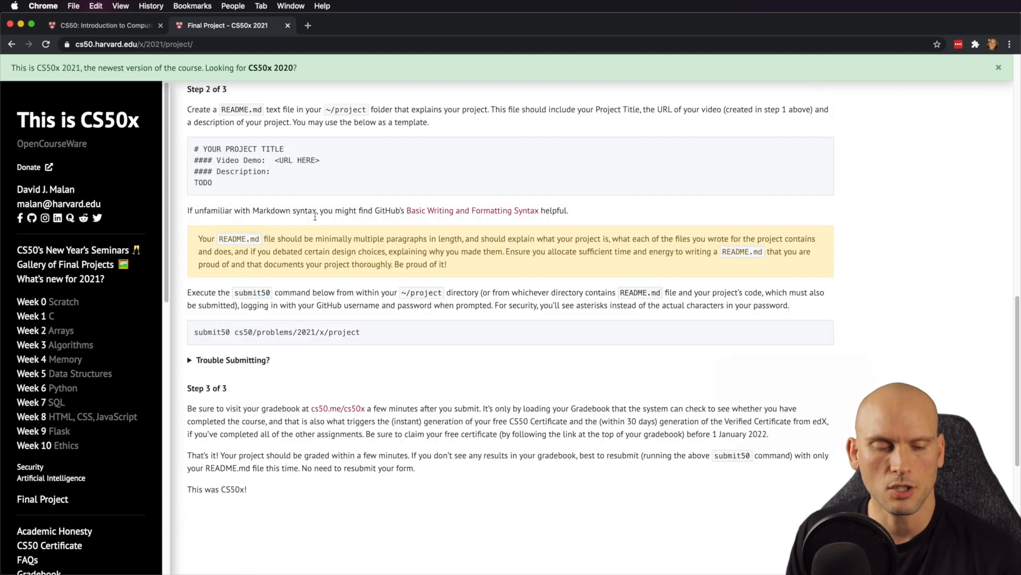
scroll("down", 3)
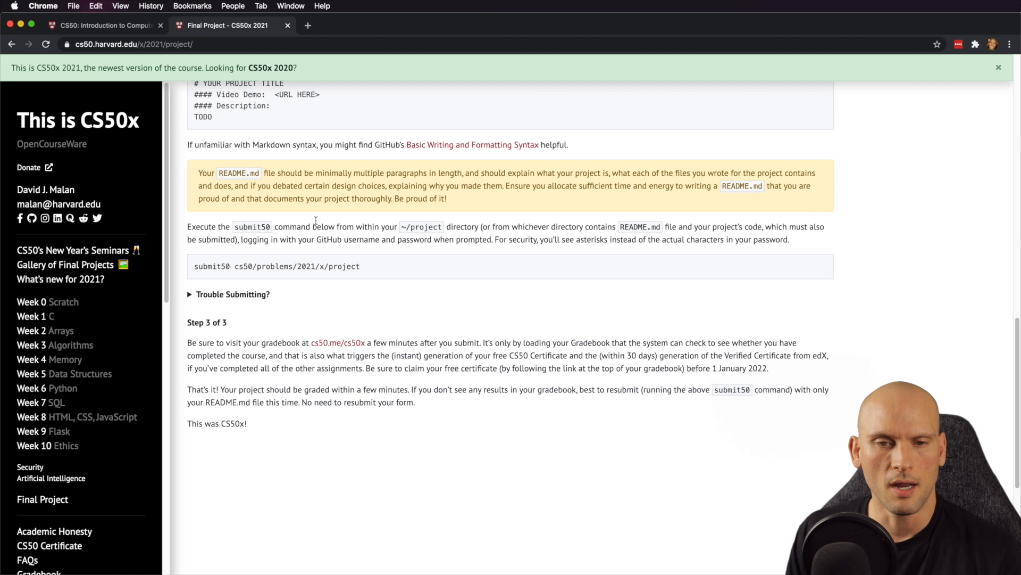
scroll("down", 3)
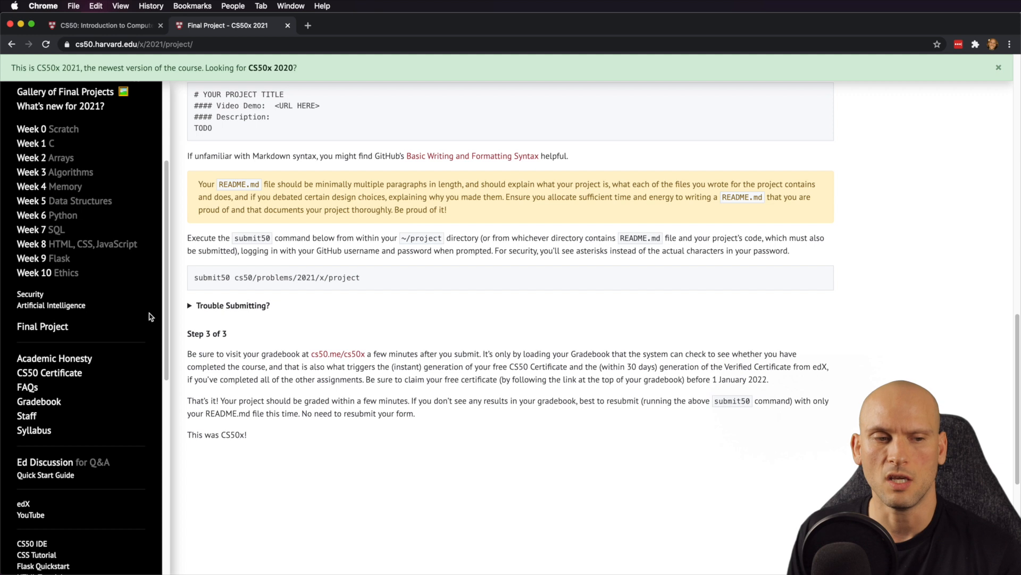
scroll("up", 3)
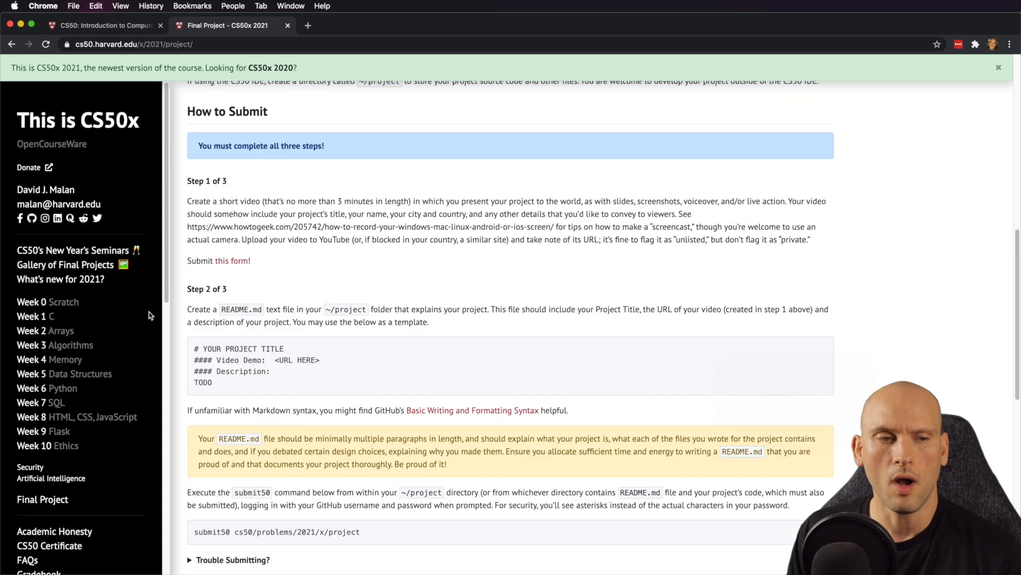
left_click(11, 44)
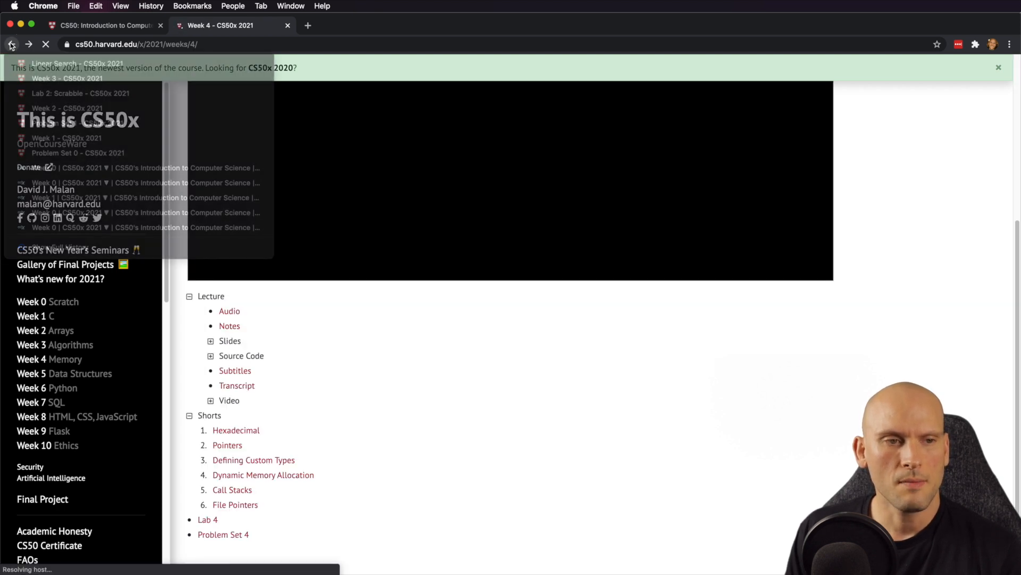
- Switch to the CS50 listing tab and open View All Courses, showing 614 results
left_click(104, 25)
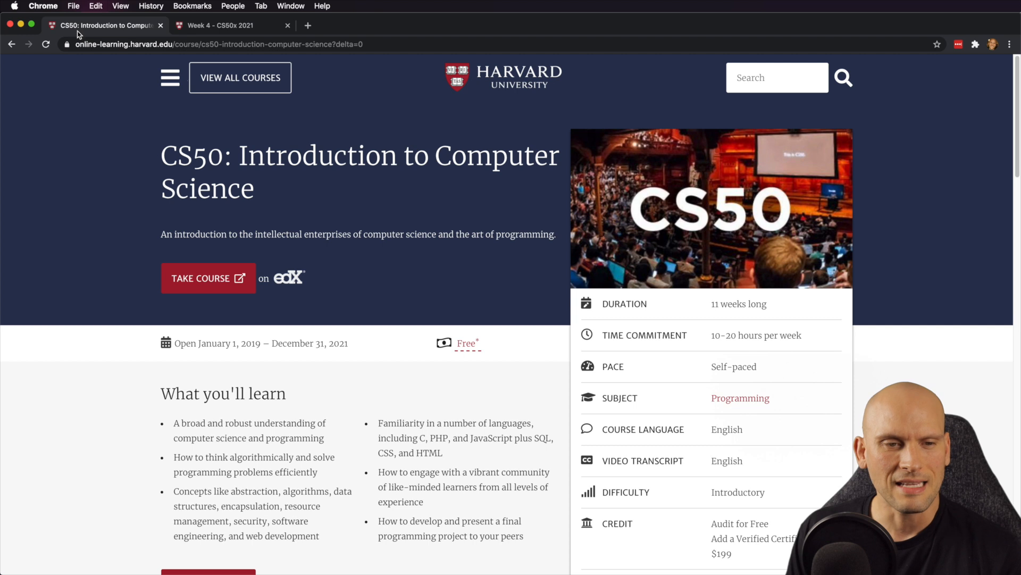
left_click(240, 78)
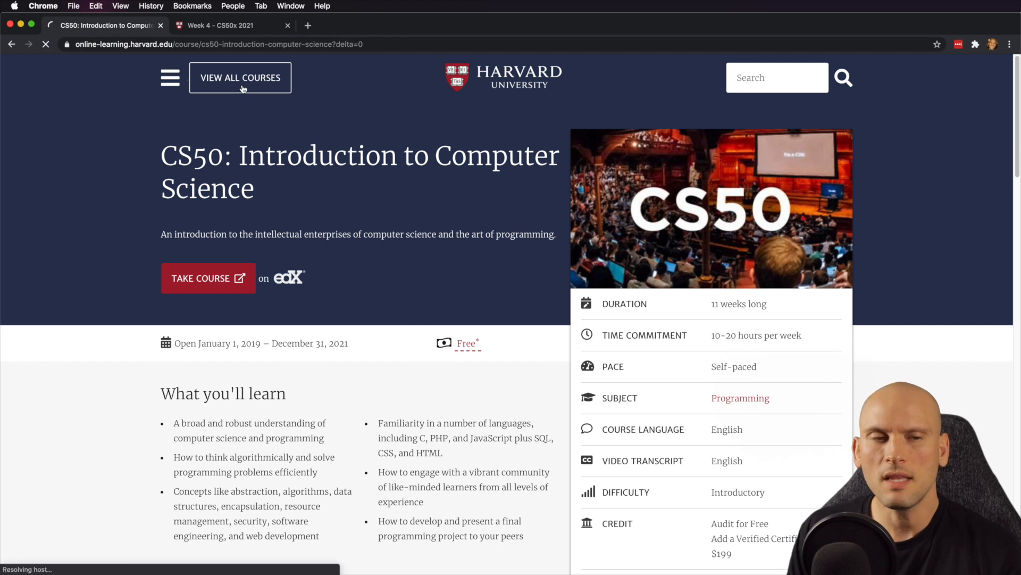
left_click(240, 76)
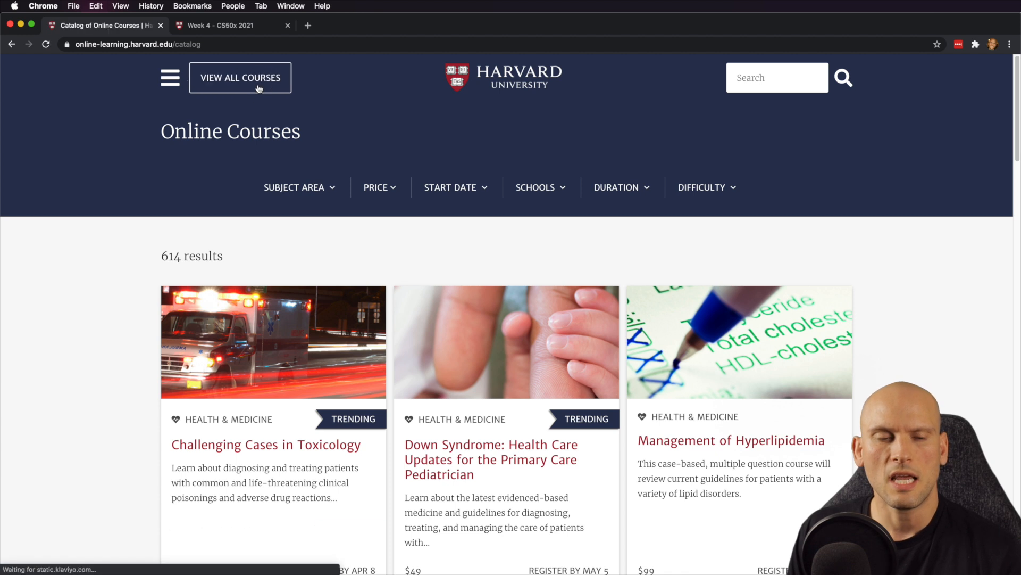
- Open the Subject Area filter in the Harvard Online Learning course catalog
left_click(293, 187)
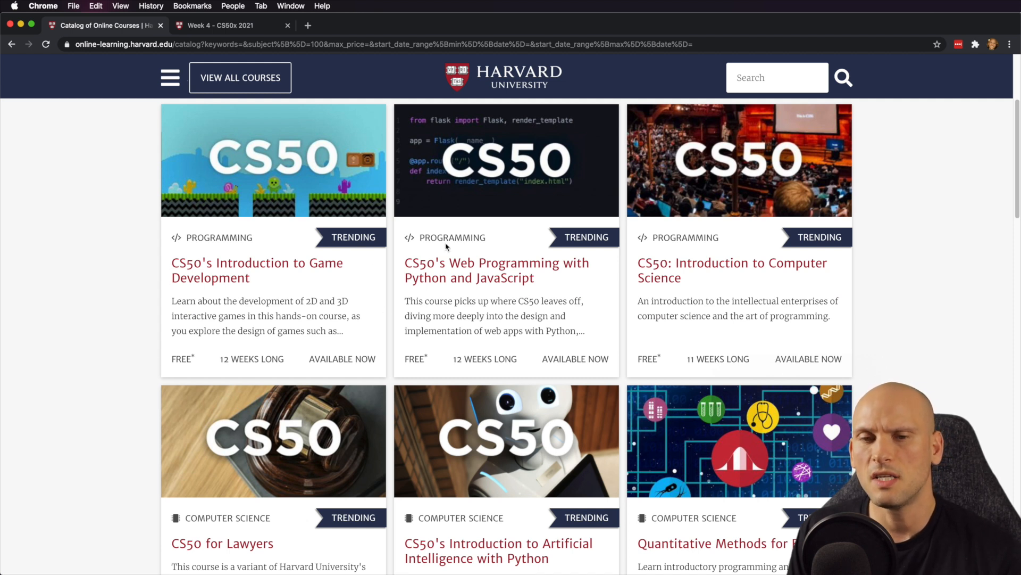
mouse_move(496, 269)
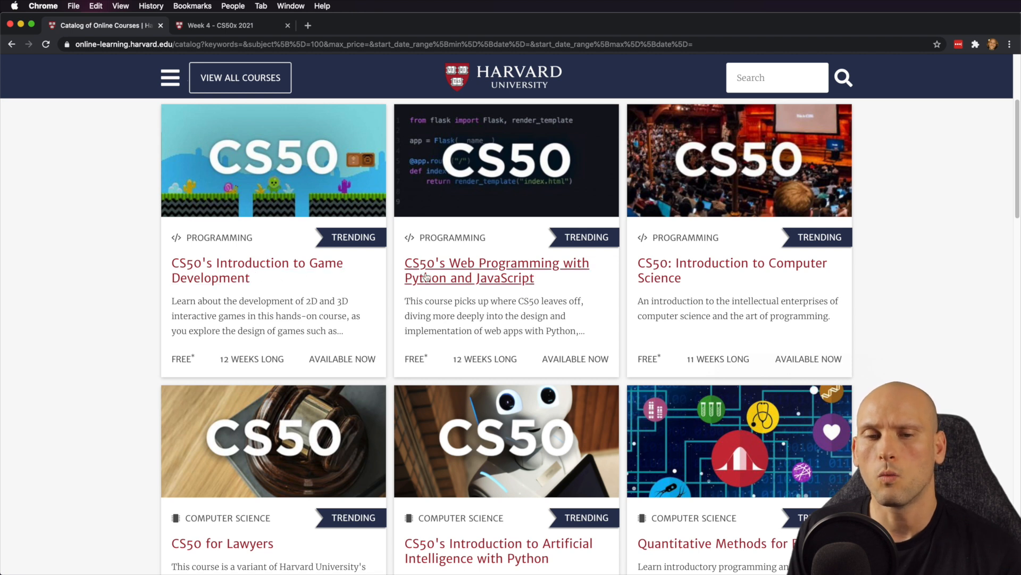
mouse_move(521, 277)
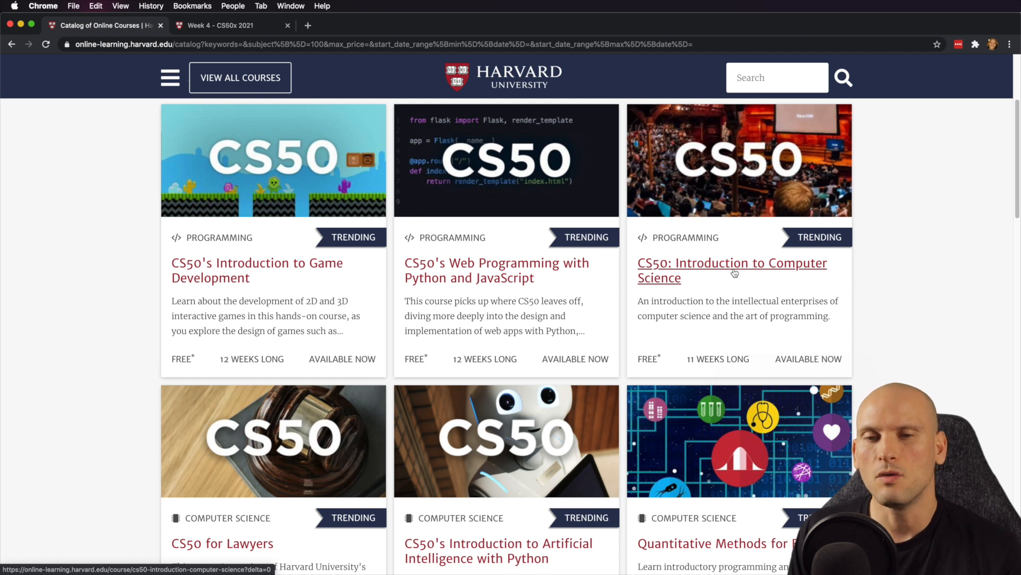
mouse_move(682, 251)
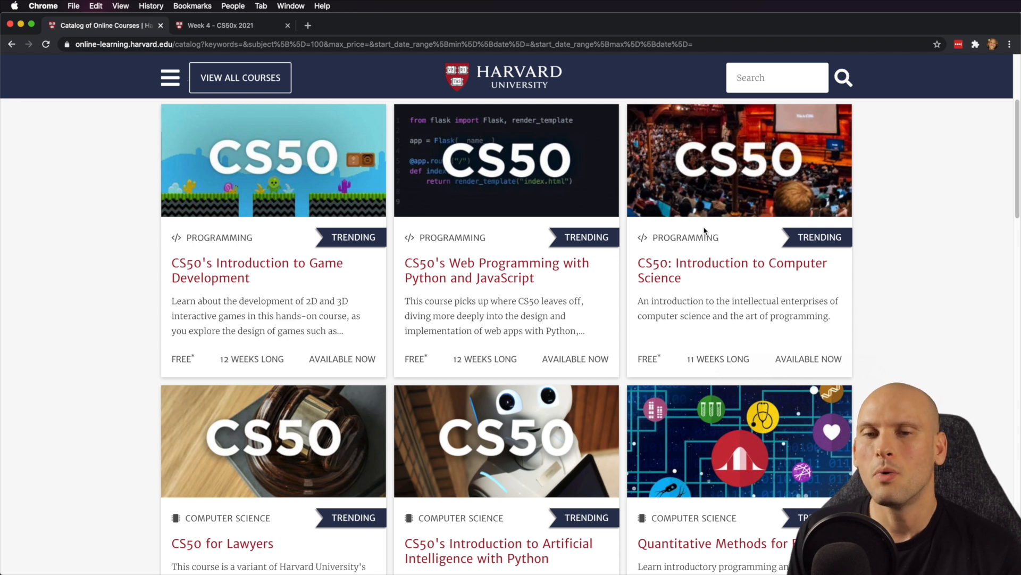
mouse_move(688, 281)
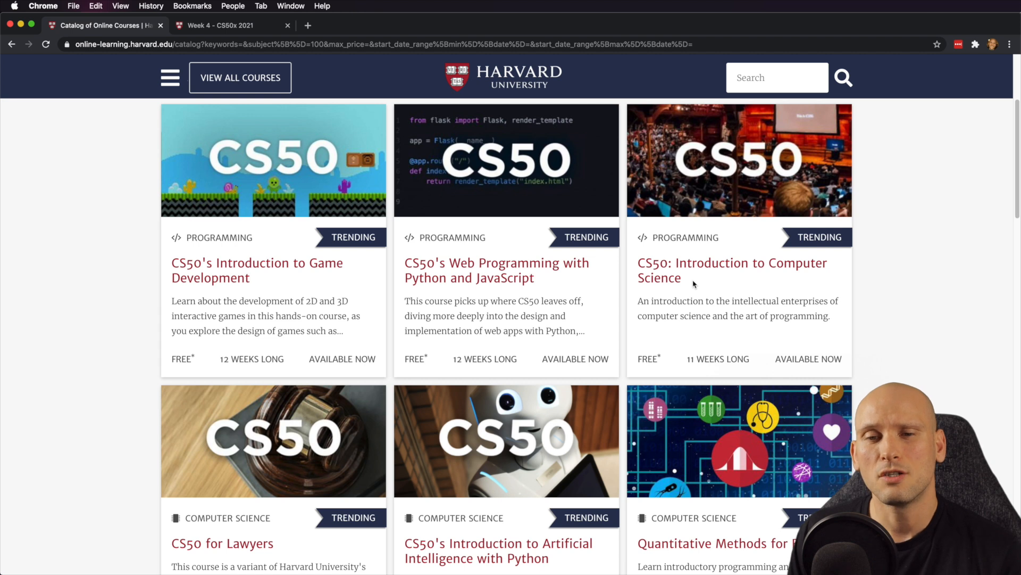
mouse_move(732, 295)
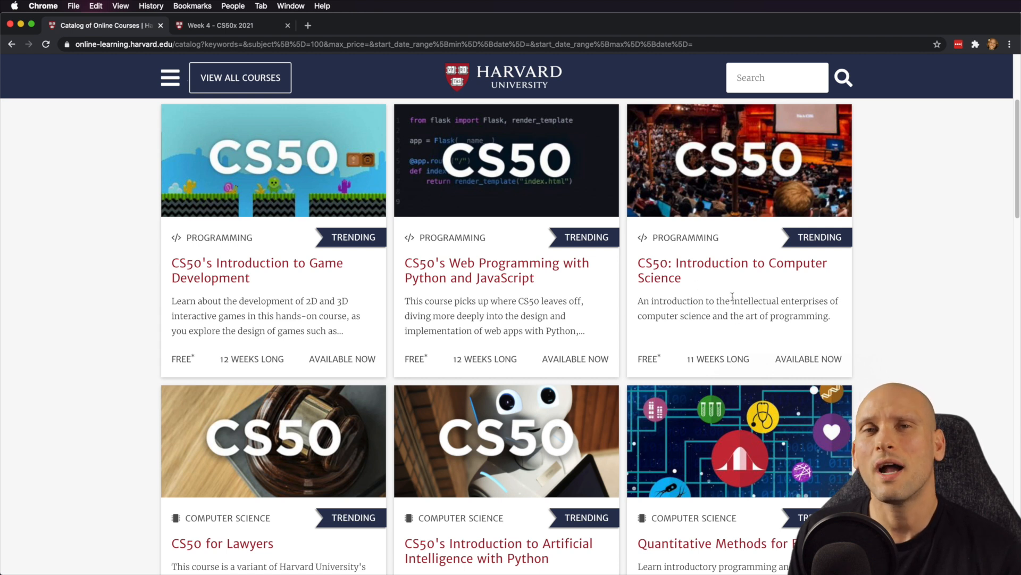